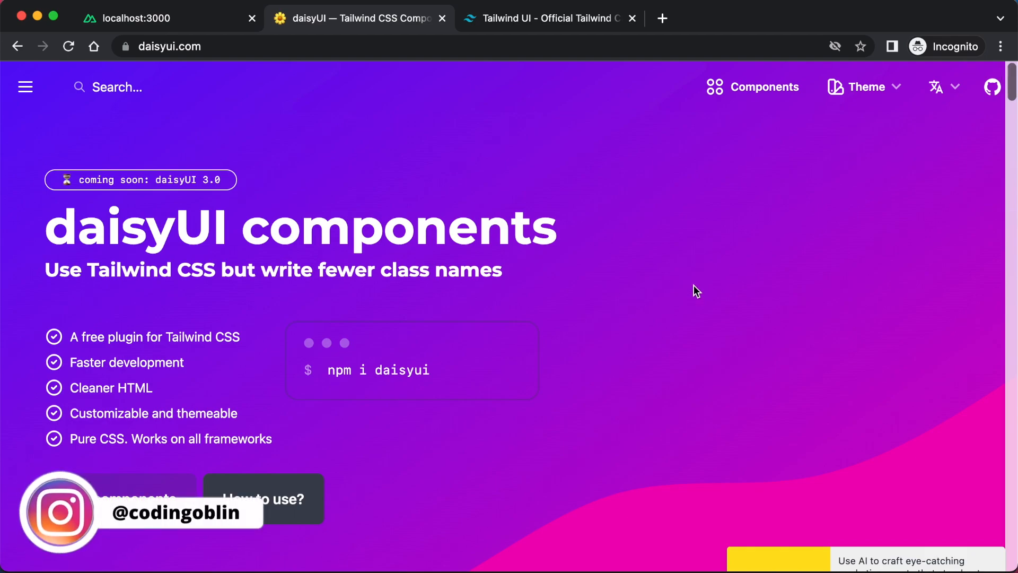
{"action": "mouse_move", "coordinate": [294, 160]}
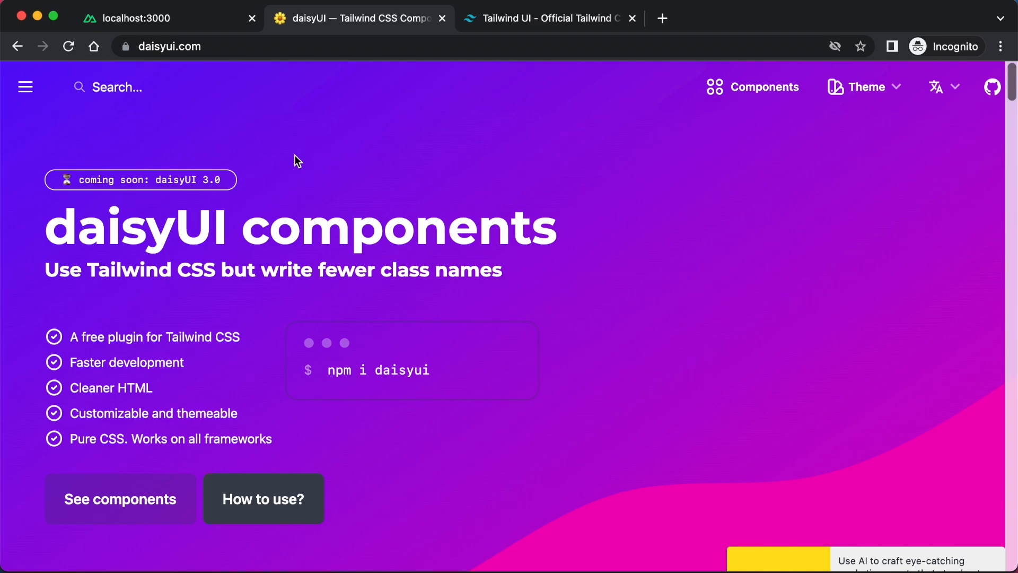
- Skim the daisyUI homepage tagline, then bring up the localhost:3000 preview showing Hello
{"action": "double_click", "coordinate": [128, 269]}
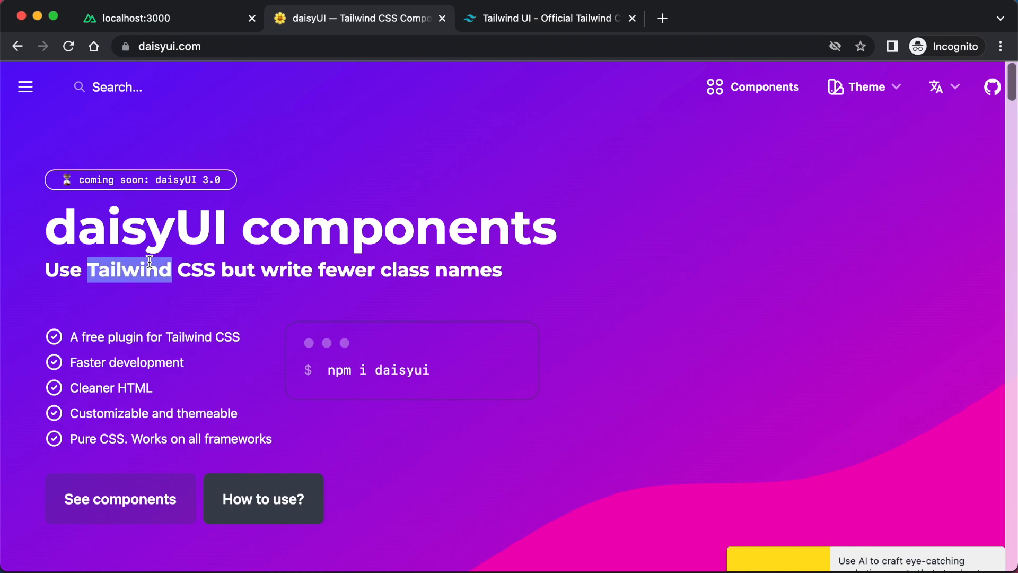
{"action": "left_click", "coordinate": [633, 301]}
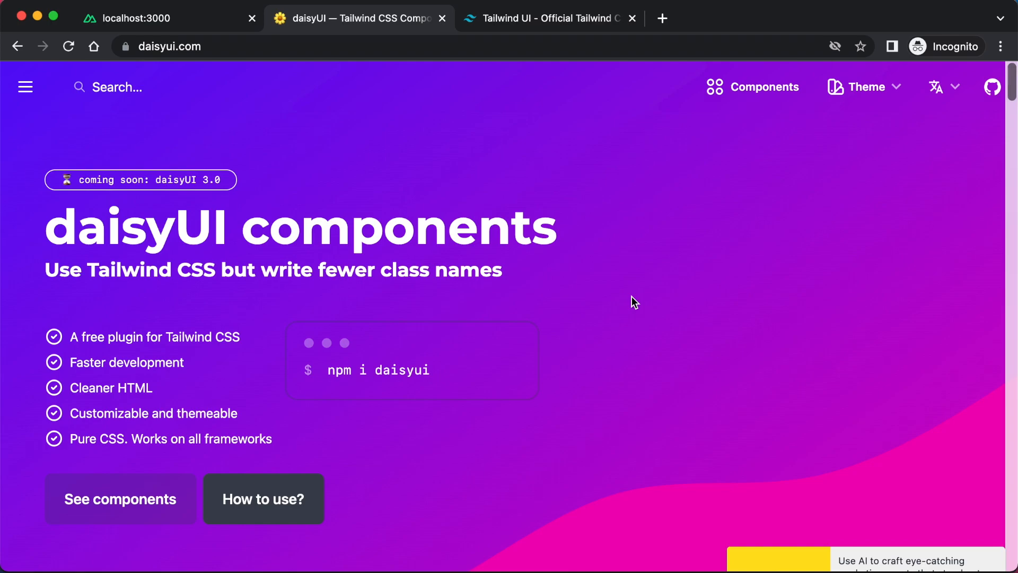
{"action": "mouse_move", "coordinate": [667, 178]}
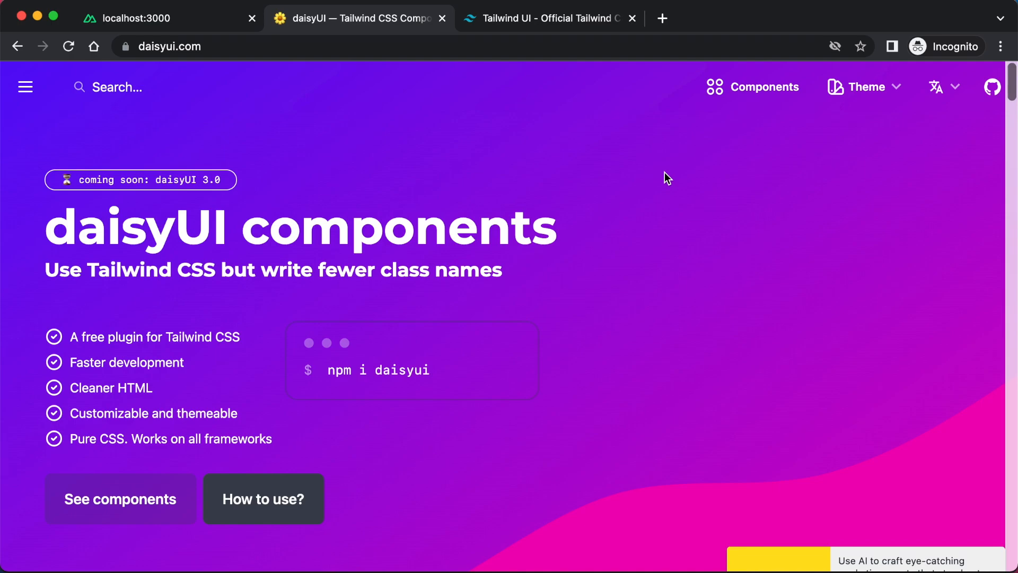
{"action": "mouse_move", "coordinate": [567, 145]}
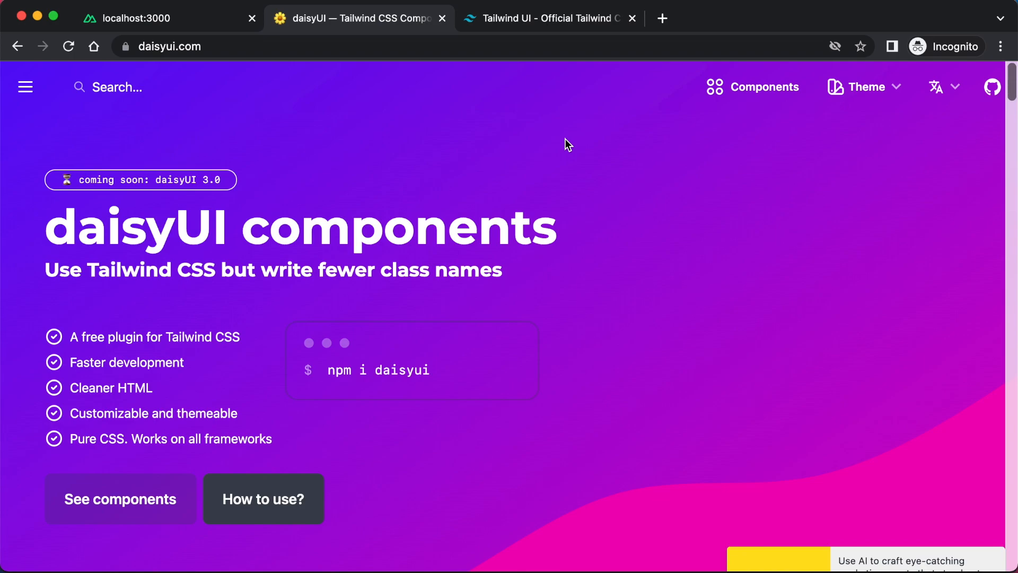
{"action": "left_click", "coordinate": [130, 18]}
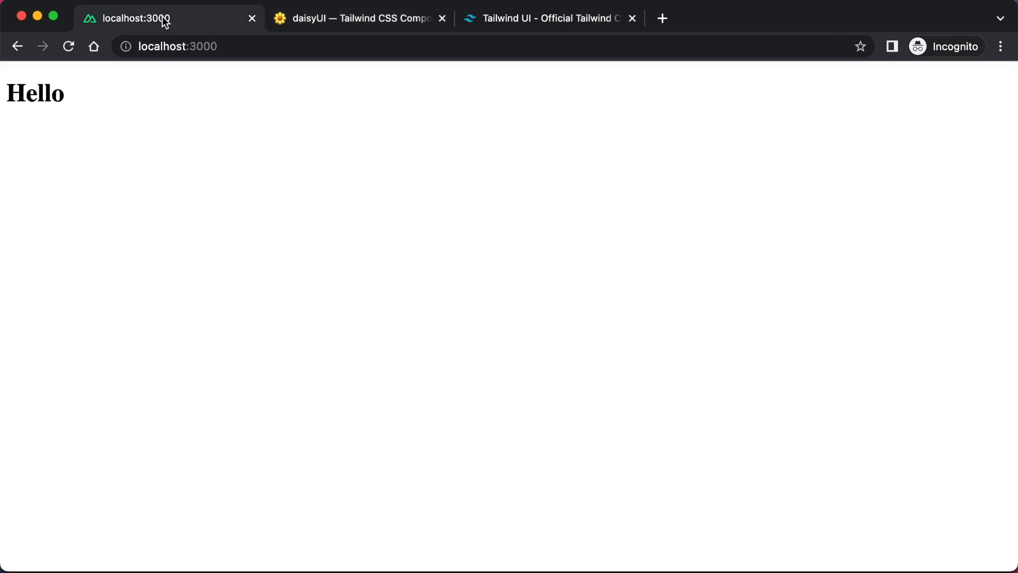
- Return to the daisyUI homepage and open its 'How to use?' installation docs
{"action": "left_click", "coordinate": [357, 18]}
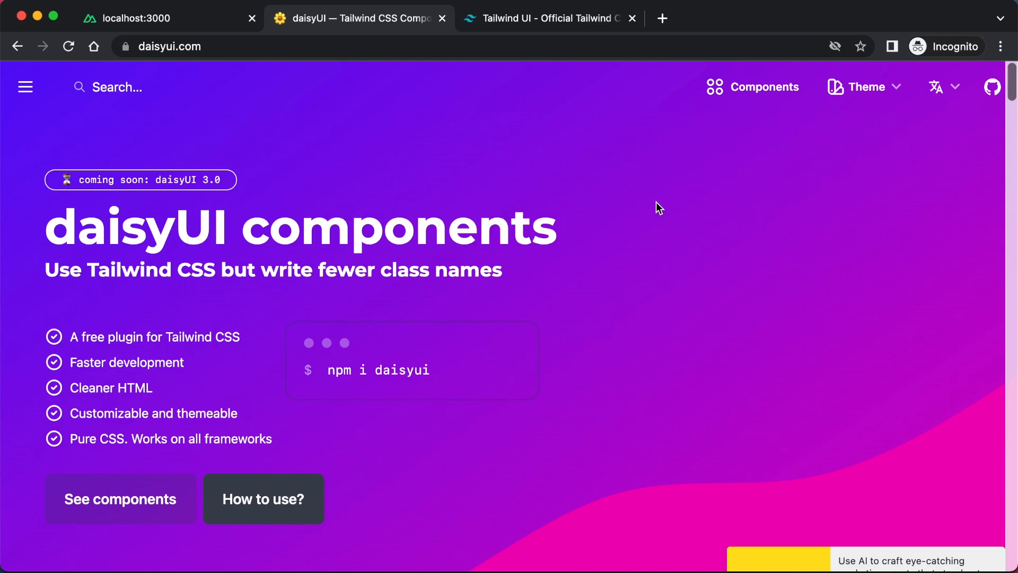
{"action": "scroll", "scroll_direction": "down", "scroll_amount": 3}
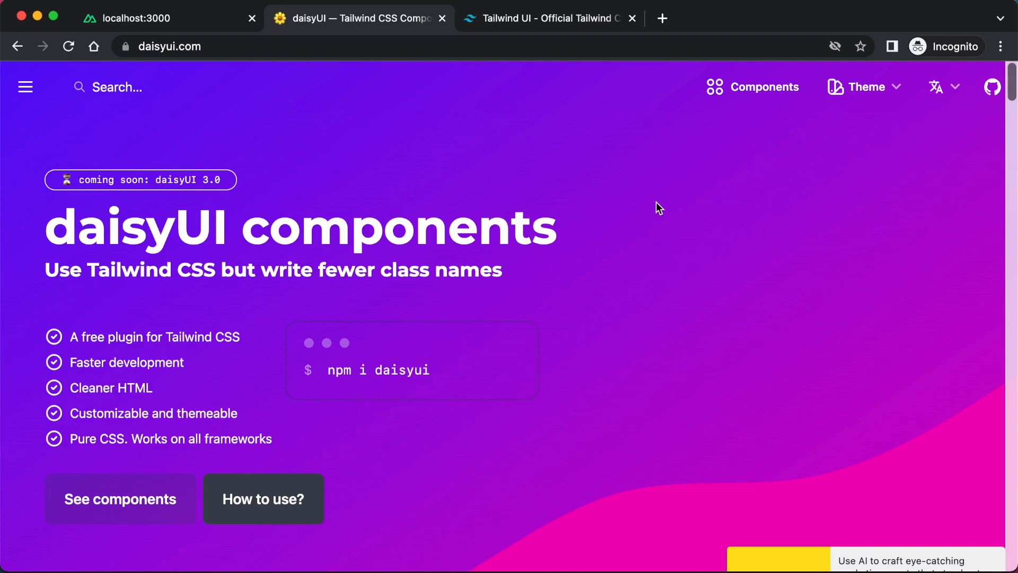
{"action": "mouse_move", "coordinate": [599, 321]}
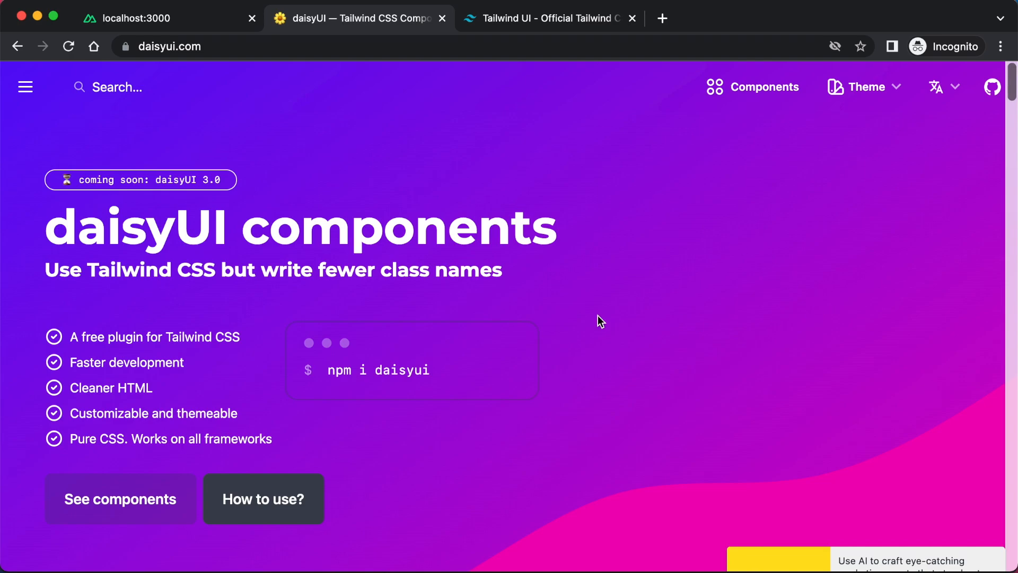
{"action": "left_click", "coordinate": [264, 498]}
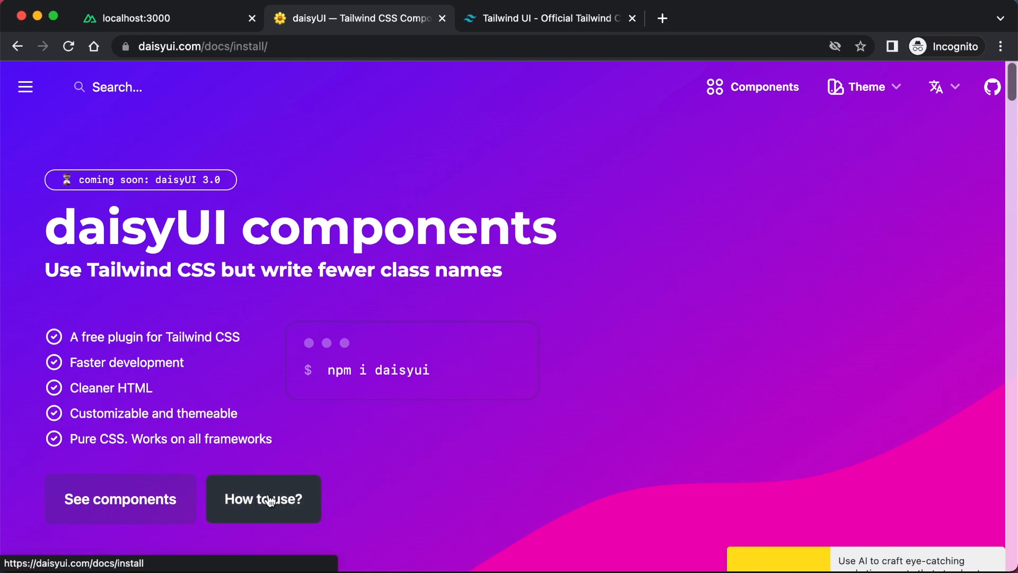
{"action": "left_click", "coordinate": [263, 498]}
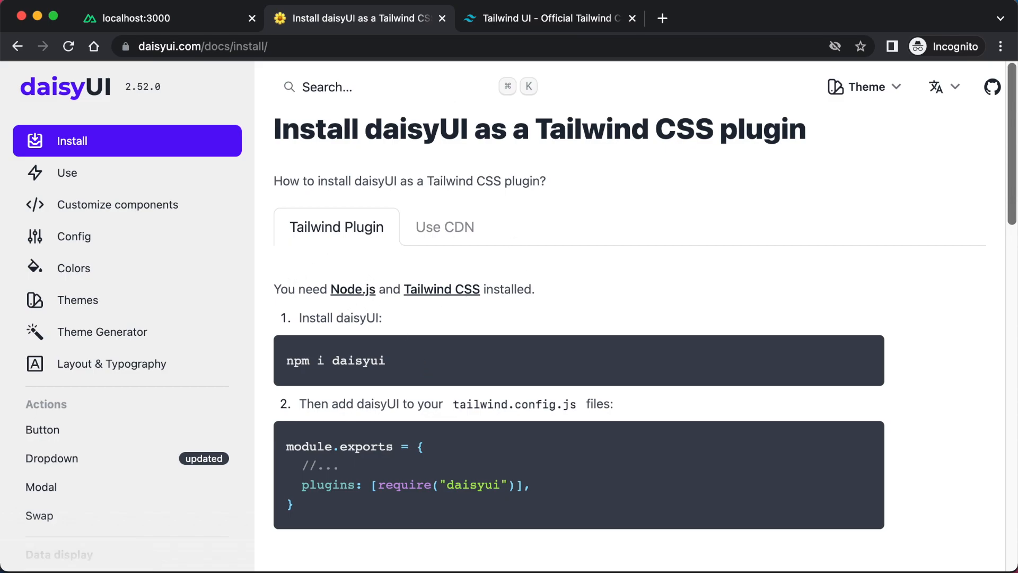
- Load tailwindcss.com in the Tailwind UI tab and scroll through its Nuxt.js install guide
{"action": "left_click", "coordinate": [549, 18]}
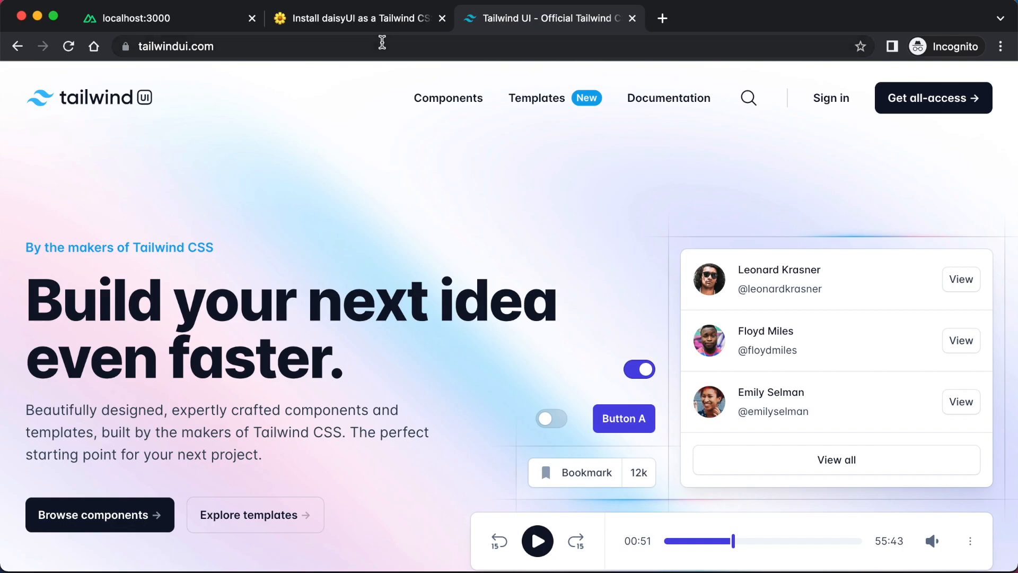
{"action": "left_click", "coordinate": [175, 47]}
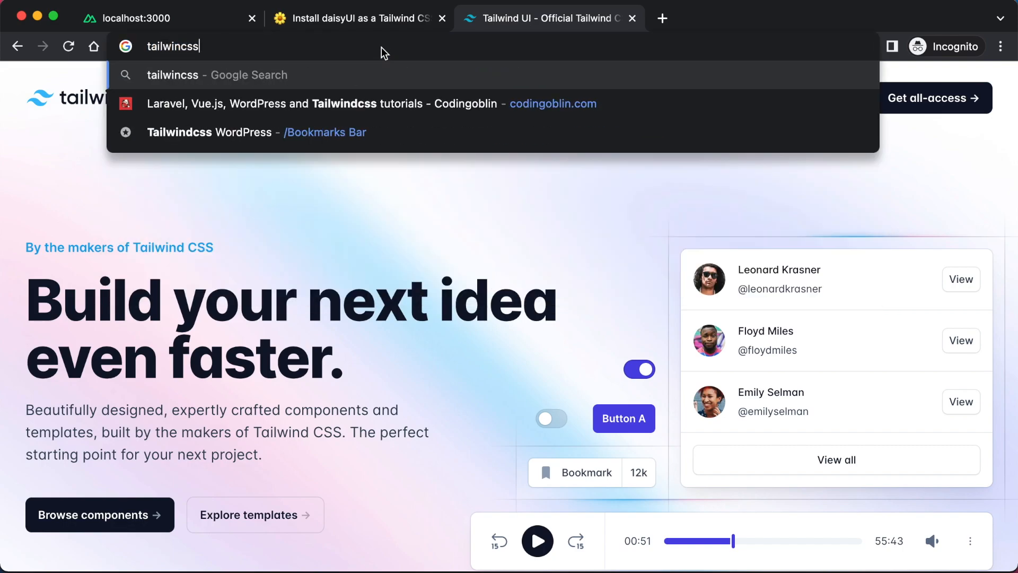
{"action": "type", "text": ".c"}
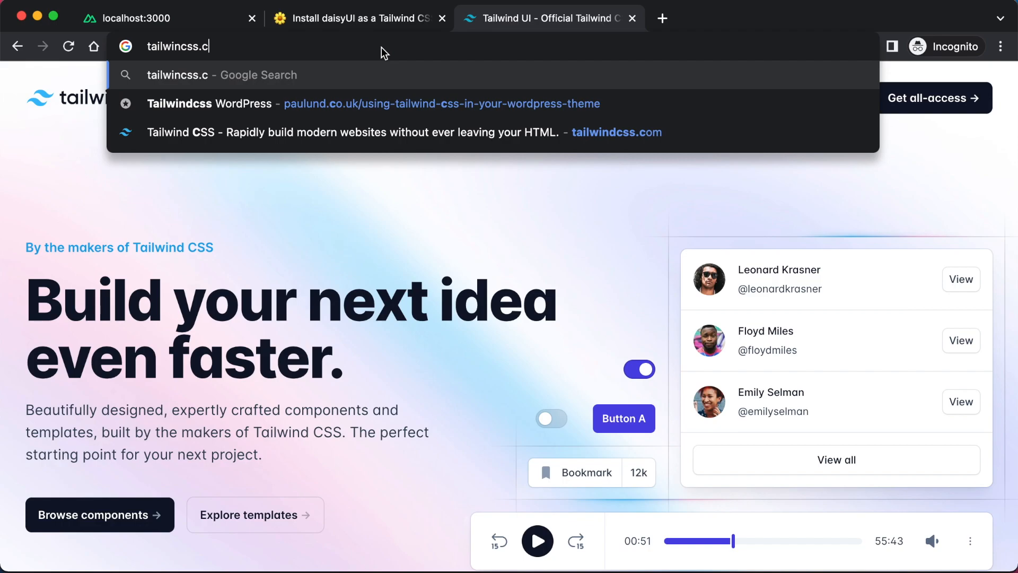
{"action": "key", "text": "Backspace"}
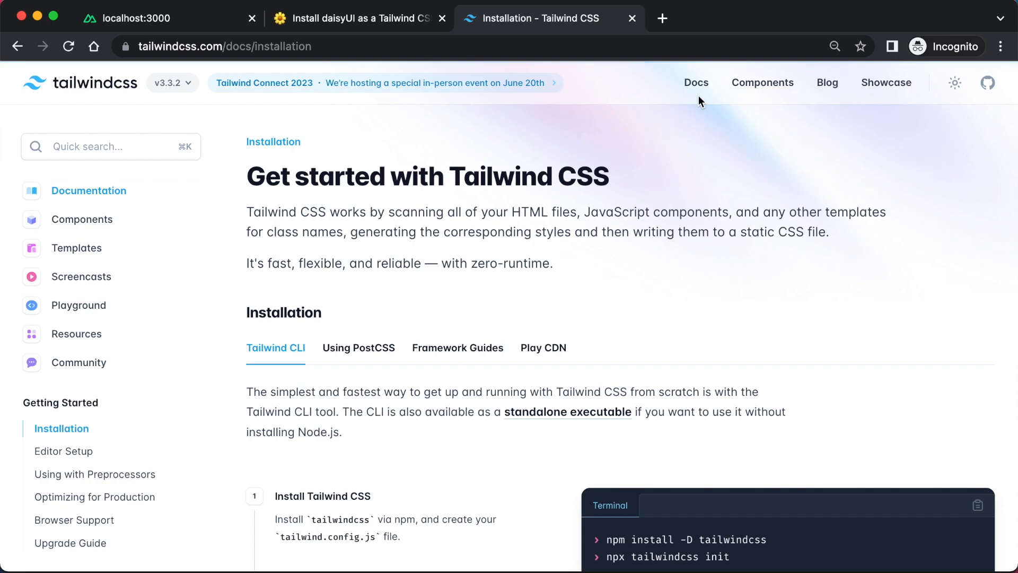
{"action": "left_click", "coordinate": [457, 348]}
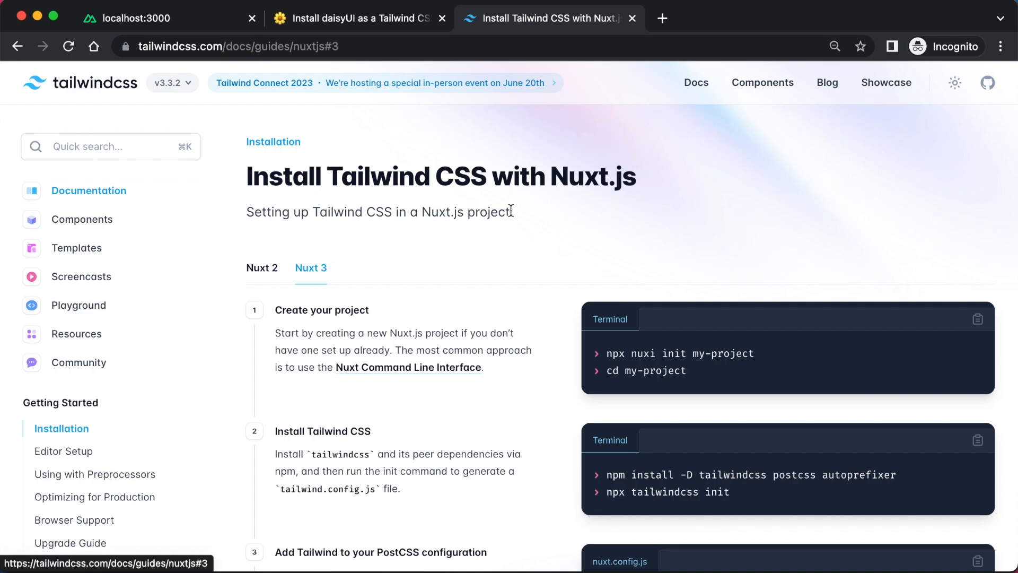
{"action": "scroll", "scroll_direction": "down", "scroll_amount": 3}
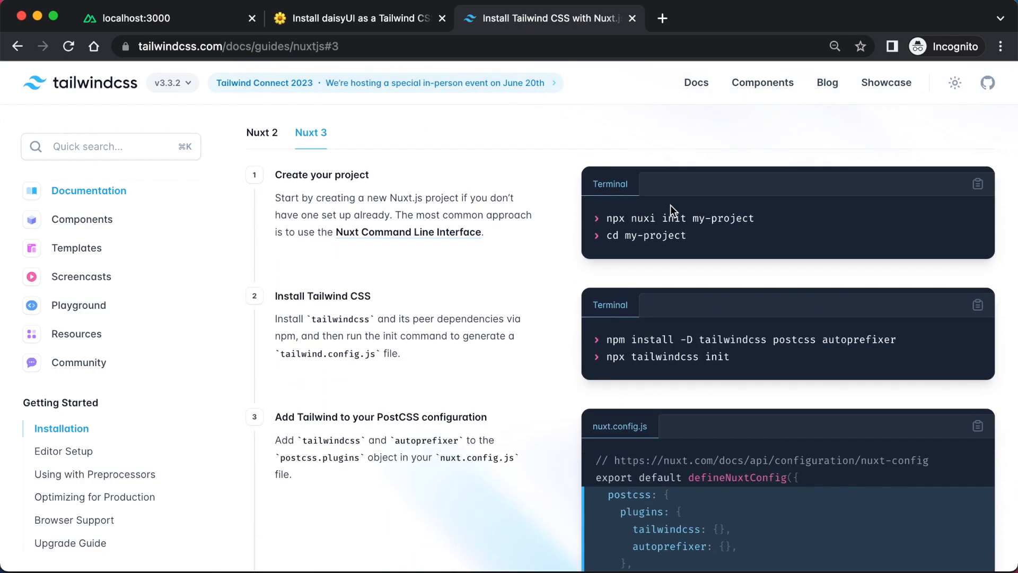
{"action": "scroll", "scroll_direction": "down", "scroll_amount": 3}
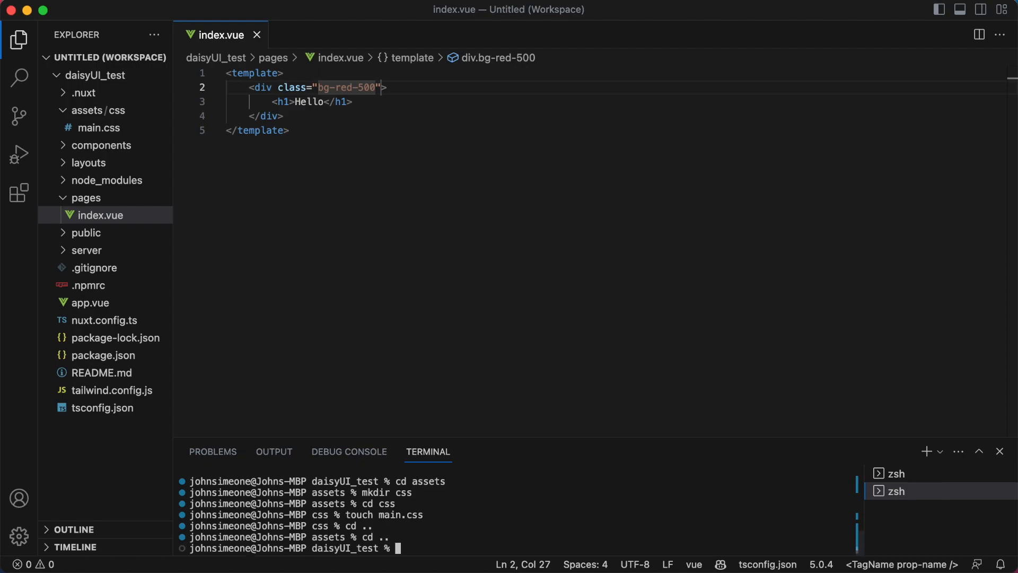
- Run npm i daisyui and paste require("daisyui") into tailwind.config.js plugins
{"action": "type", "text": "npm i daisyui"}
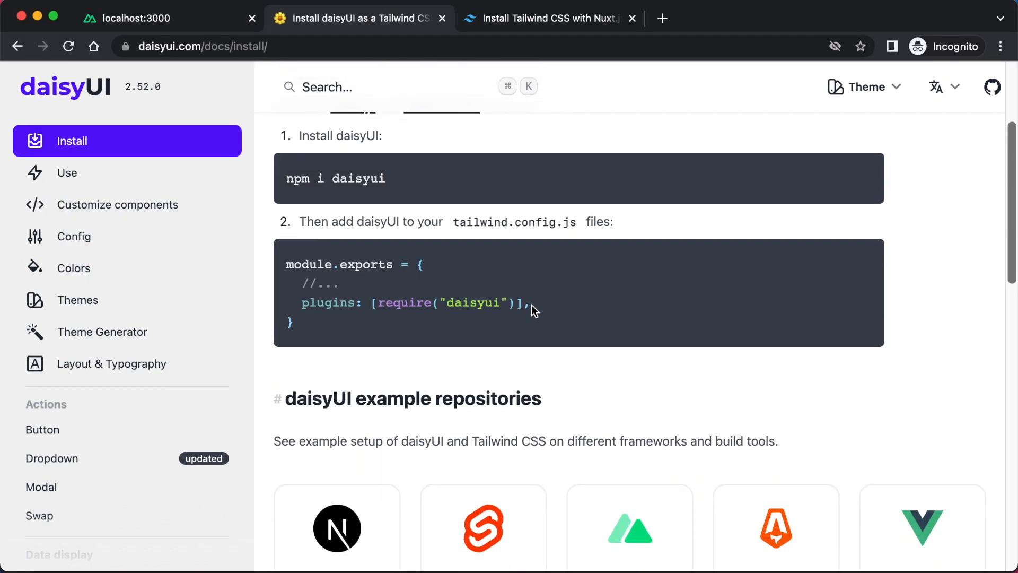
{"action": "triple_click", "coordinate": [409, 303]}
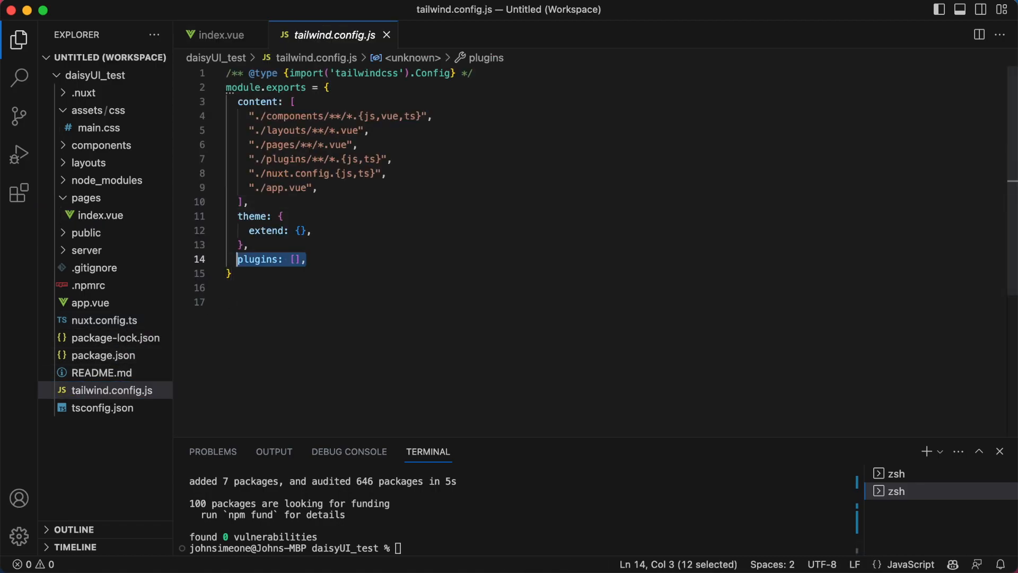
{"action": "type", "text": "require(\"daisyui\")"}
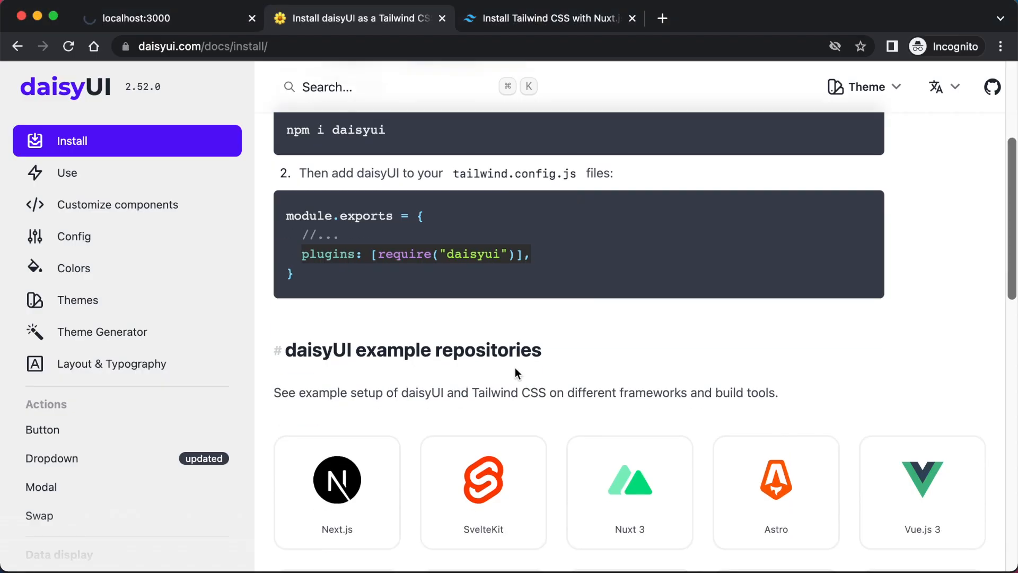
- Scroll down through the rest of the daisyUI install page
{"action": "scroll", "scroll_direction": "down", "scroll_amount": 3}
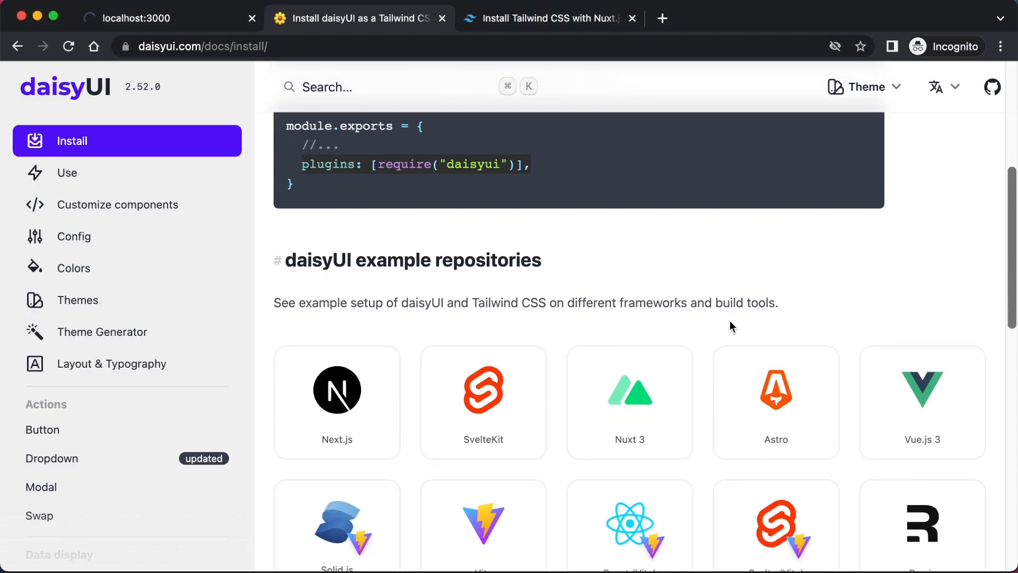
{"action": "scroll", "scroll_direction": "down", "scroll_amount": 3}
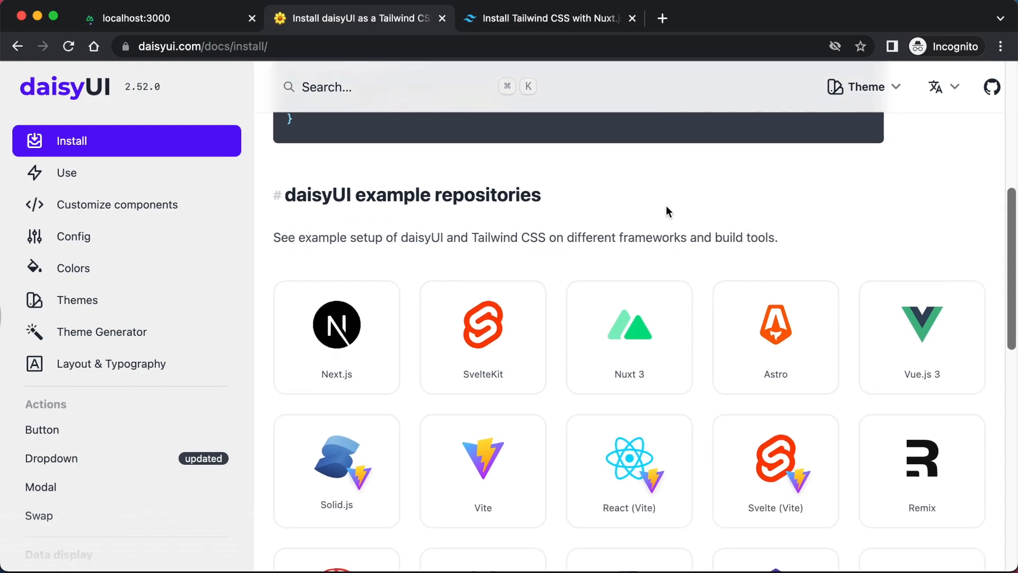
{"action": "scroll", "scroll_direction": "down", "scroll_amount": 3}
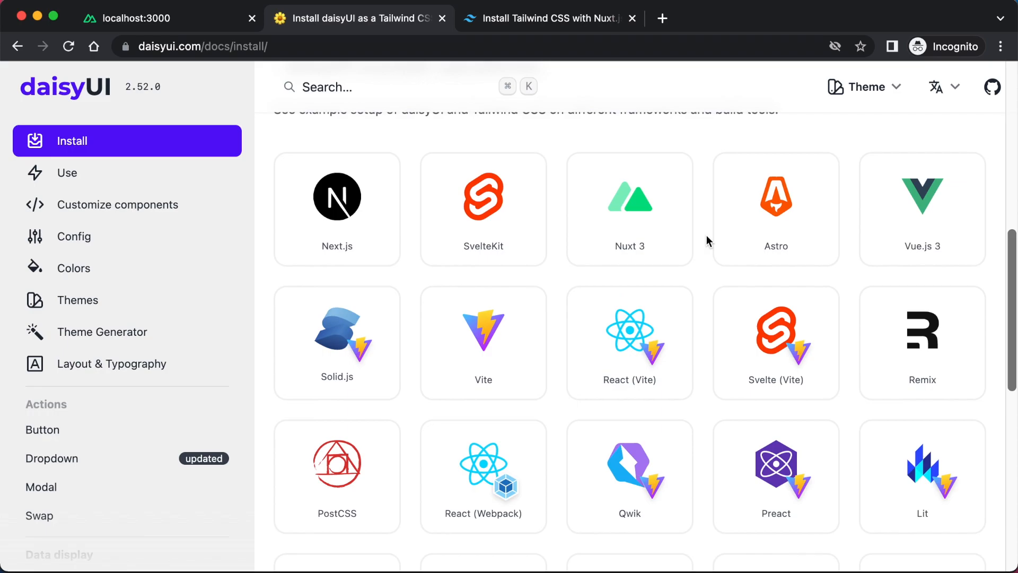
{"action": "scroll", "scroll_direction": "down", "scroll_amount": 3}
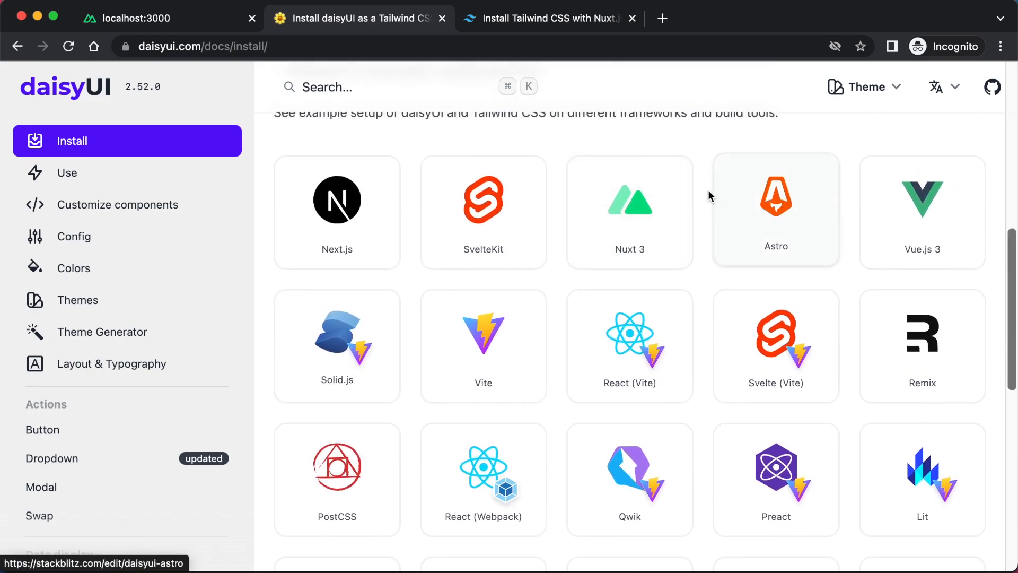
{"action": "scroll", "scroll_direction": "down", "scroll_amount": 3}
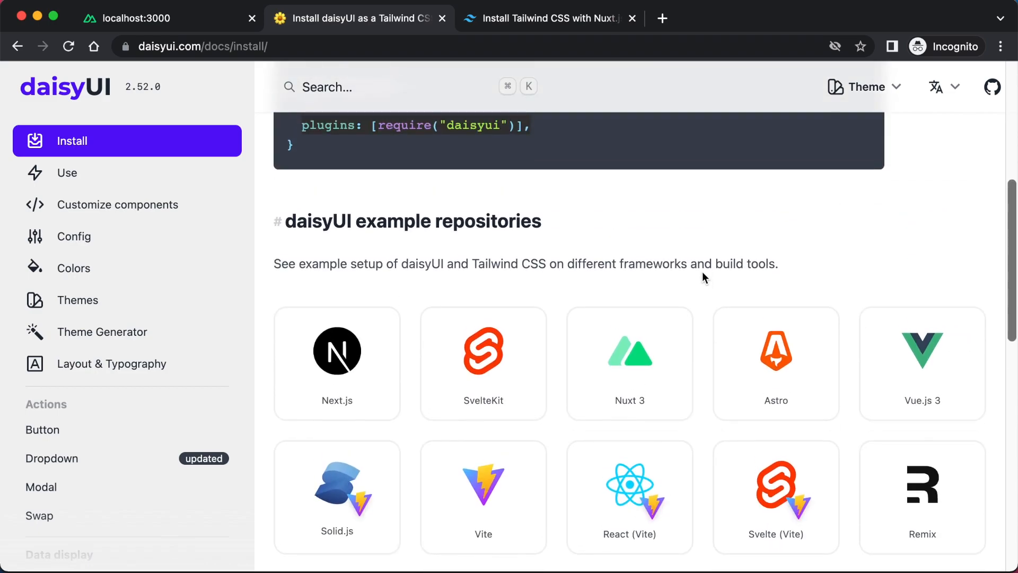
{"action": "scroll", "scroll_direction": "down", "scroll_amount": 3}
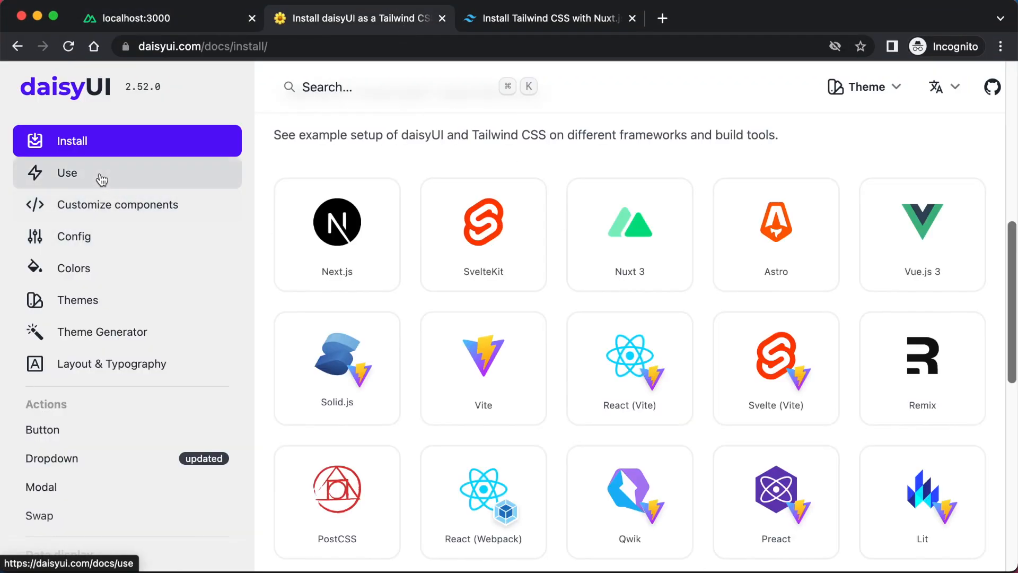
- Open the daisyUI Use page and browse the btn and btn-primary examples
{"action": "left_click", "coordinate": [67, 173]}
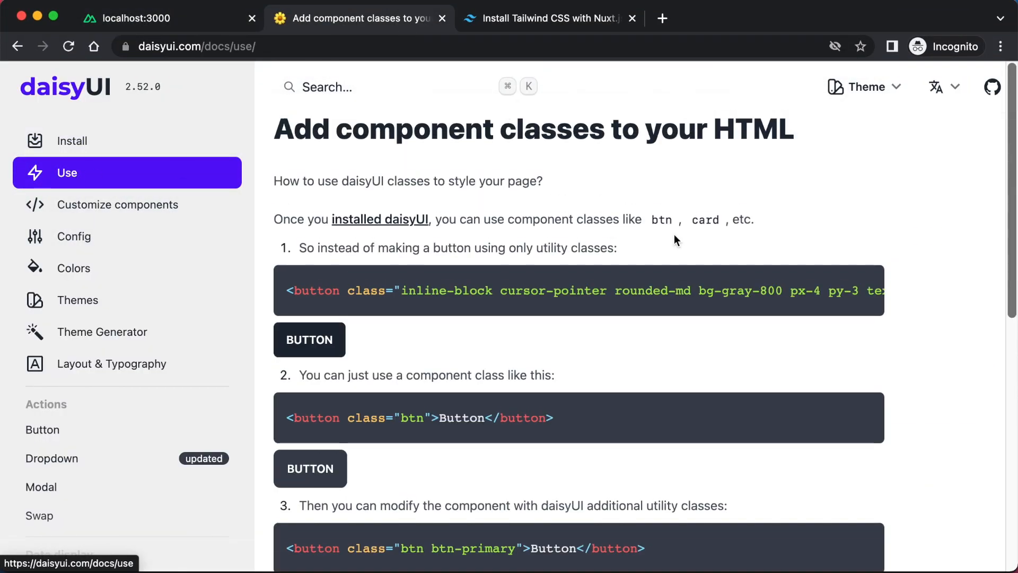
{"action": "scroll", "scroll_direction": "down", "scroll_amount": 3}
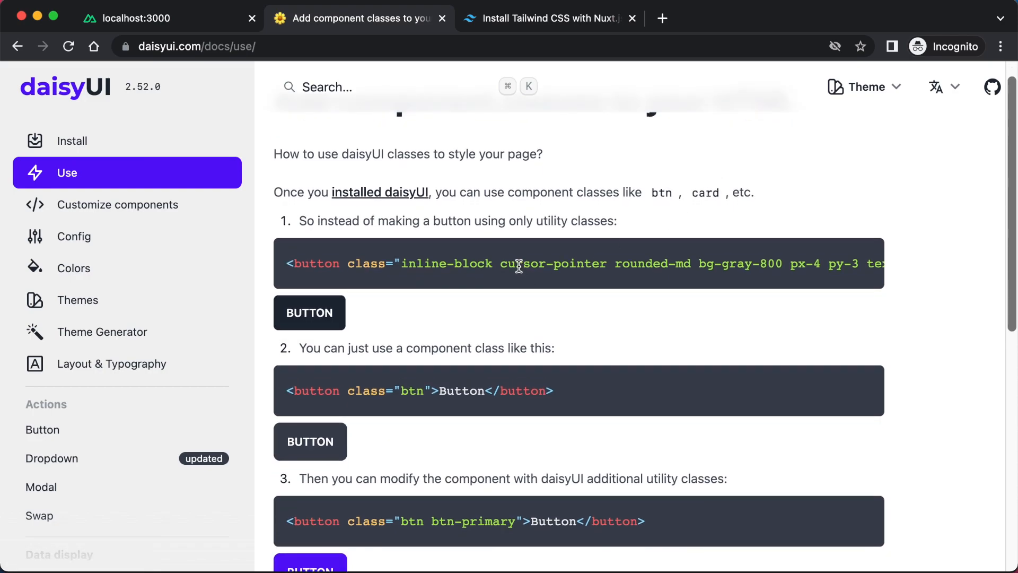
{"action": "scroll", "scroll_direction": "up", "scroll_amount": 3}
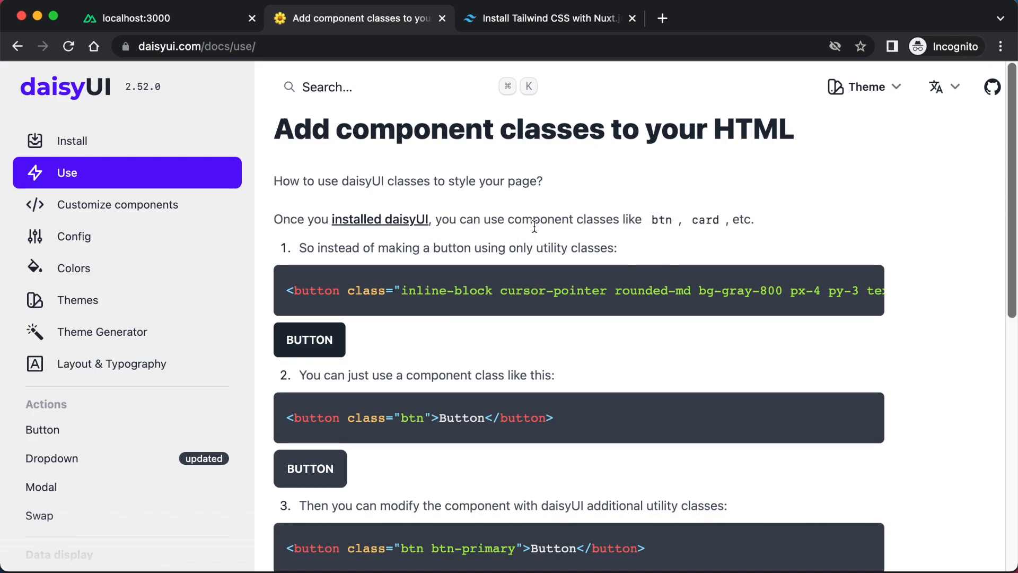
{"action": "scroll", "scroll_direction": "down", "scroll_amount": 3}
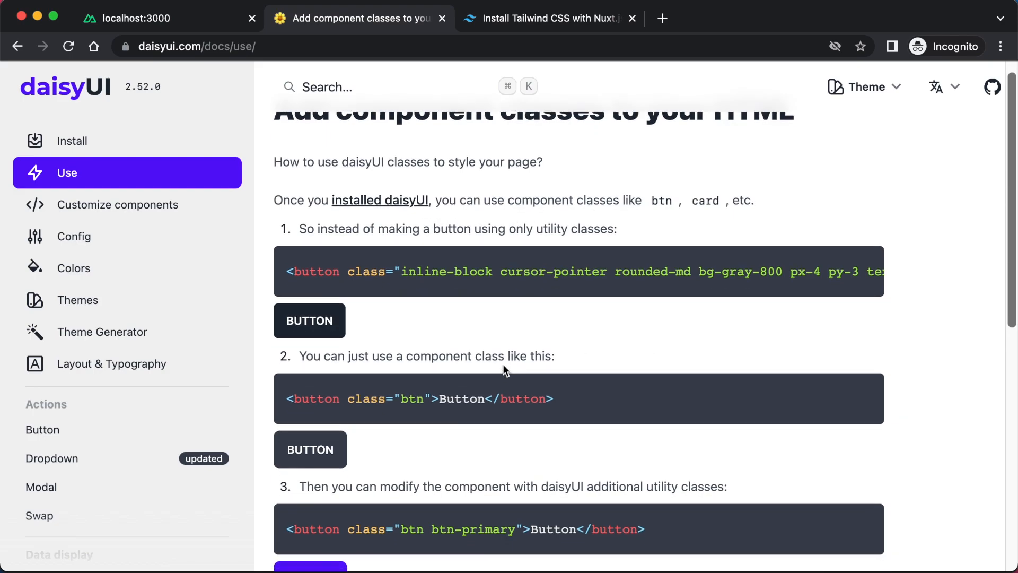
{"action": "scroll", "scroll_direction": "down", "scroll_amount": 3}
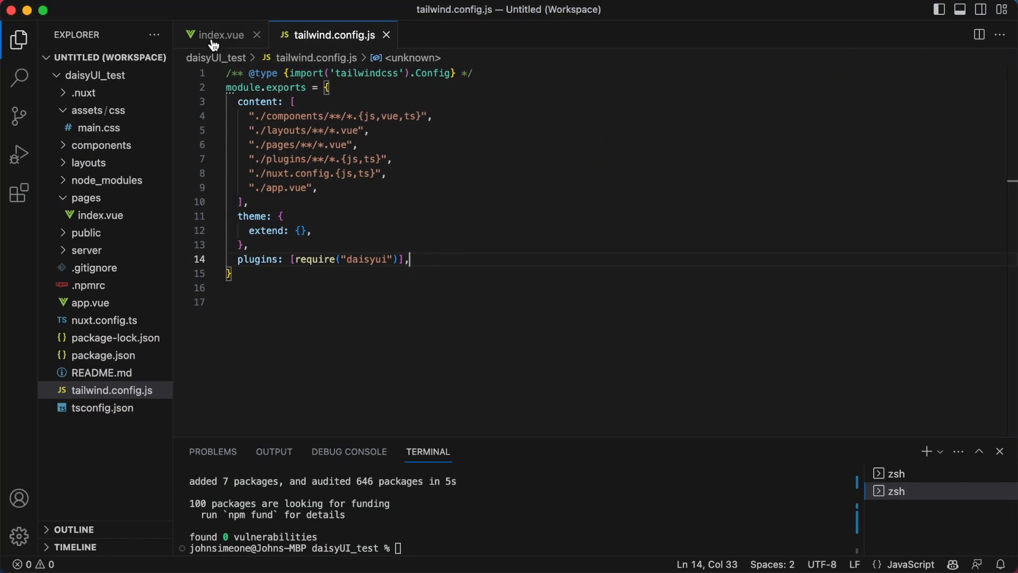
- Open index.vue in VS Code, then go back to the daisyUI docs tab
{"action": "left_click", "coordinate": [221, 35]}
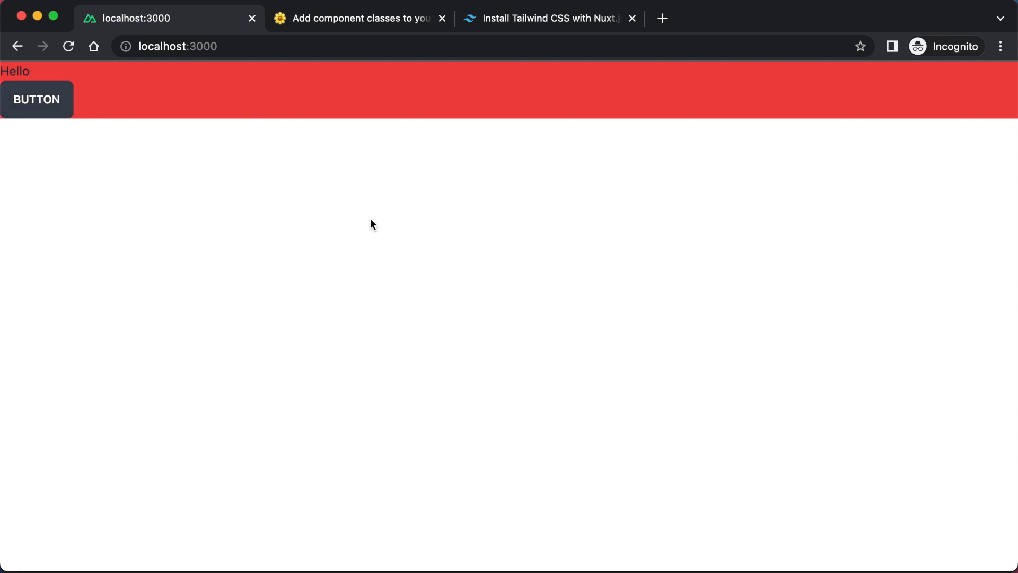
{"action": "left_click", "coordinate": [356, 18]}
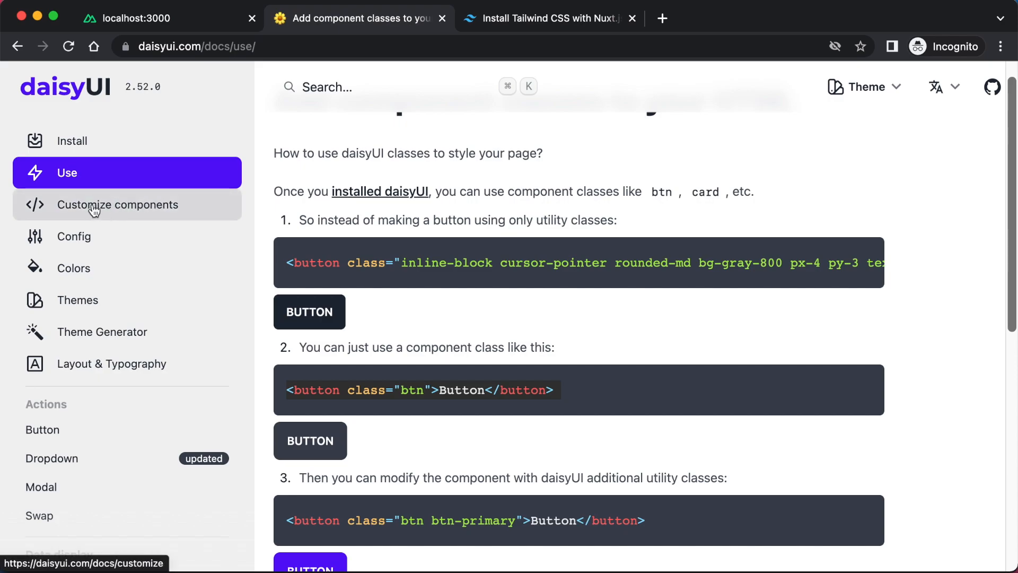
- Open the daisyUI Hero component page and scroll through its examples
{"action": "left_click", "coordinate": [118, 205]}
{"action": "type", "text": "hero"}
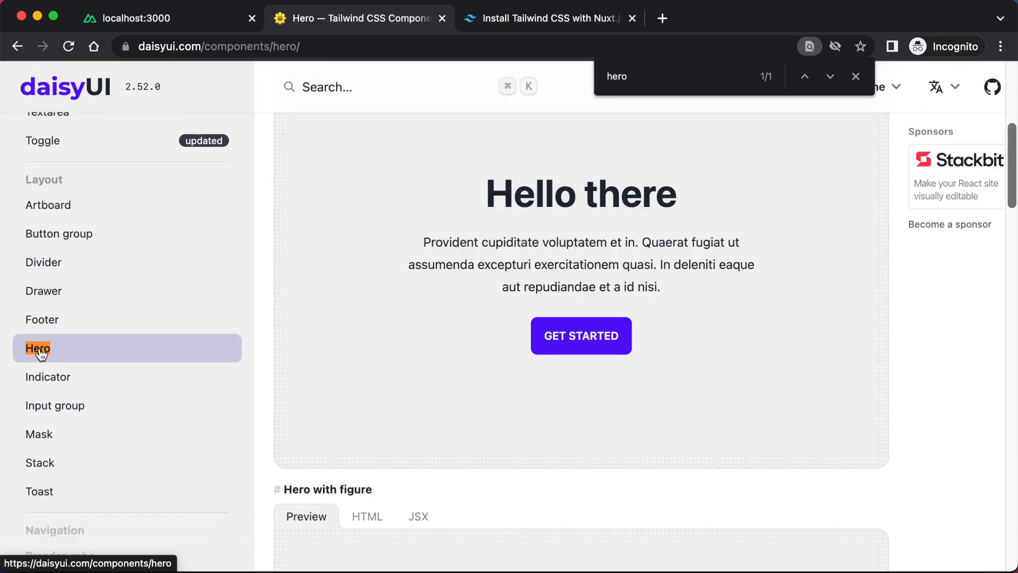
{"action": "left_click", "coordinate": [38, 348]}
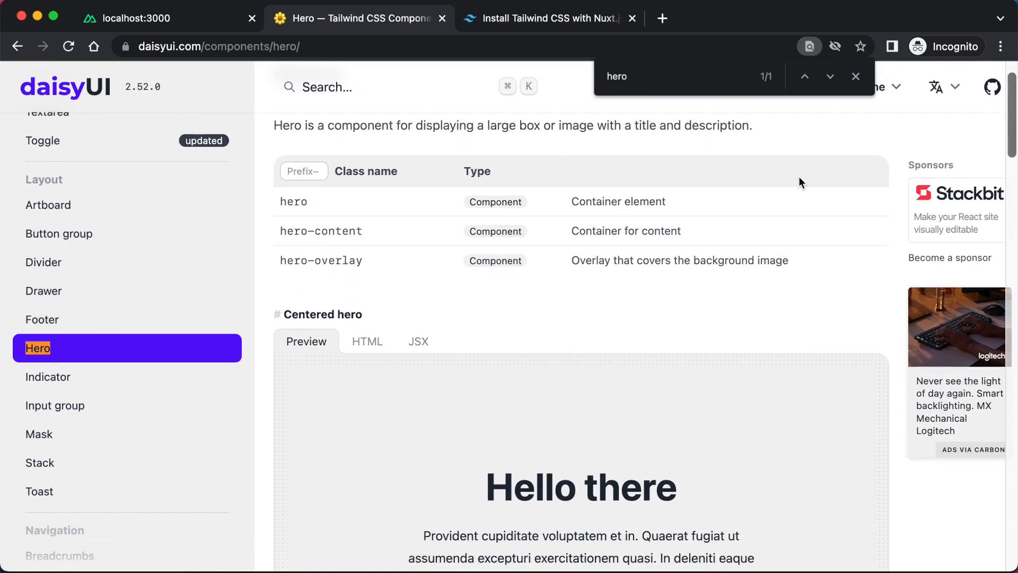
{"action": "scroll", "scroll_direction": "down", "scroll_amount": 3}
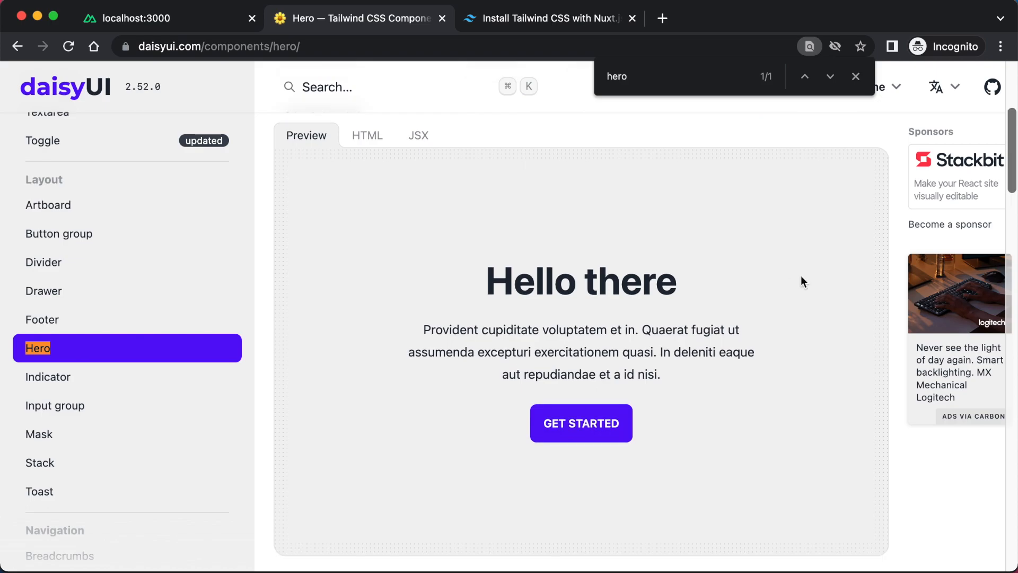
{"action": "scroll", "scroll_direction": "down", "scroll_amount": 3}
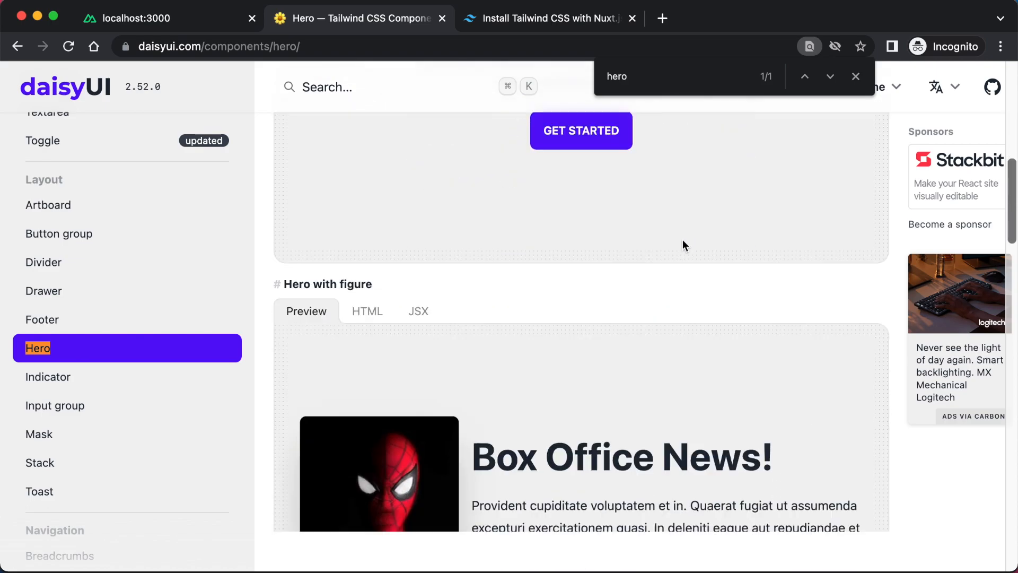
{"action": "scroll", "scroll_direction": "down", "scroll_amount": 3}
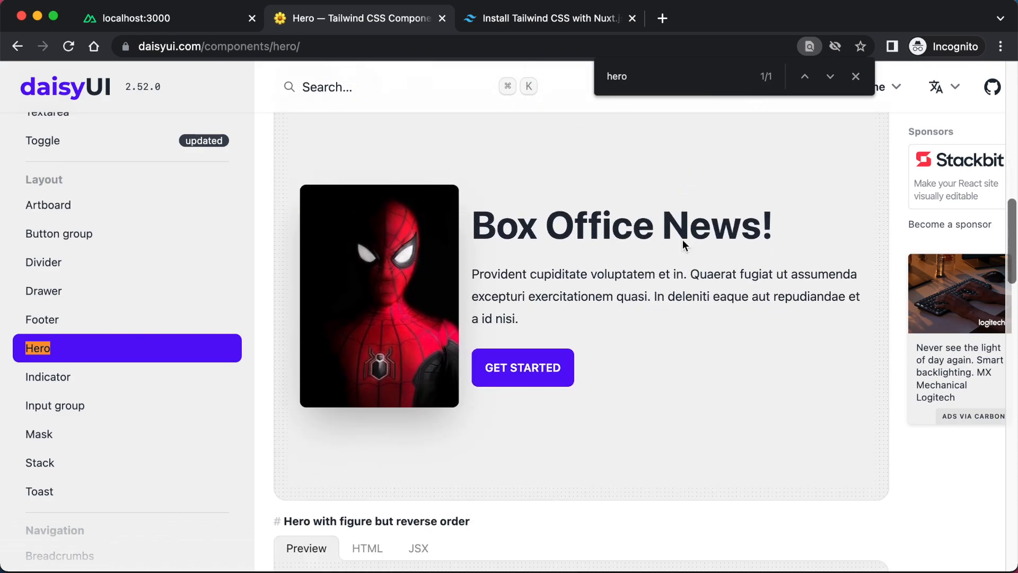
{"action": "scroll", "scroll_direction": "down", "scroll_amount": 3}
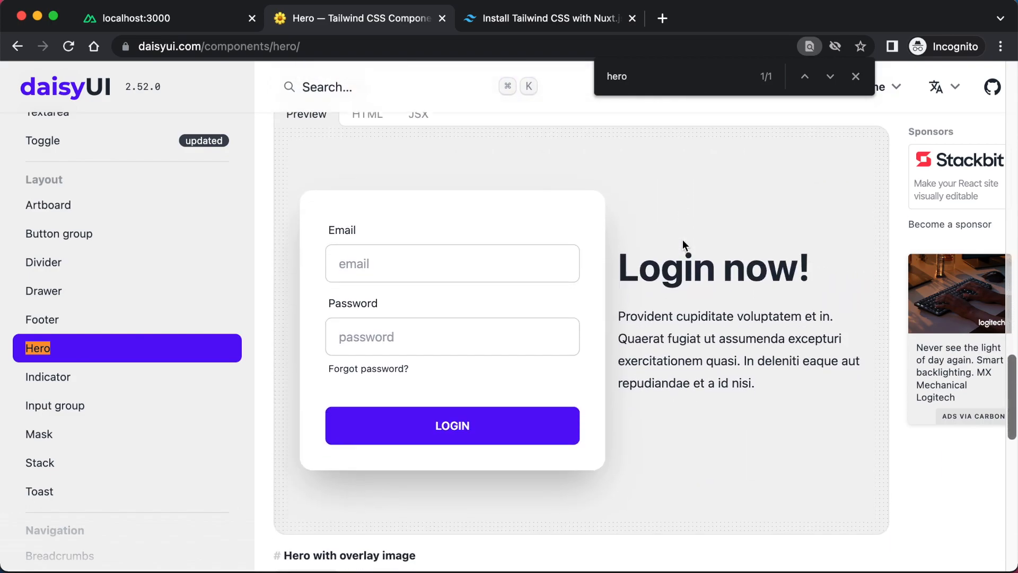
{"action": "scroll", "scroll_direction": "down", "scroll_amount": 3}
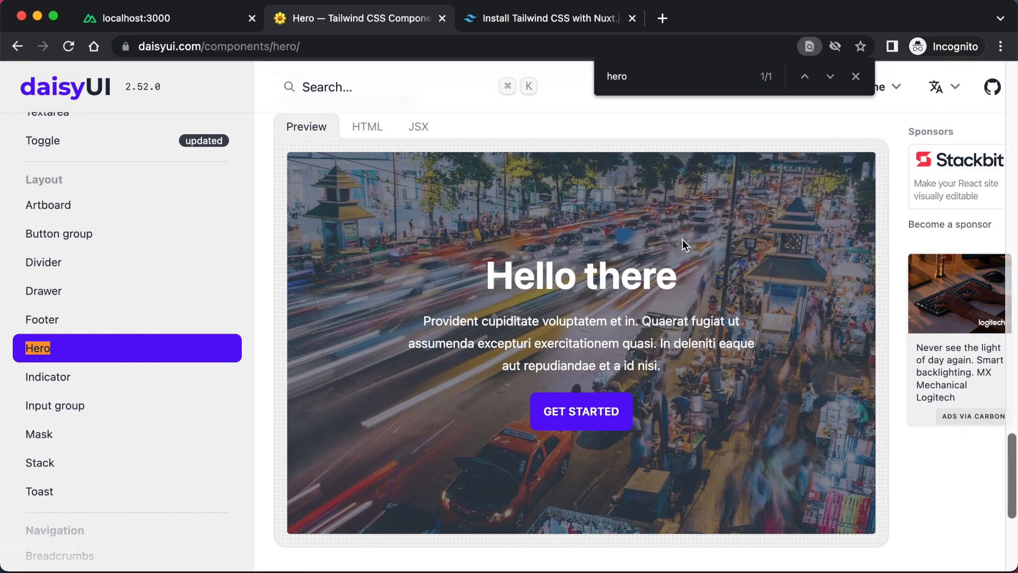
{"action": "scroll", "scroll_direction": "down", "scroll_amount": 3}
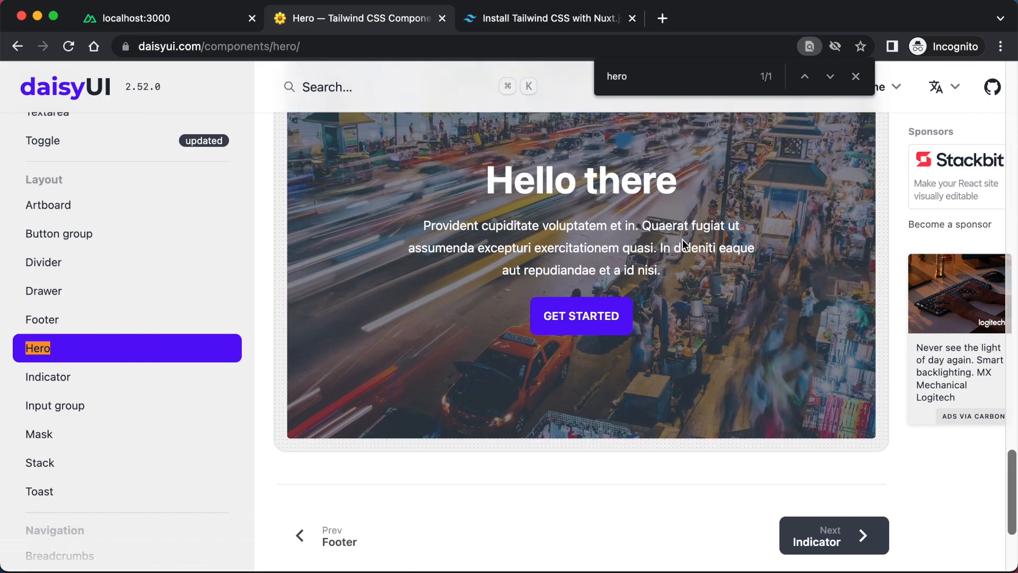
{"action": "scroll", "scroll_direction": "down", "scroll_amount": 3}
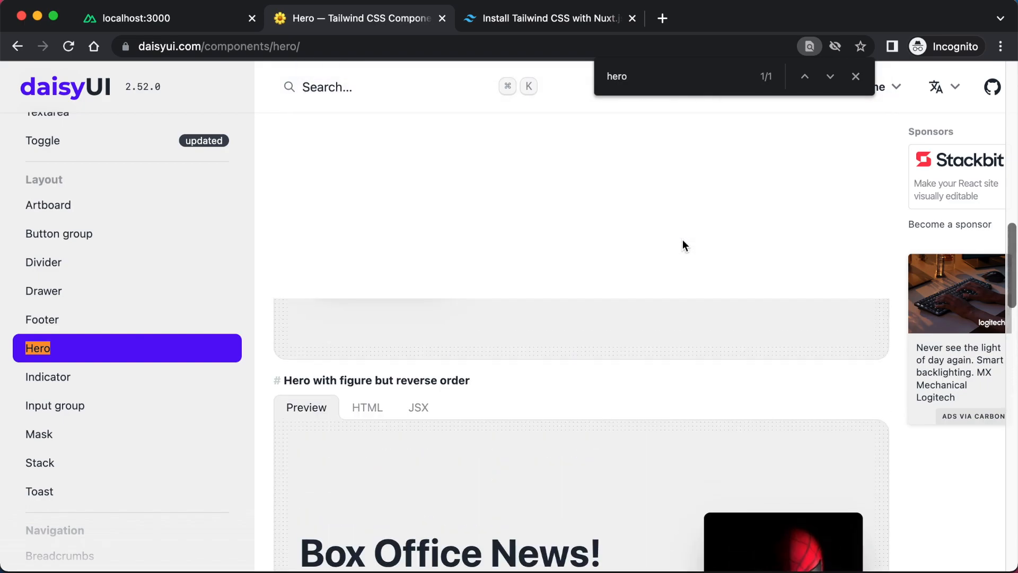
{"action": "scroll", "scroll_direction": "down", "scroll_amount": 3}
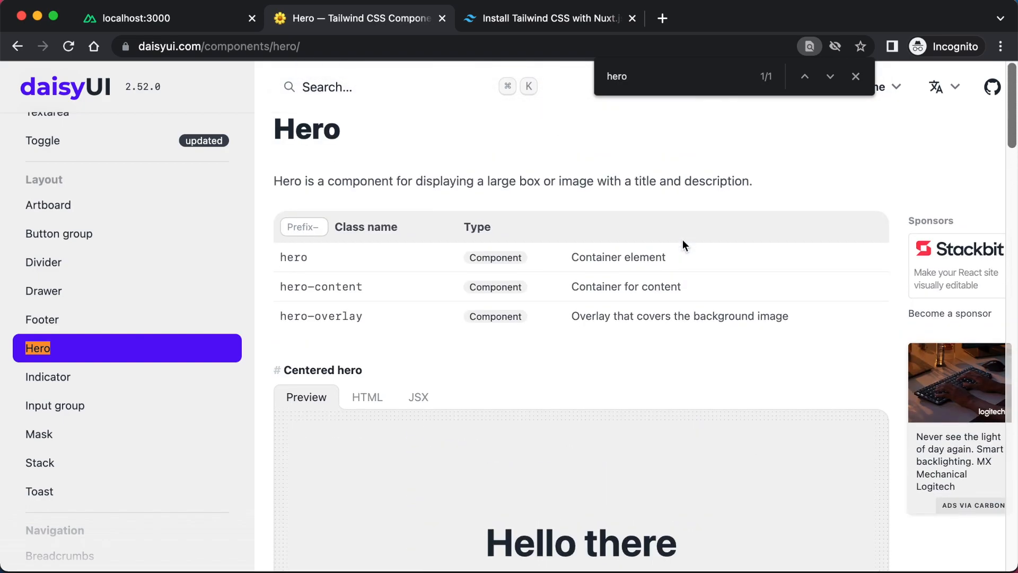
{"action": "scroll", "scroll_direction": "down", "scroll_amount": 3}
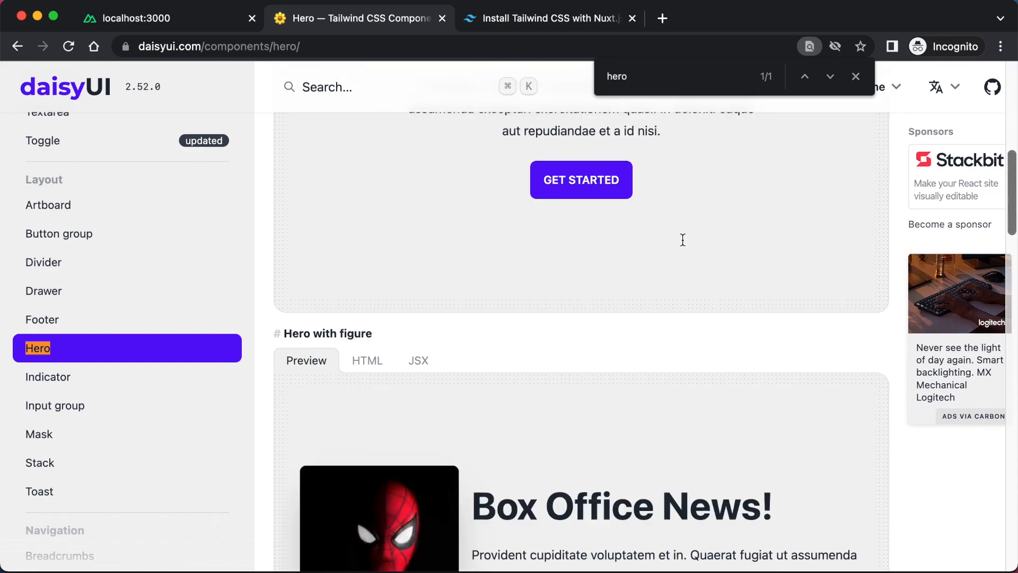
{"action": "scroll", "scroll_direction": "down", "scroll_amount": 3}
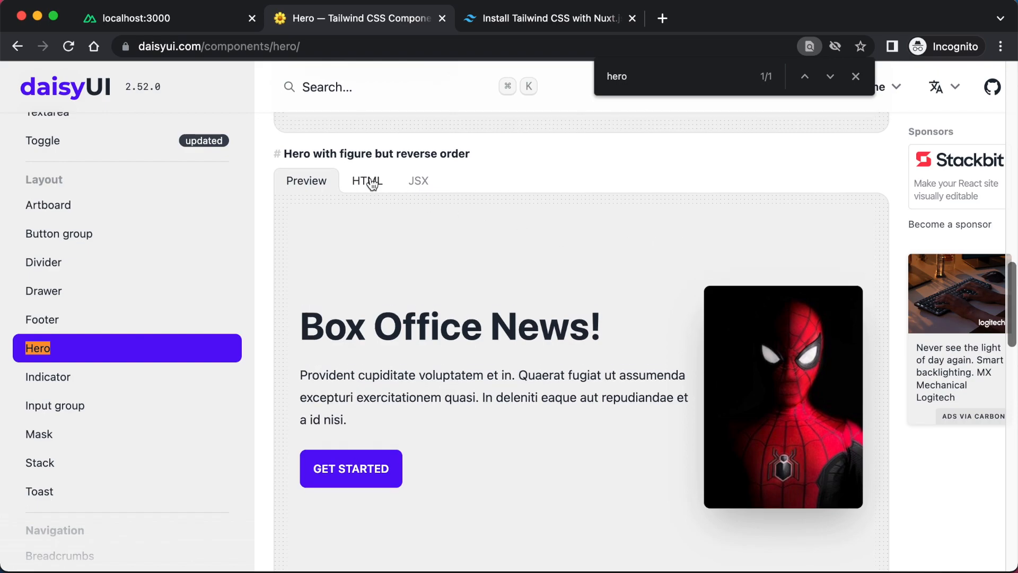
- View the reverse-order hero-with-figure example's HTML, then return to its preview
{"action": "left_click", "coordinate": [367, 180]}
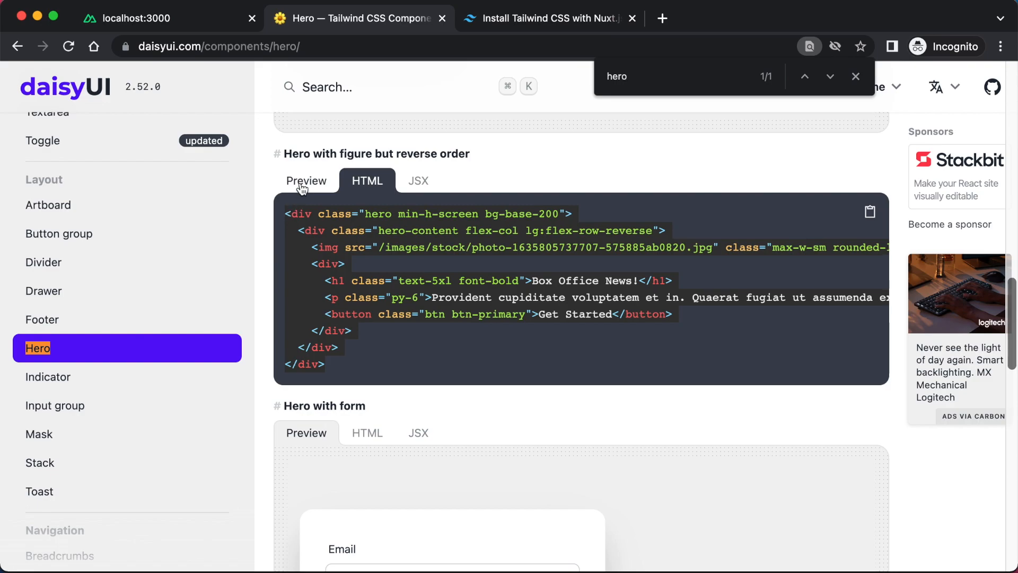
{"action": "left_click", "coordinate": [306, 181]}
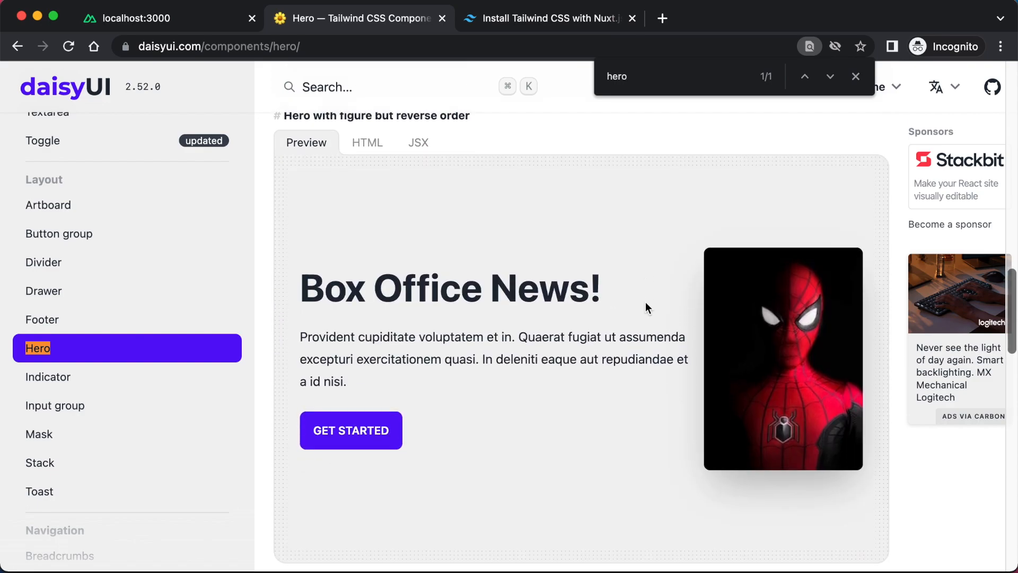
{"action": "scroll", "scroll_direction": "down", "scroll_amount": 3}
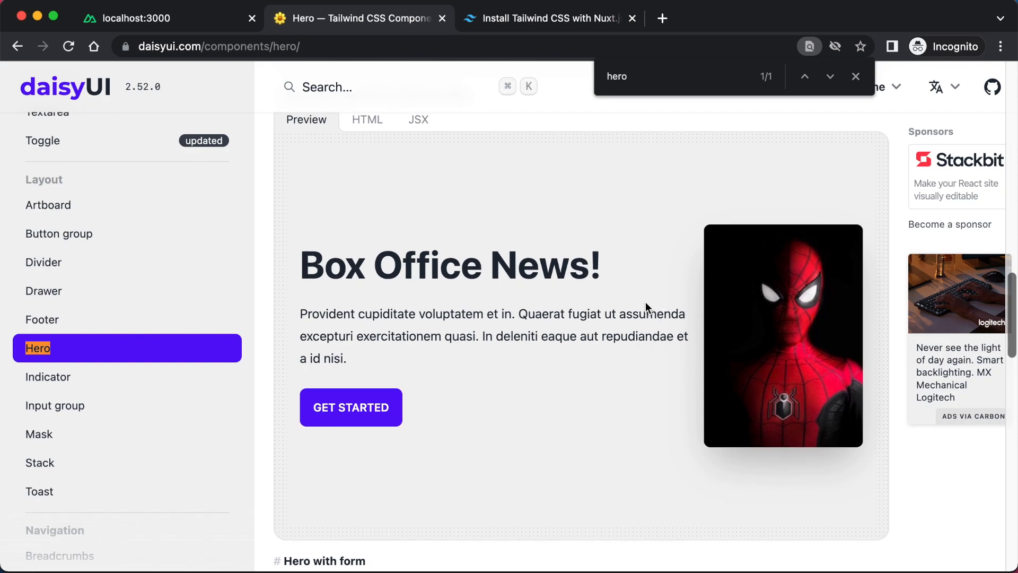
{"action": "mouse_move", "coordinate": [586, 213]}
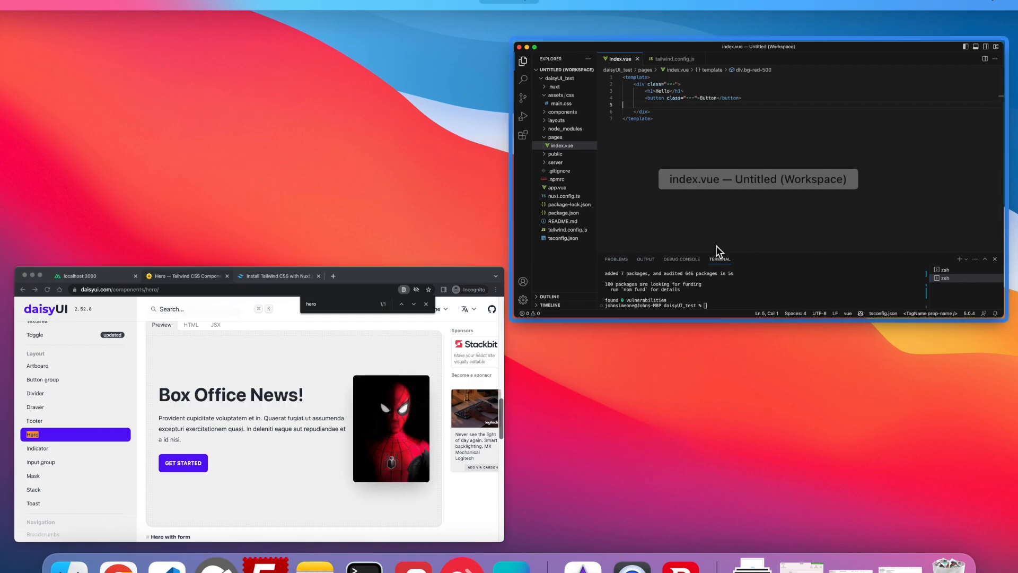
- In the VS Code terminal, cd into components and touch Hero.vue
{"action": "left_click", "coordinate": [527, 46]}
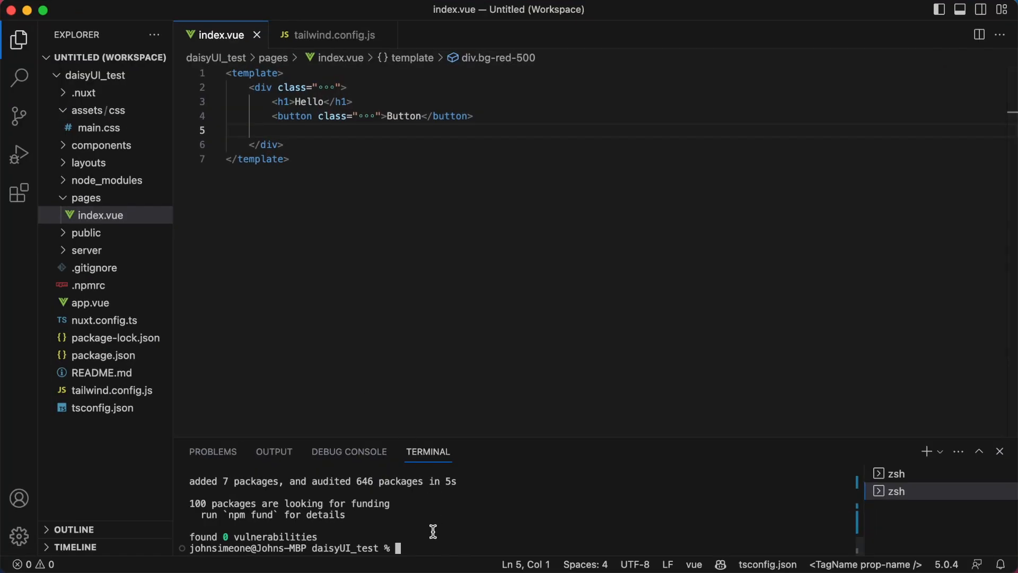
{"action": "mouse_move", "coordinate": [497, 340]}
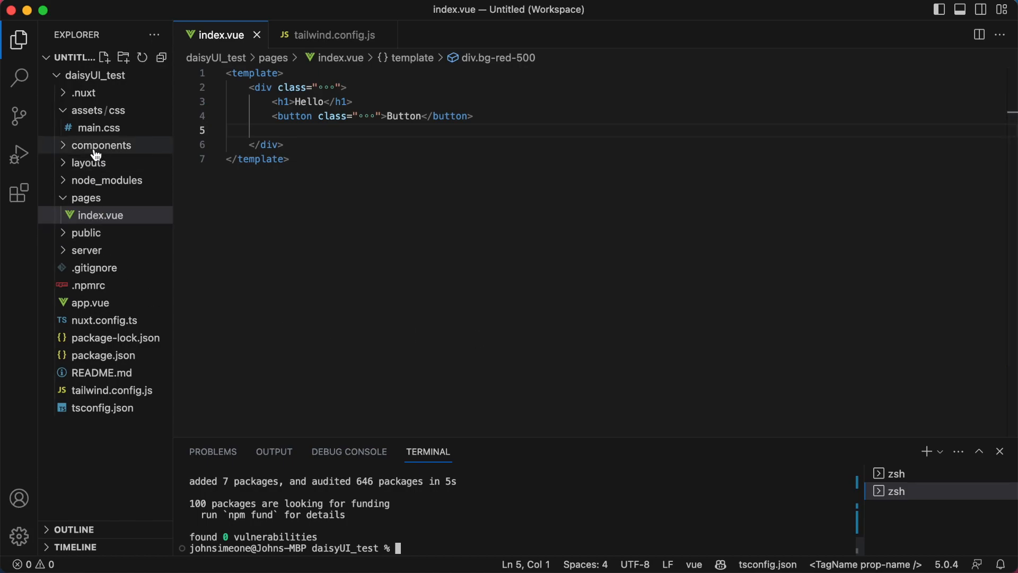
{"action": "type", "text": "cd components"}
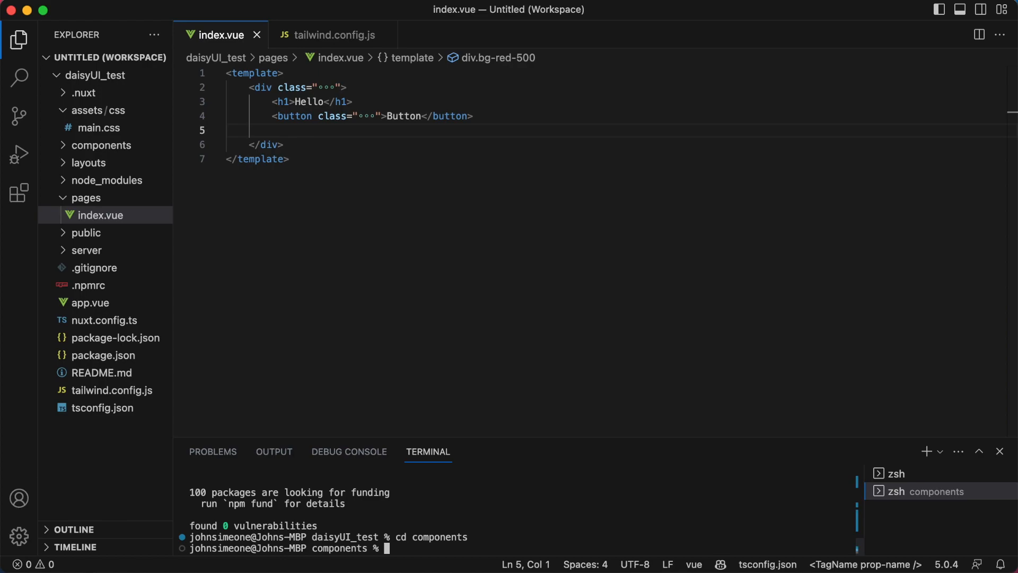
{"action": "type", "text": "touch Hero."}
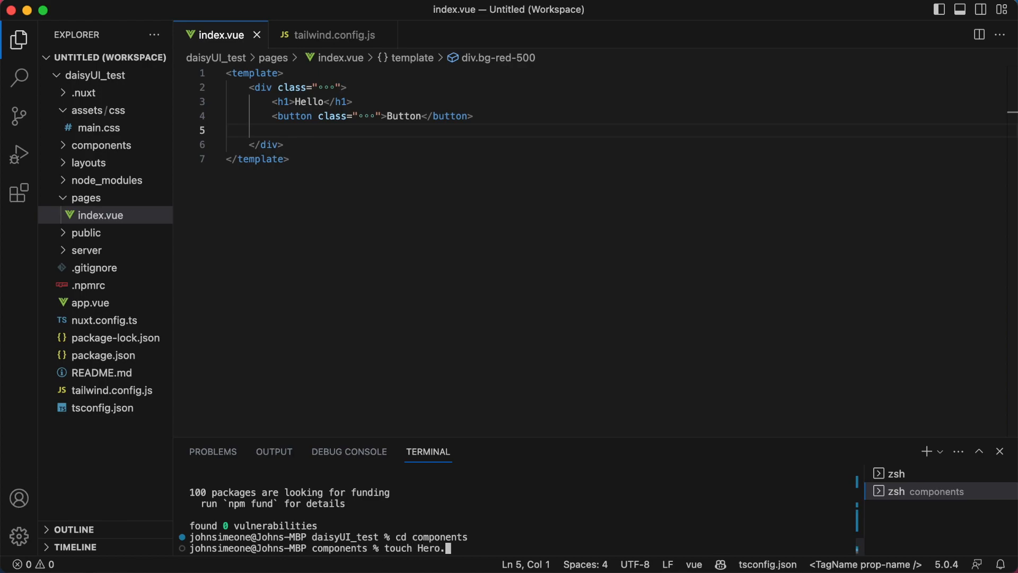
{"action": "key", "text": "Enter"}
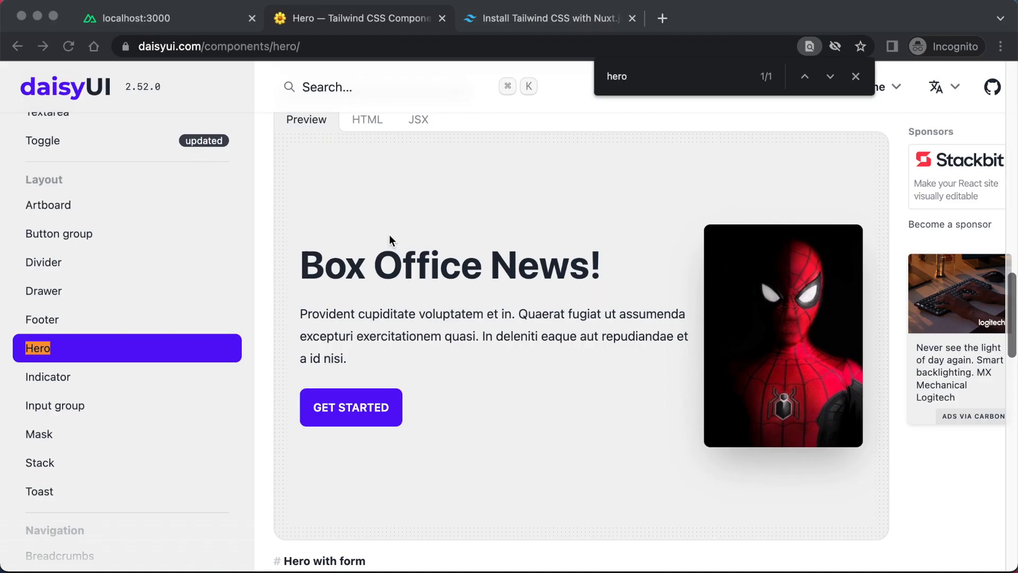
- Switch the reverse-order hero example to HTML, compare JSX, then return to HTML
{"action": "scroll", "scroll_direction": "down", "scroll_amount": 3}
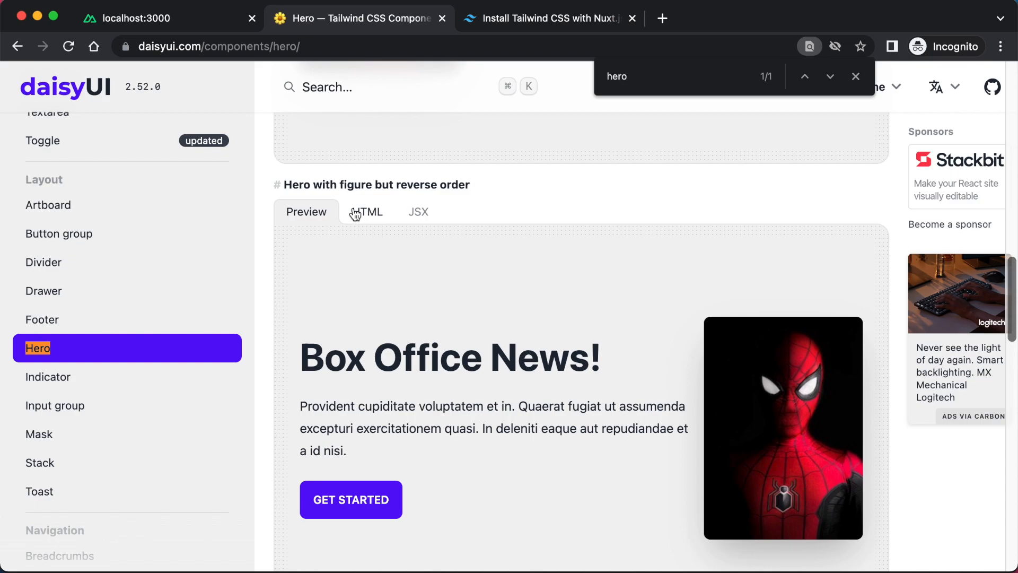
{"action": "left_click", "coordinate": [367, 212]}
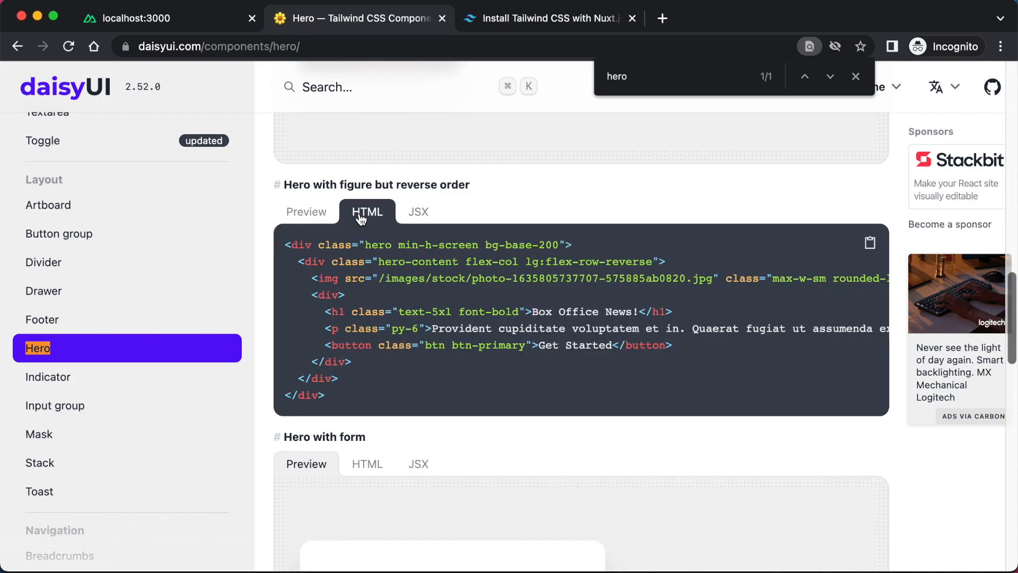
{"action": "left_click", "coordinate": [418, 211]}
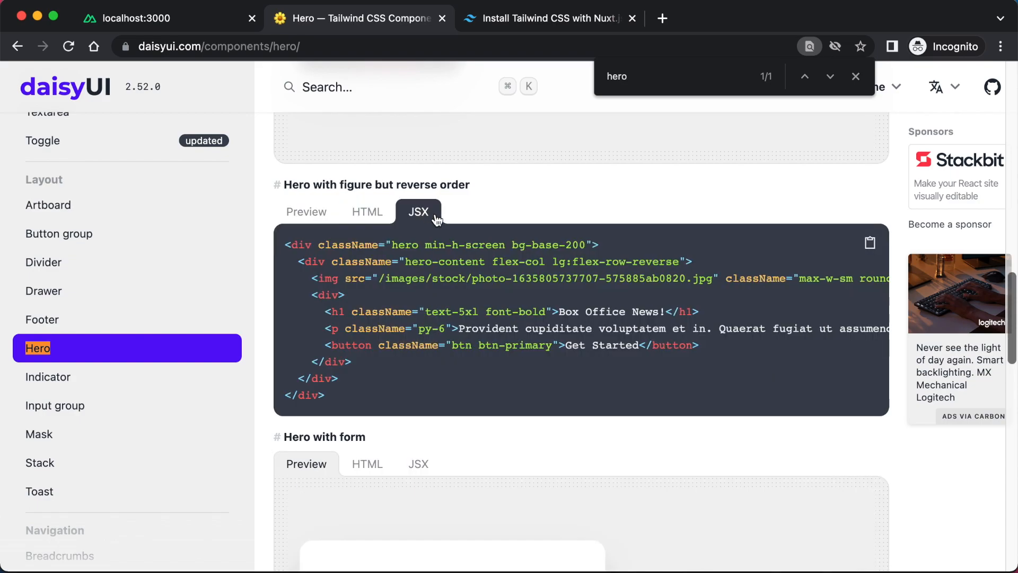
{"action": "mouse_move", "coordinate": [415, 228]}
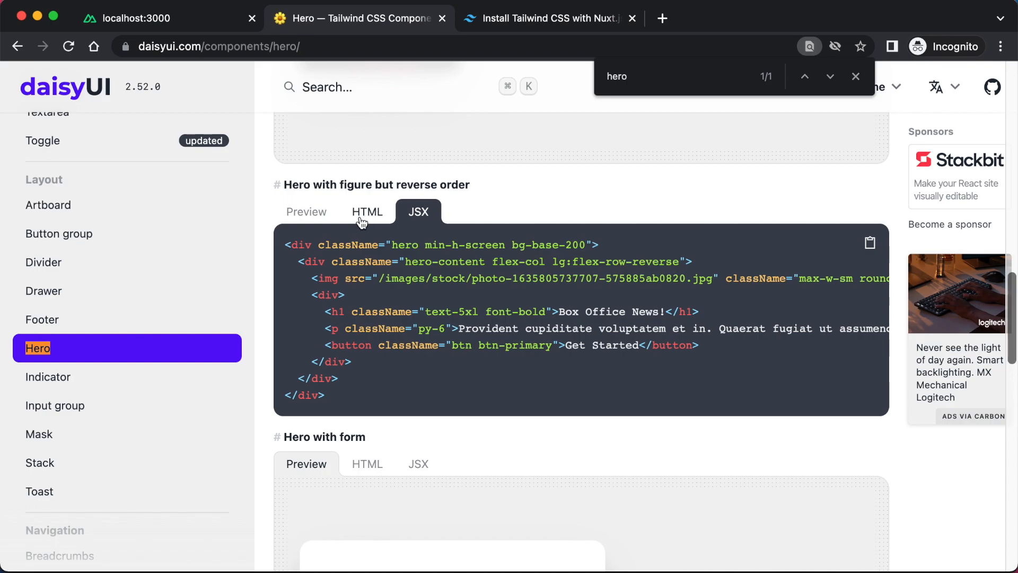
{"action": "left_click", "coordinate": [367, 212]}
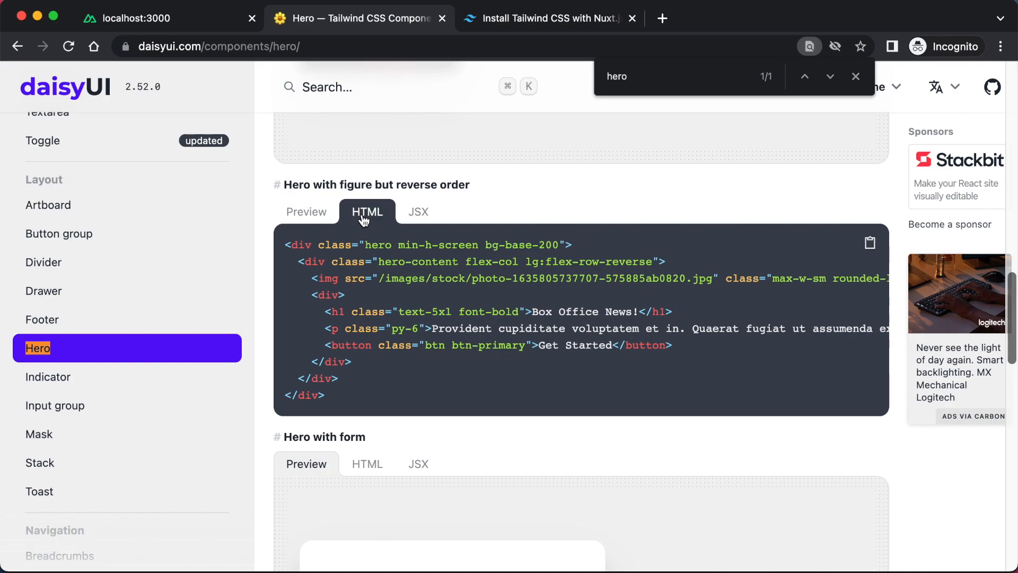
{"action": "mouse_move", "coordinate": [408, 245]}
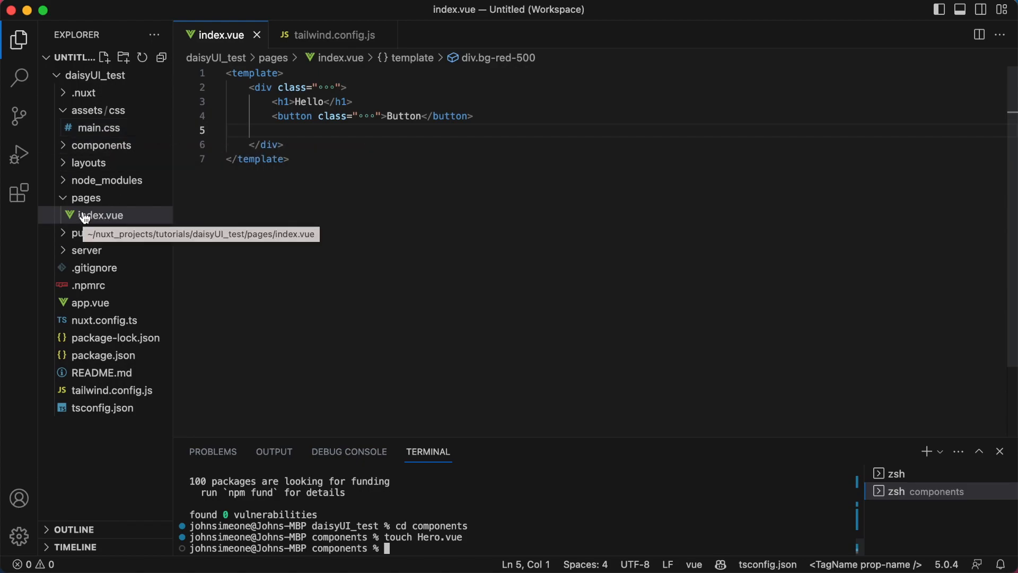
- Open Hero.vue, wrap the pasted hero markup in a <template> block, and re-indent it
{"action": "left_click", "coordinate": [98, 162]}
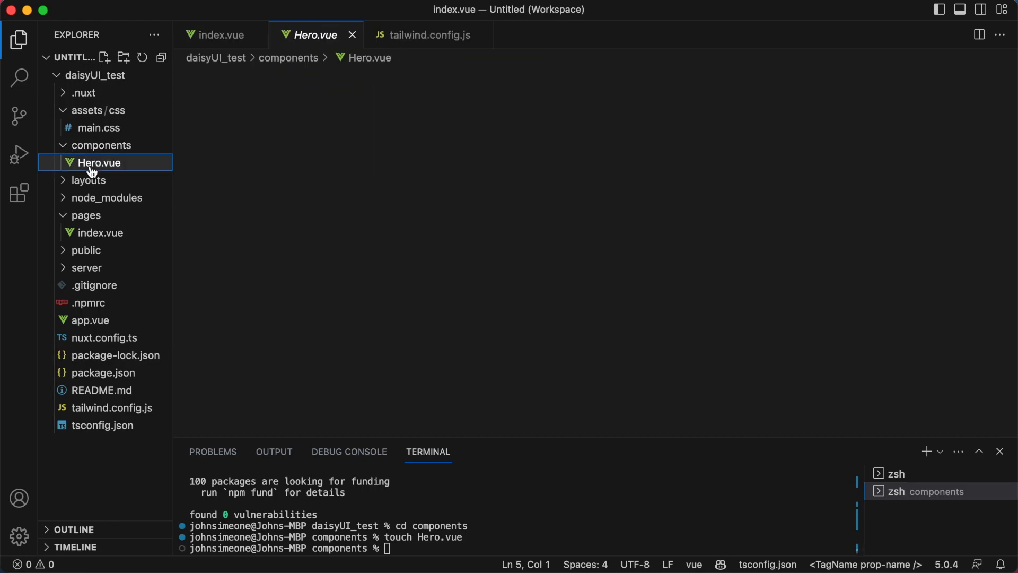
{"action": "type", "text": "<t"}
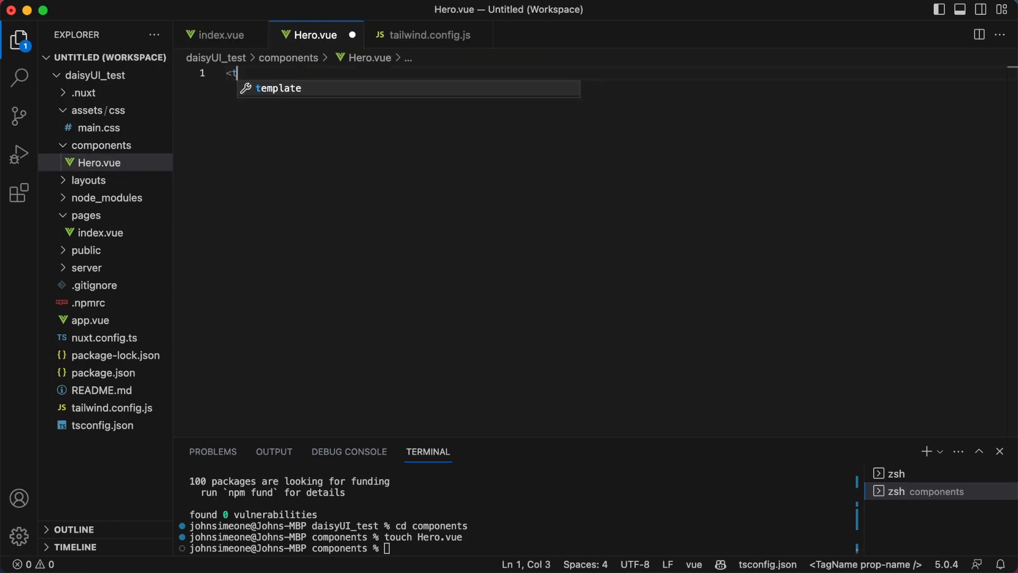
{"action": "type", "text": "emplate>"}
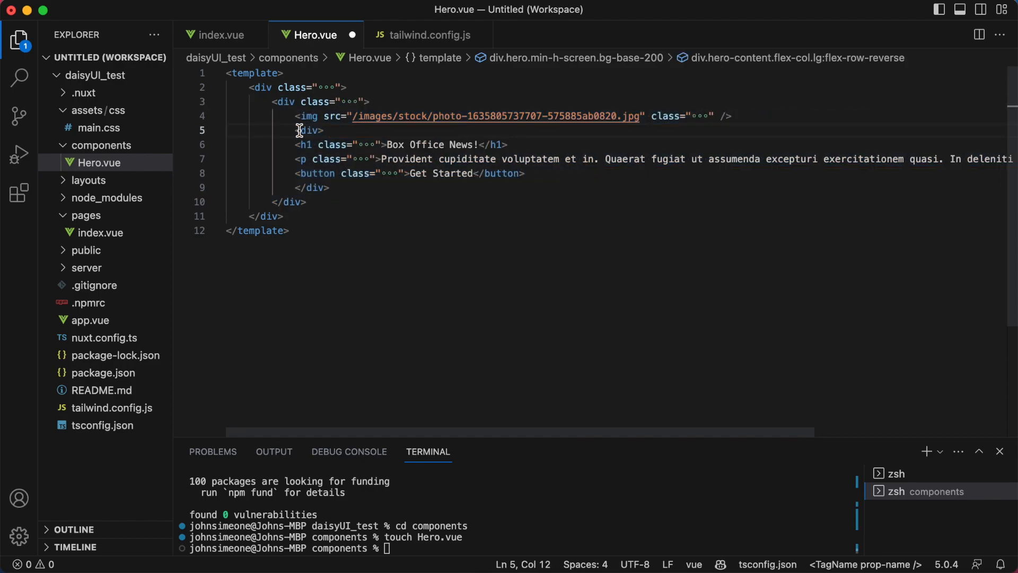
{"action": "left_click_drag", "start_coordinate": [298, 130], "coordinate": [524, 173]}
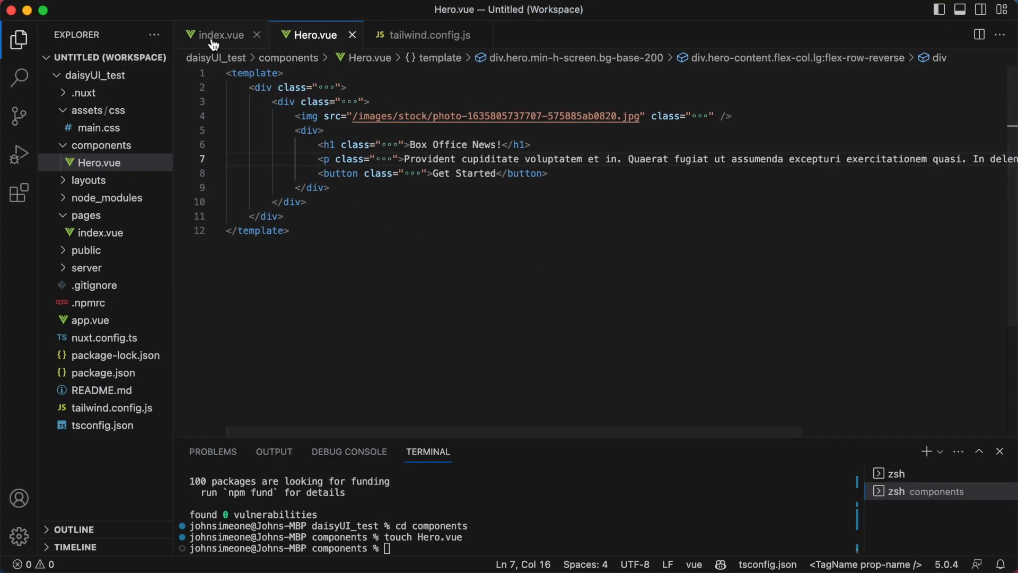
- Add <Hero /> inside the index.vue template so the Box Office News! hero renders
{"action": "left_click", "coordinate": [220, 35]}
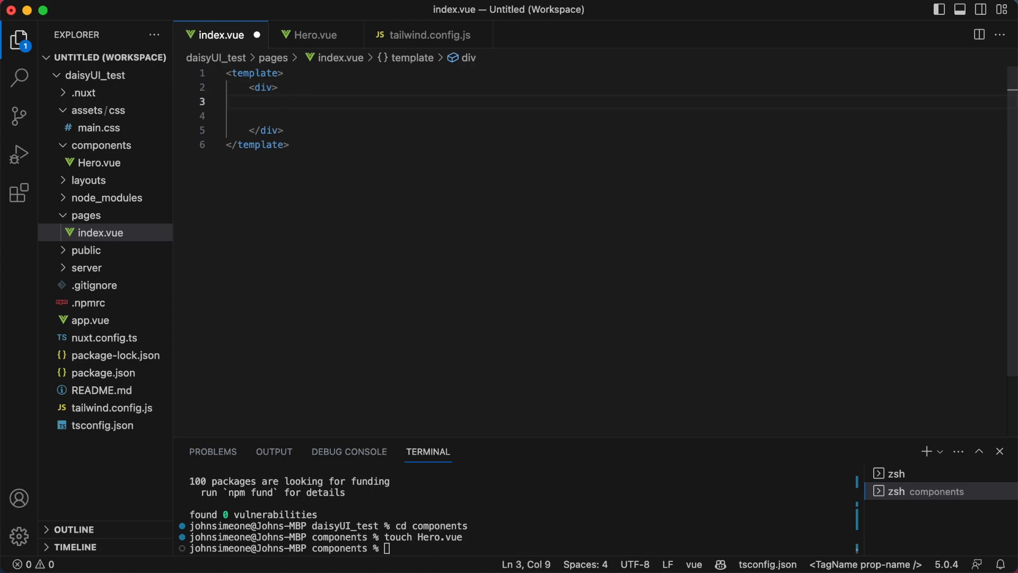
{"action": "type", "text": "<Hero"}
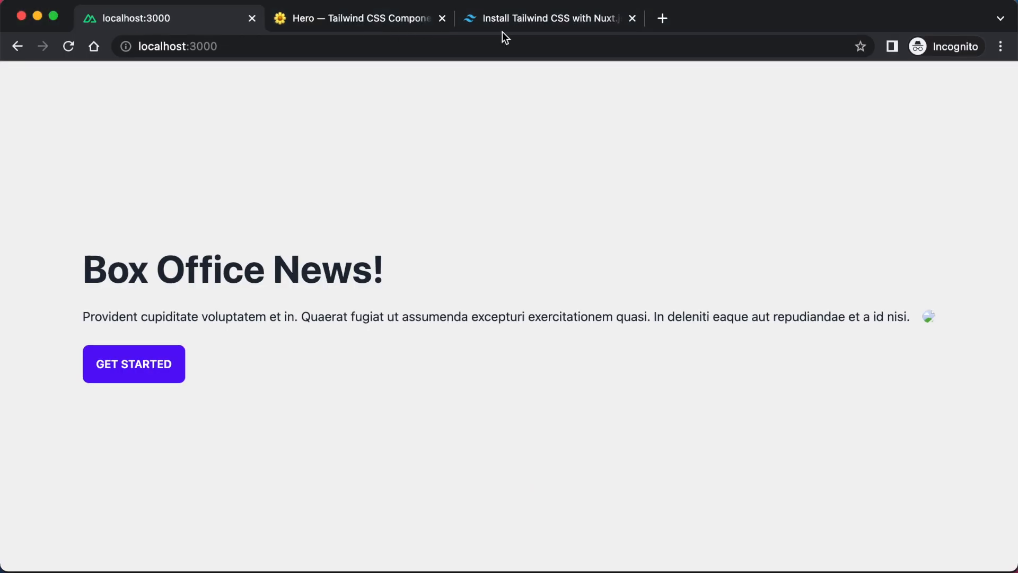
- Browse daisyUI's Navbar examples with title, icon and menu variants, then return to the editor
{"action": "left_click", "coordinate": [356, 18]}
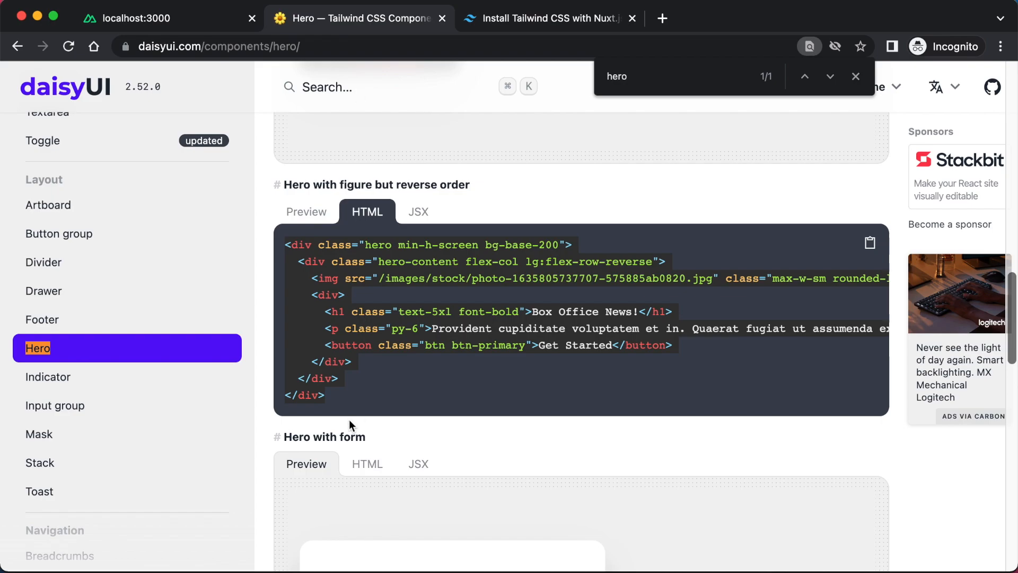
{"action": "scroll", "scroll_direction": "down", "scroll_amount": 3}
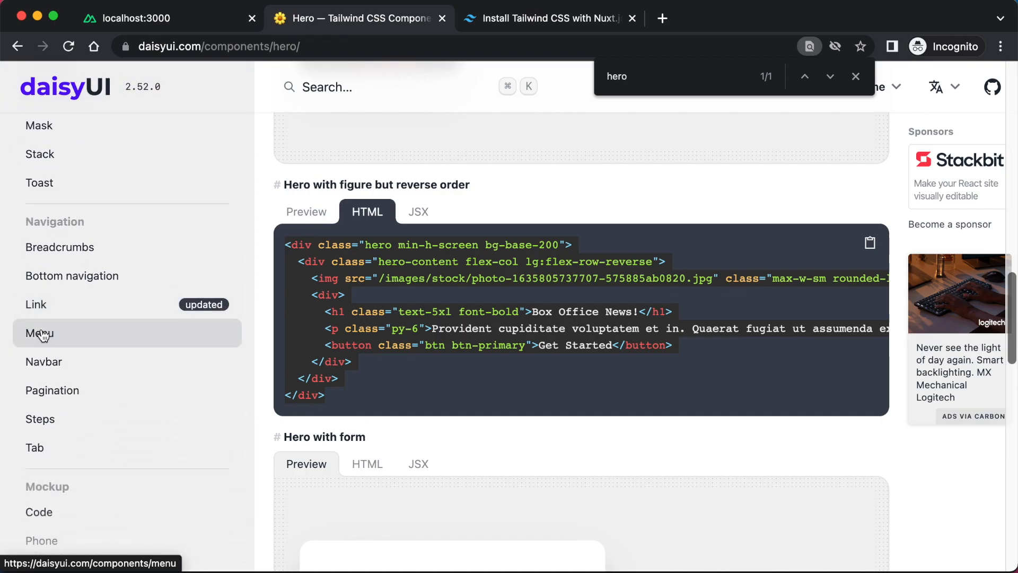
{"action": "left_click", "coordinate": [44, 361]}
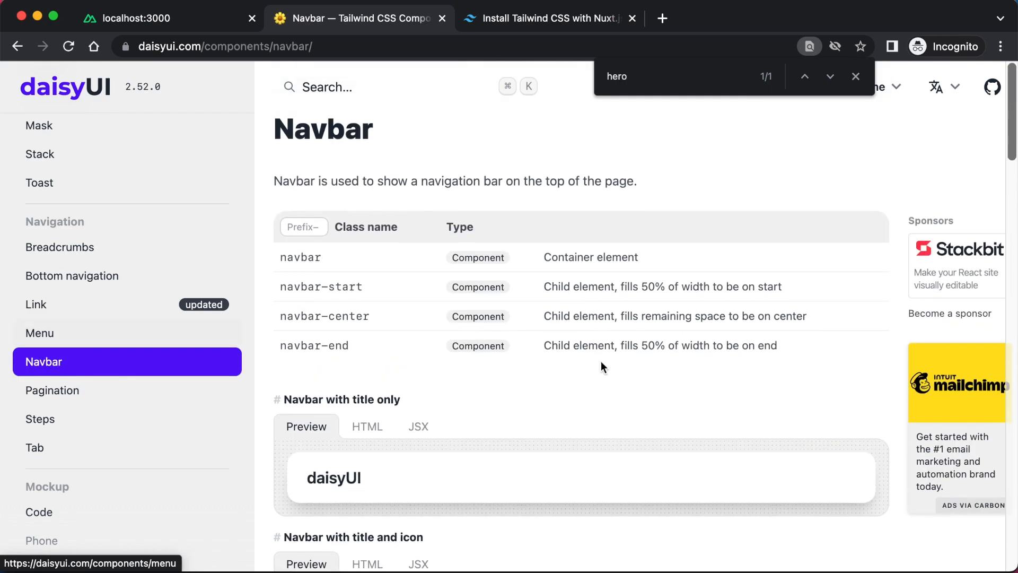
{"action": "scroll", "scroll_direction": "down", "scroll_amount": 3}
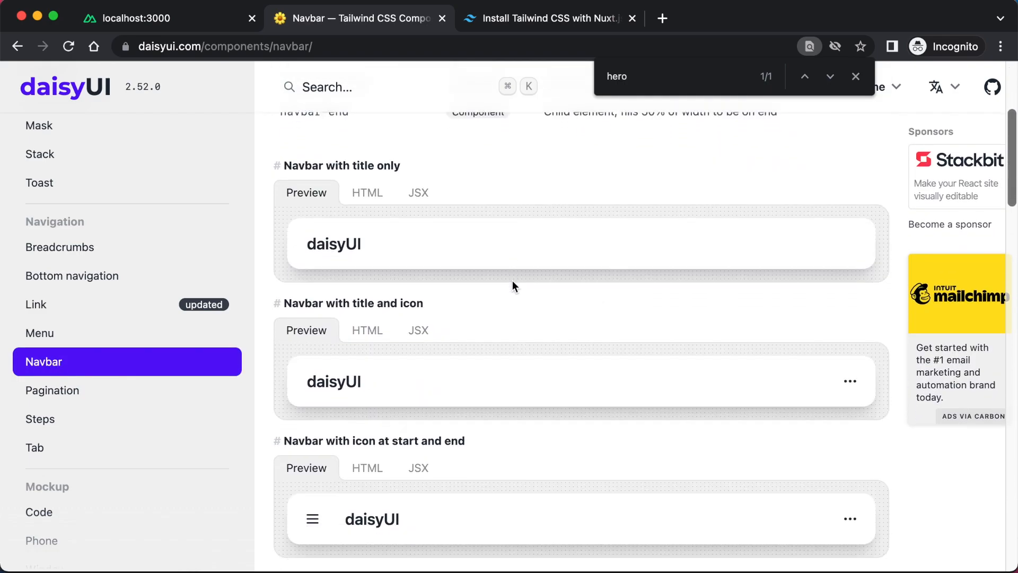
{"action": "scroll", "scroll_direction": "down", "scroll_amount": 3}
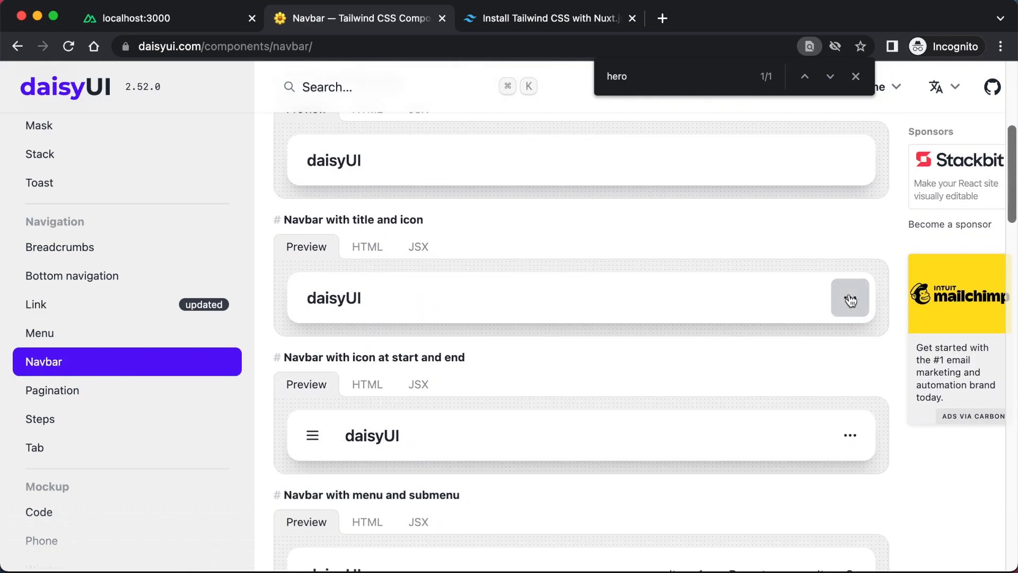
{"action": "scroll", "scroll_direction": "down", "scroll_amount": 3}
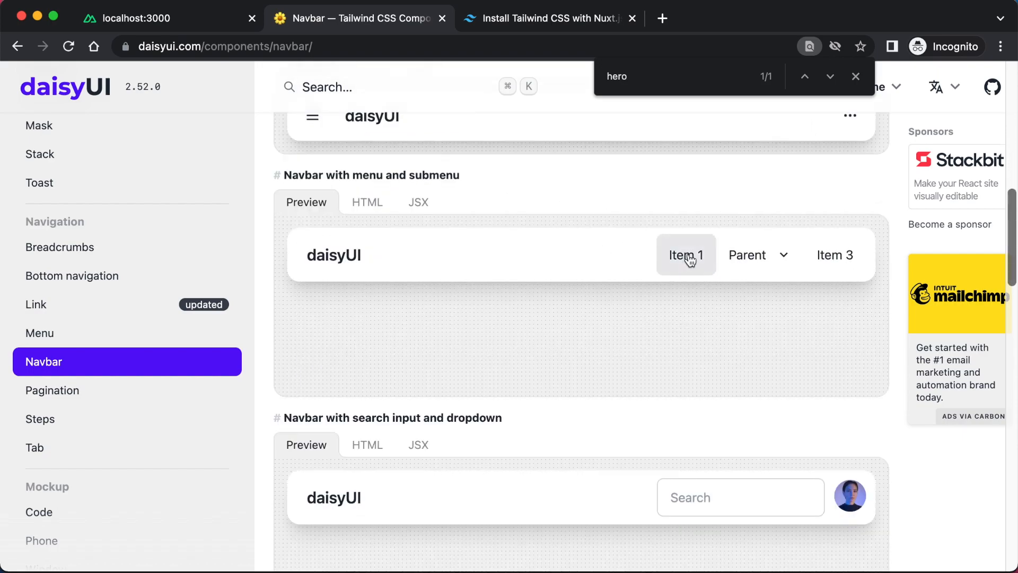
{"action": "scroll", "scroll_direction": "up", "scroll_amount": 3}
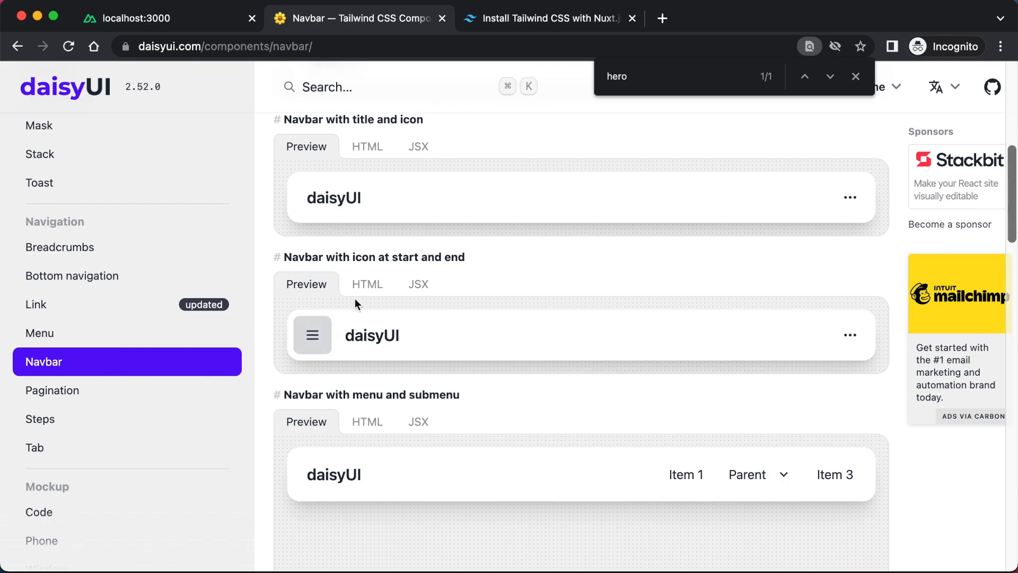
{"action": "left_click", "coordinate": [367, 283]}
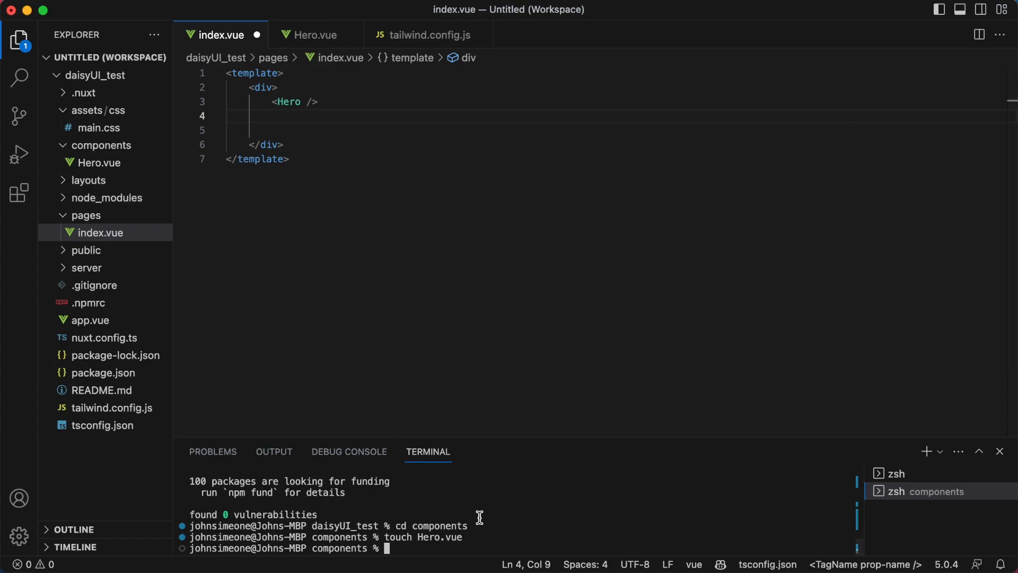
- Start a touch command in the components-folder terminal
{"action": "type", "text": "touch"}
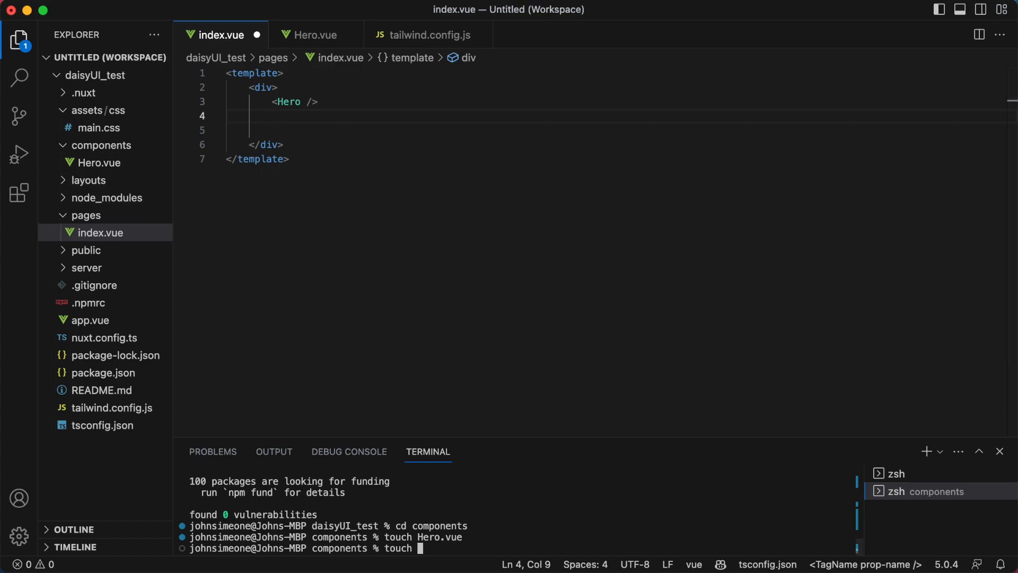
- Create NavBar.vie with touch and rename it to fix the extension
{"action": "type", "text": "N"}
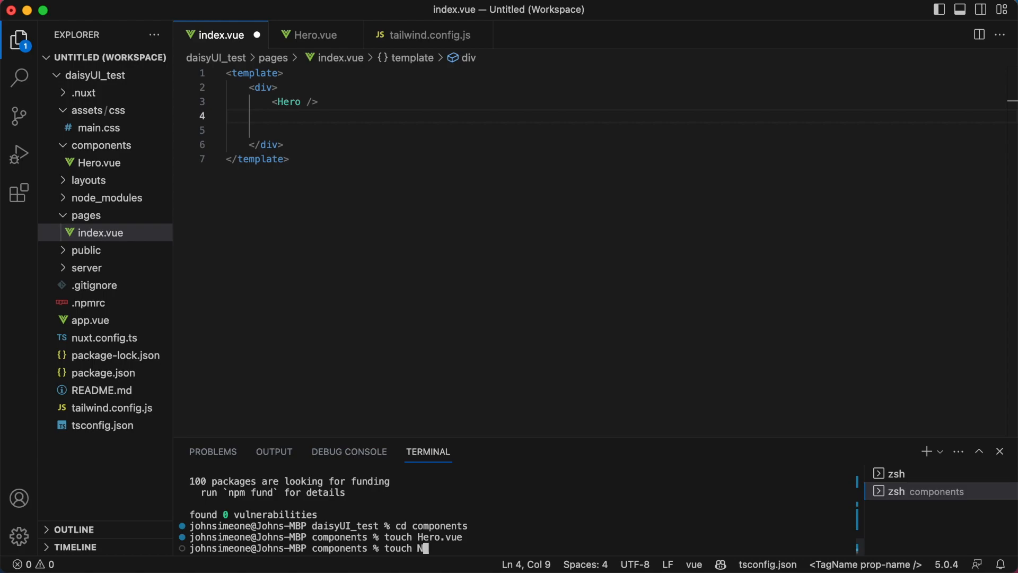
{"action": "type", "text": "avBar.vie"}
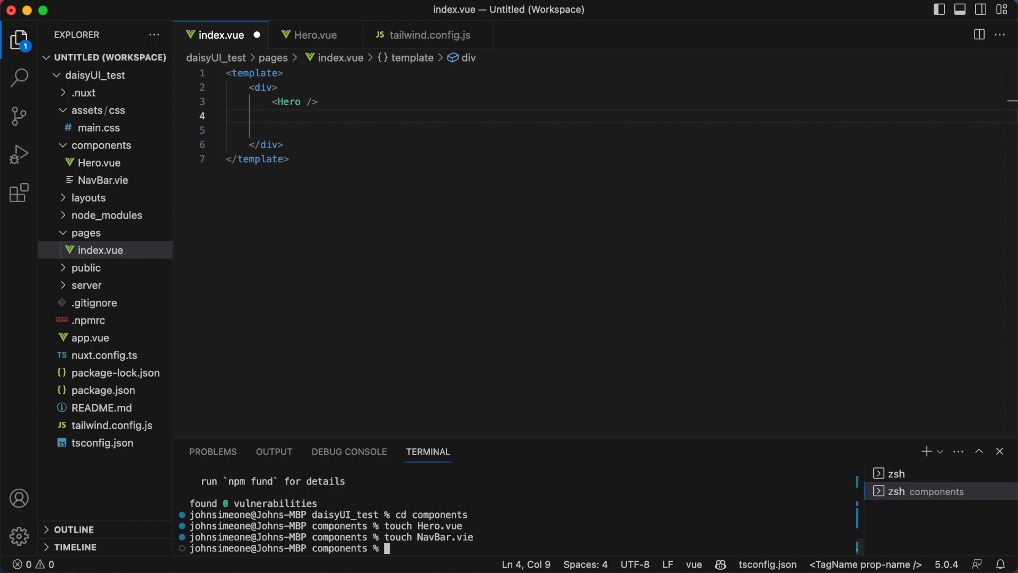
{"action": "right_click", "coordinate": [102, 180]}
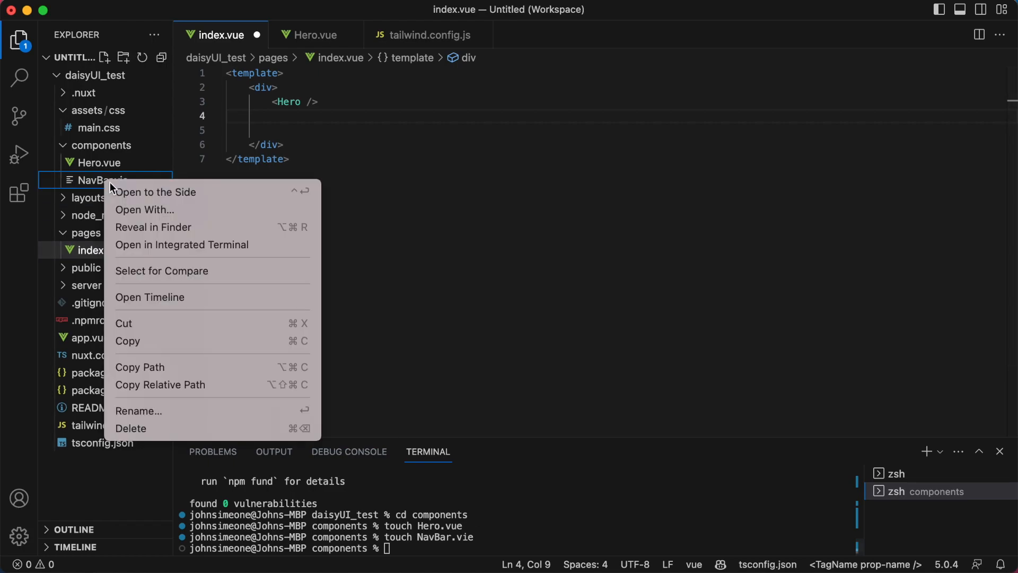
{"action": "left_click", "coordinate": [137, 411]}
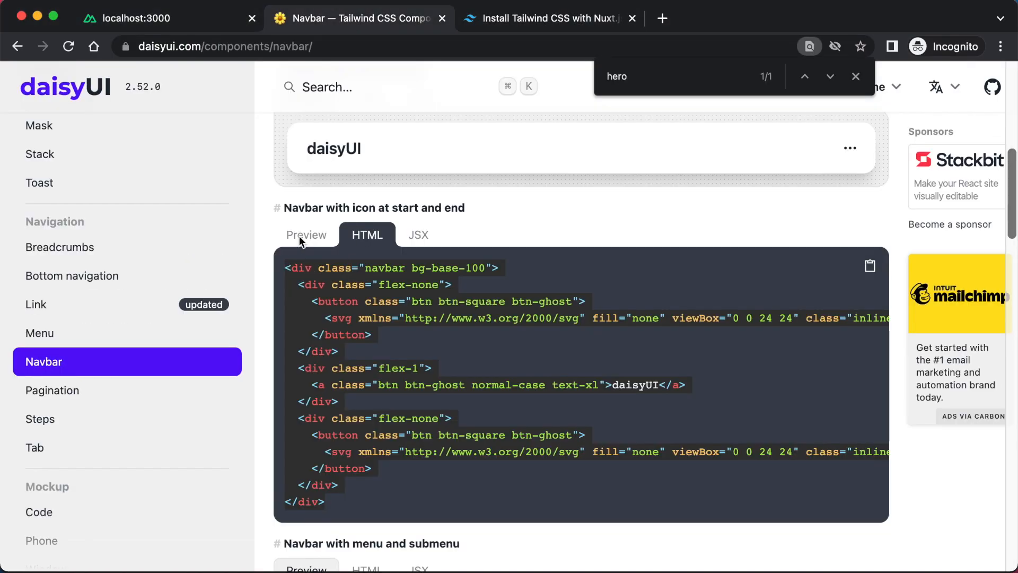
{"action": "mouse_move", "coordinate": [574, 235]}
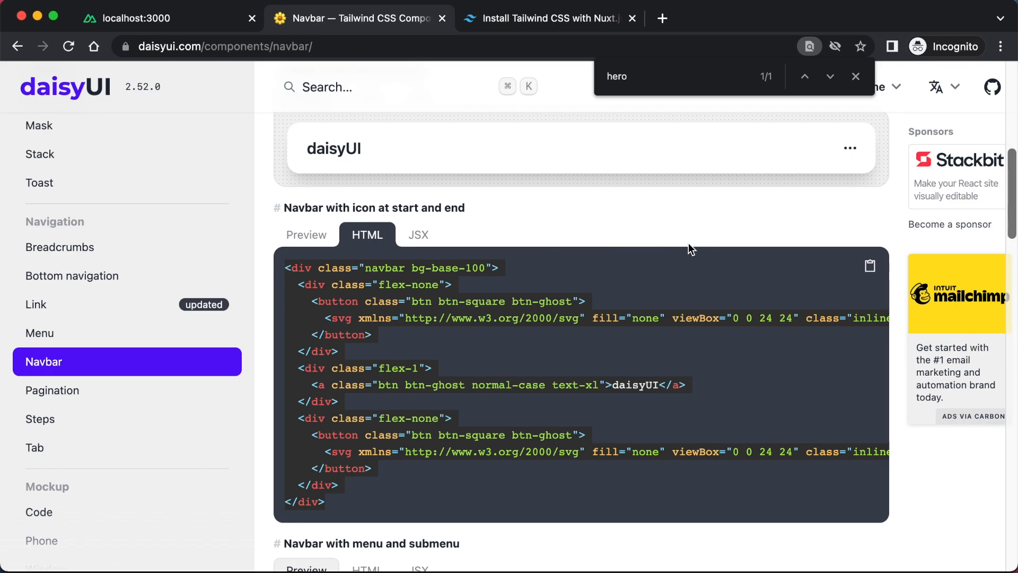
{"action": "mouse_move", "coordinate": [563, 228]}
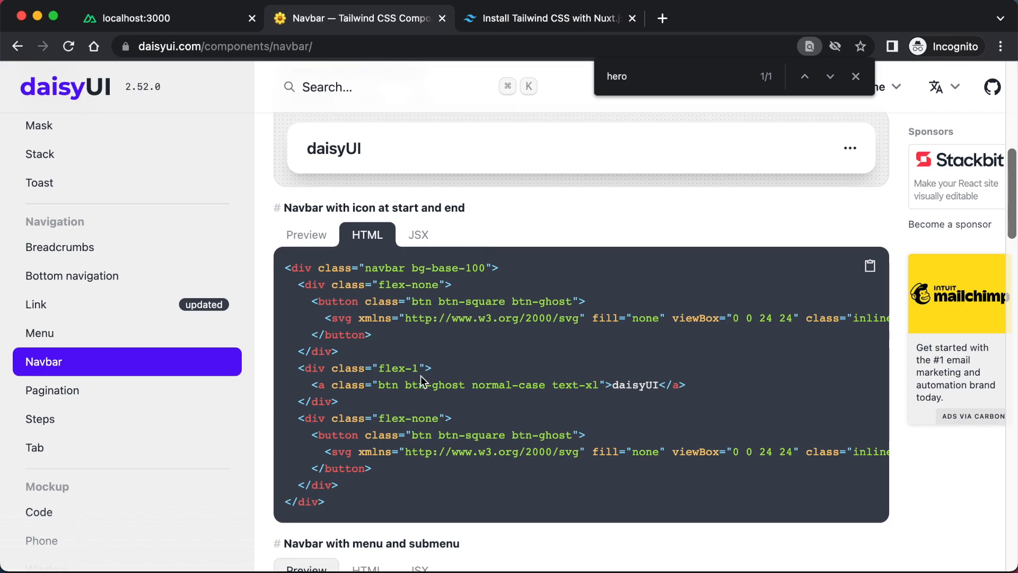
- Scroll to the 'Navbar with icon at start and end' markup for NavBar.vue
{"action": "scroll", "scroll_direction": "down", "scroll_amount": 3}
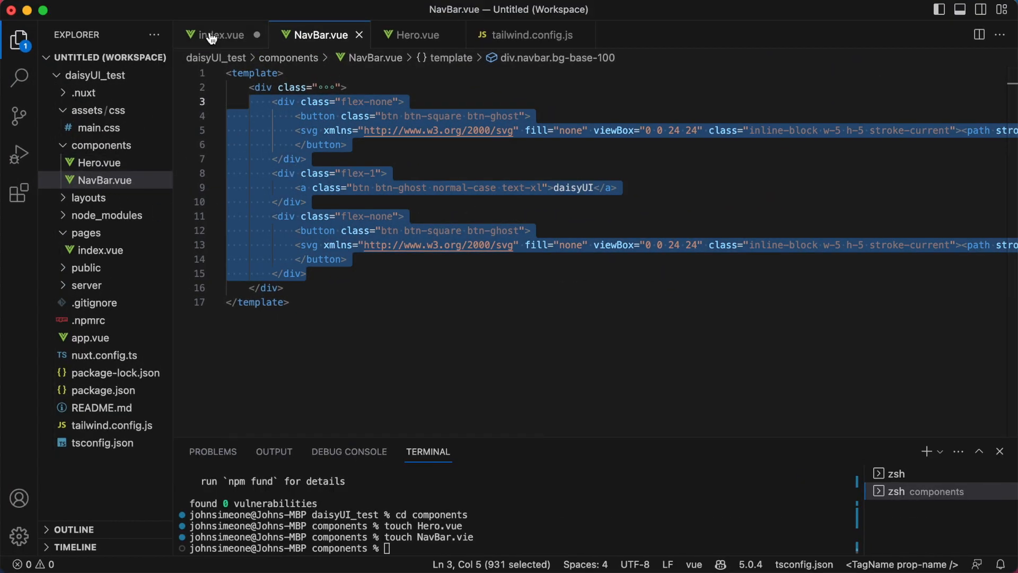
- Insert <NavBar /> above <Hero /> in the index.vue template
{"action": "left_click", "coordinate": [221, 35]}
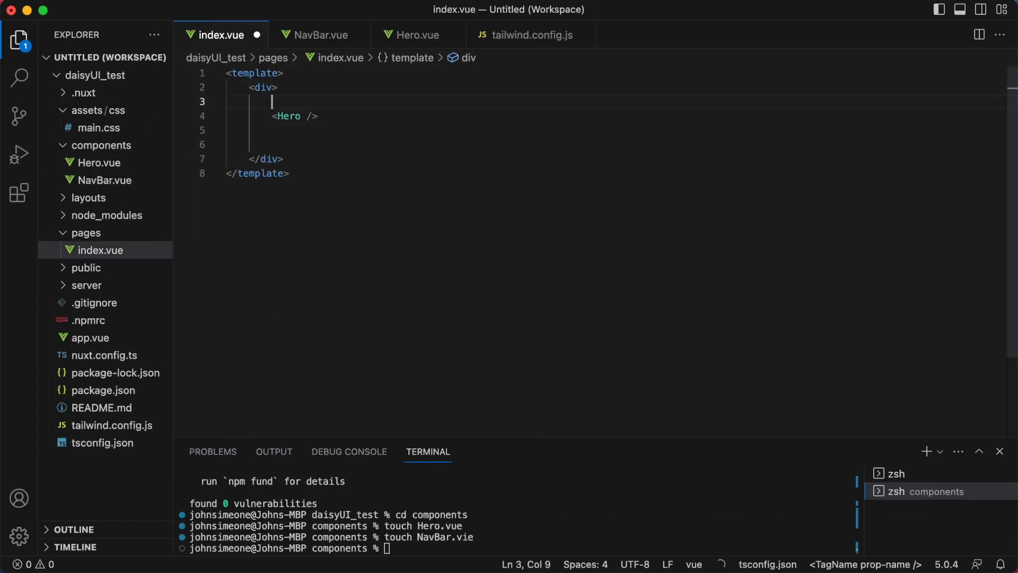
{"action": "type", "text": "<NavBar />"}
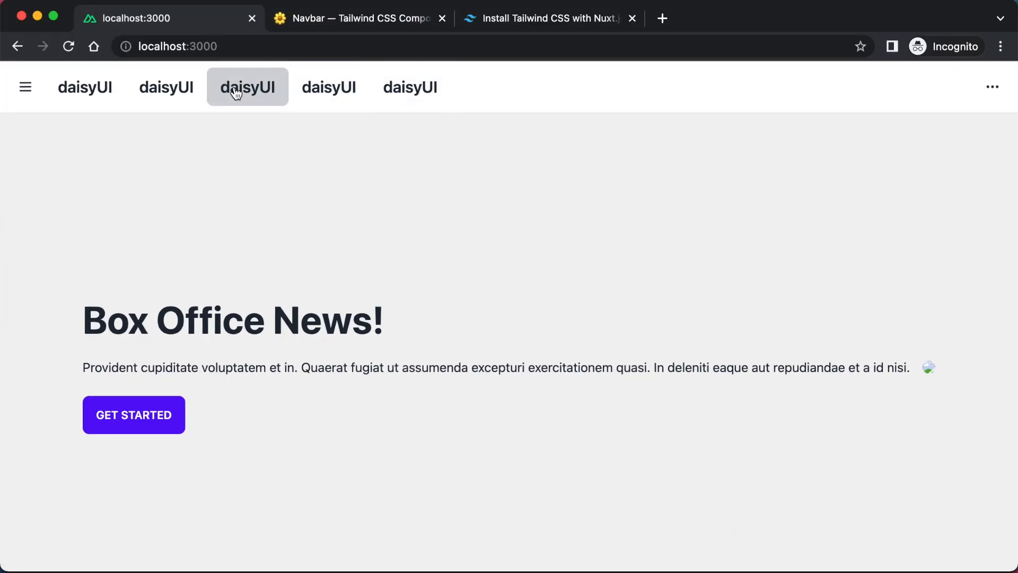
{"action": "mouse_move", "coordinate": [992, 87]}
{"action": "type", "text": "hero"}
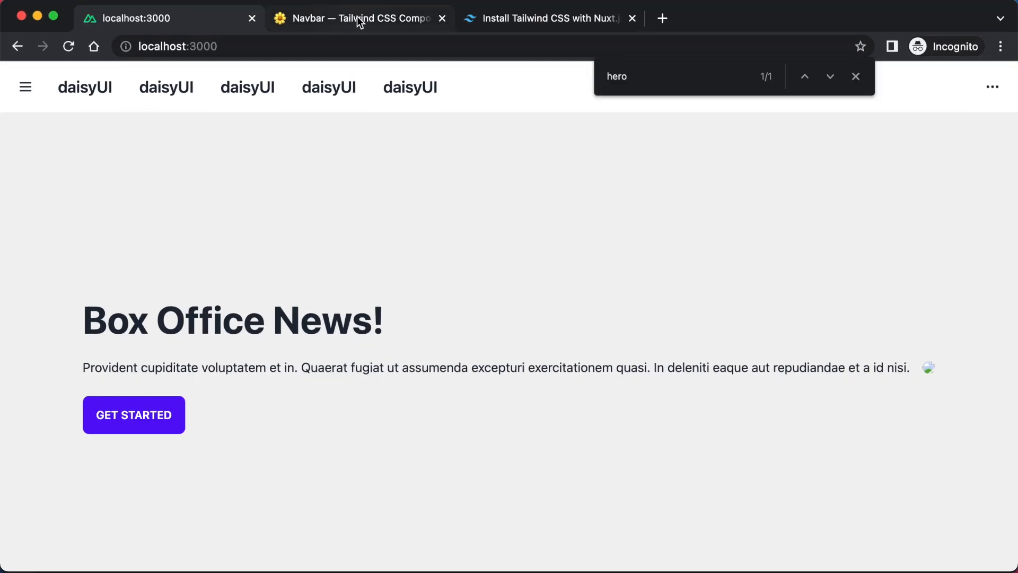
- Return to the daisyUI Navbar docs after reviewing the navbar-topped preview
{"action": "left_click", "coordinate": [357, 18]}
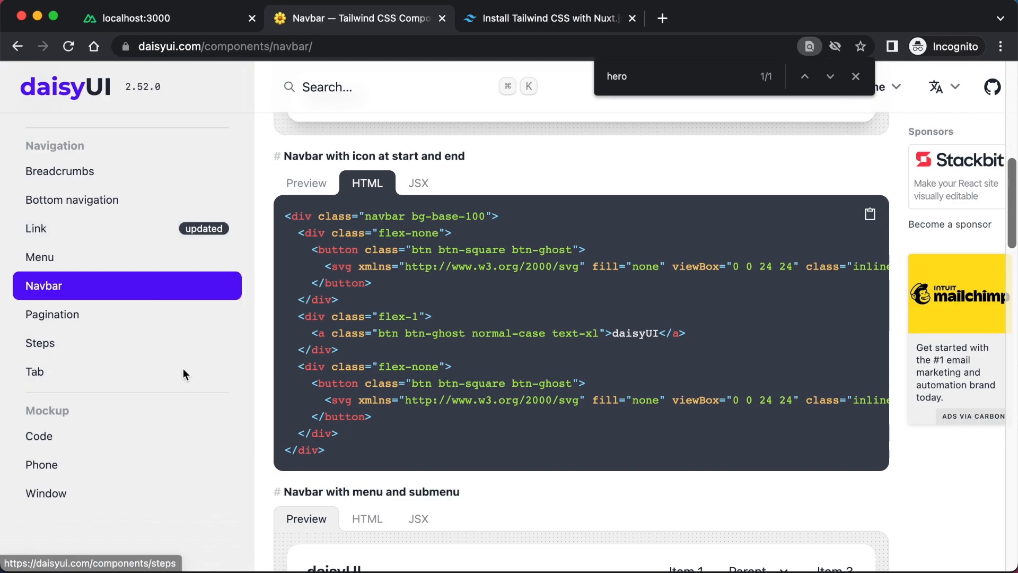
{"action": "mouse_move", "coordinate": [39, 435]}
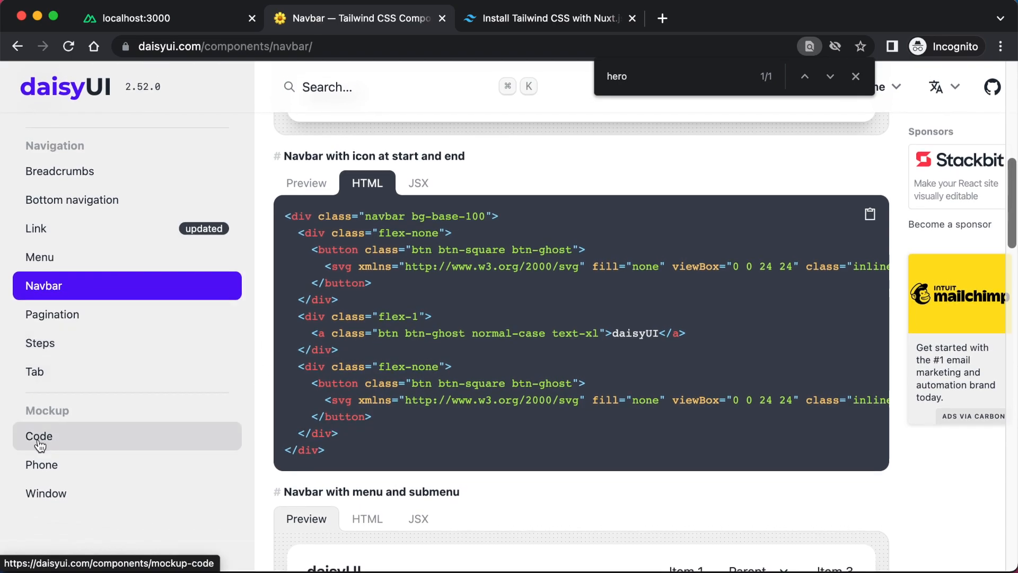
- Browse the daisyUI Code mockup examples
{"action": "left_click", "coordinate": [38, 436]}
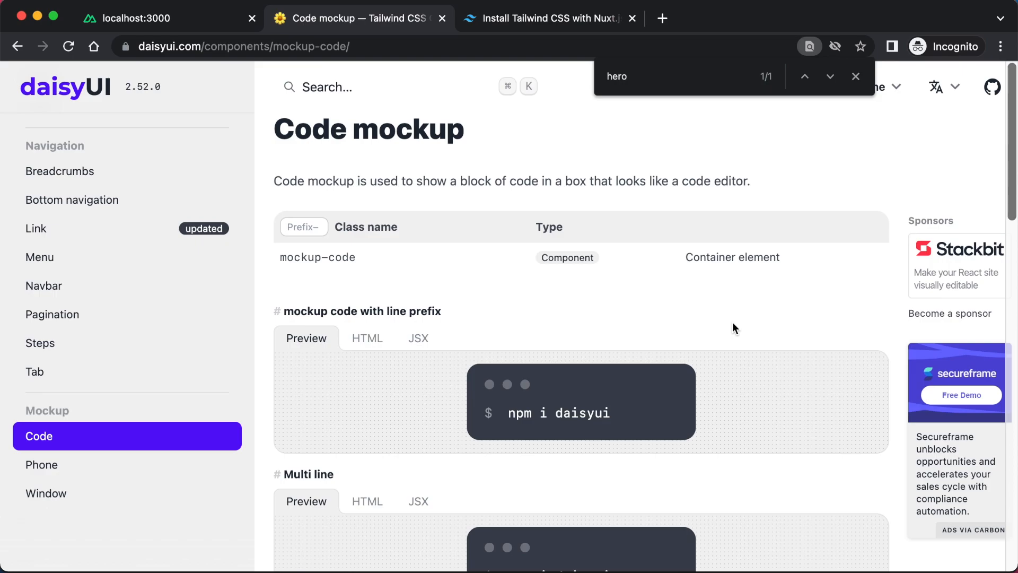
{"action": "scroll", "scroll_direction": "down", "scroll_amount": 3}
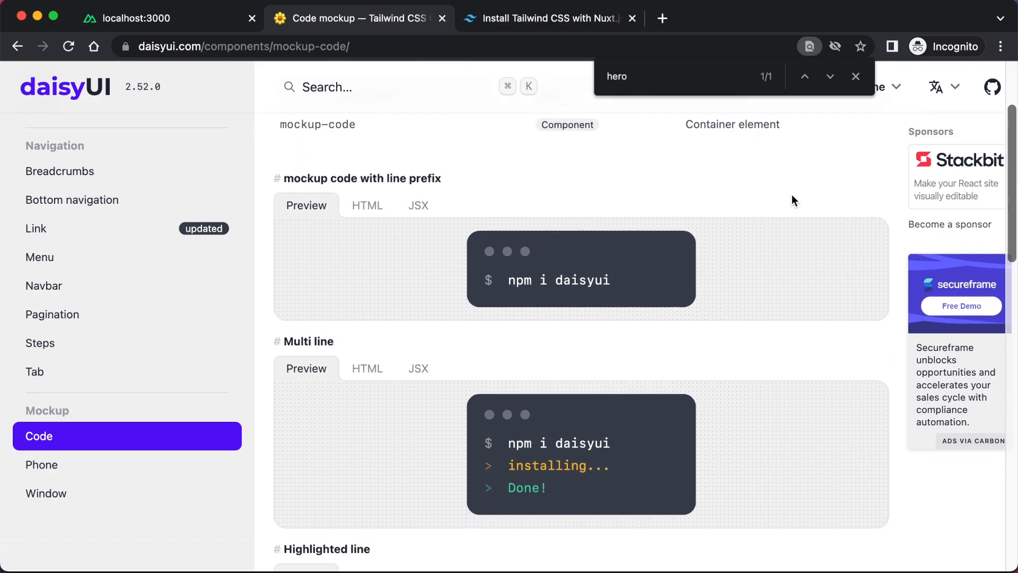
{"action": "scroll", "scroll_direction": "down", "scroll_amount": 3}
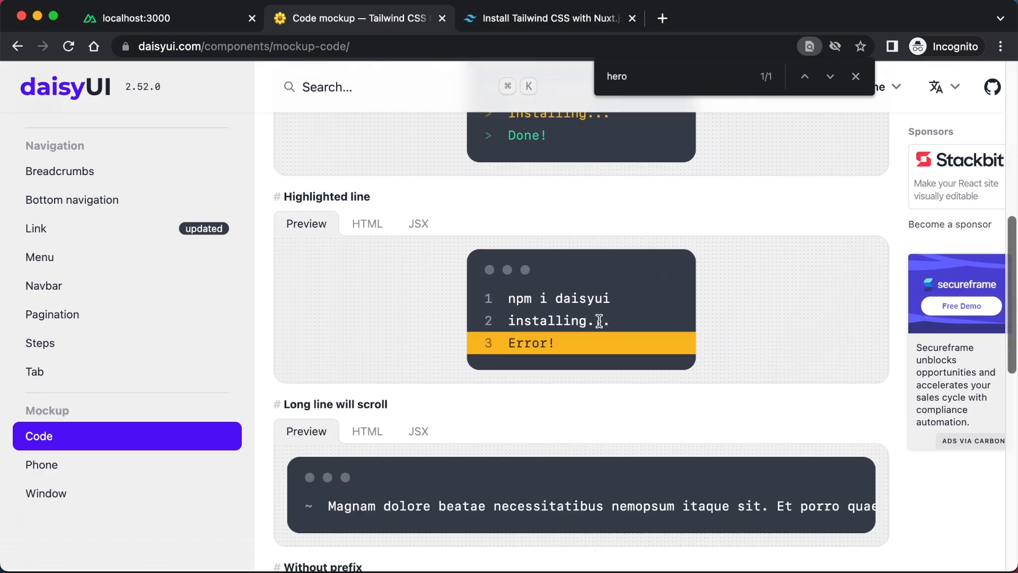
{"action": "scroll", "scroll_direction": "down", "scroll_amount": 3}
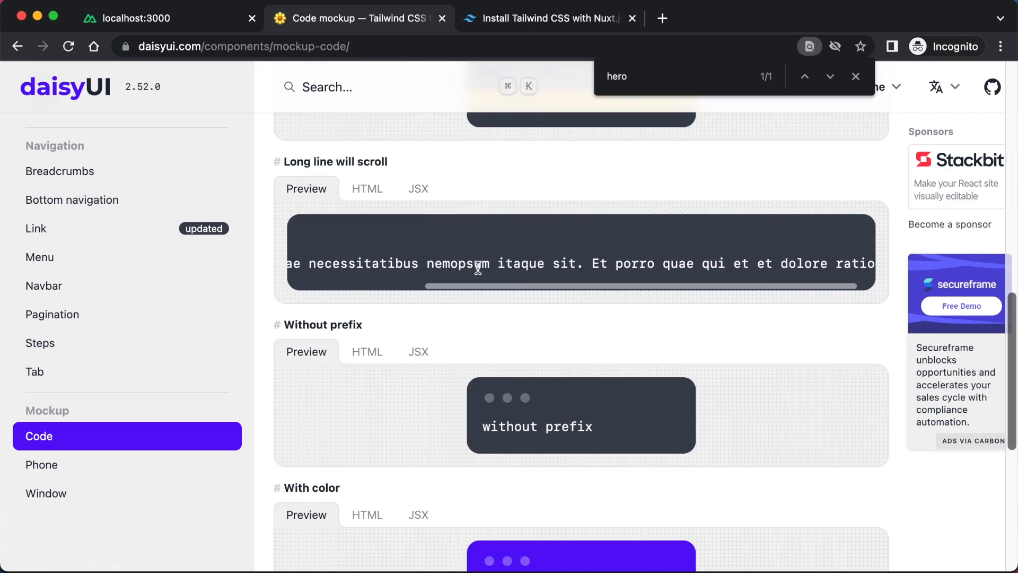
{"action": "scroll", "scroll_direction": "down", "scroll_amount": 3}
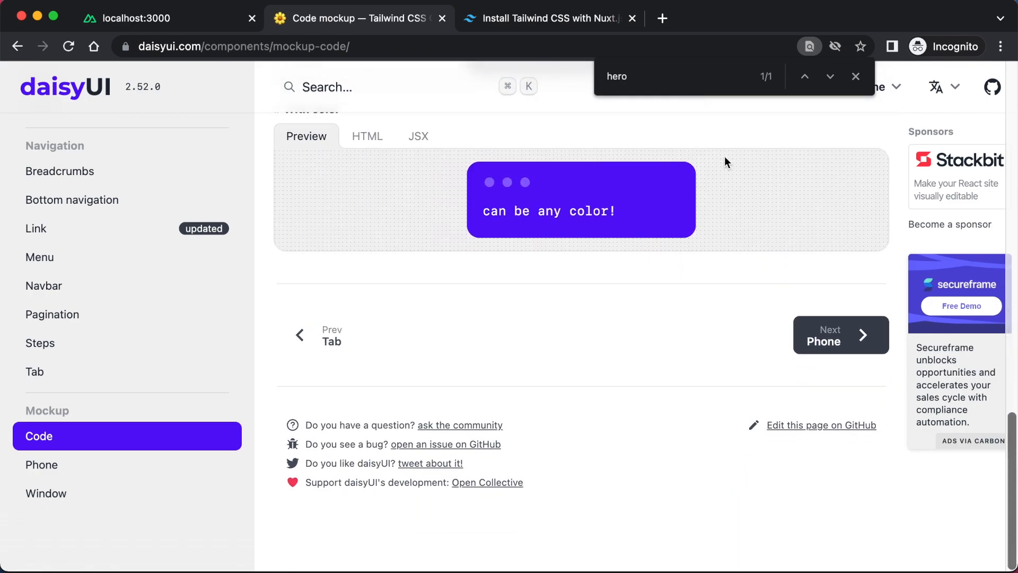
- Look through the Phone mockup page, then scroll the Window mockup examples
{"action": "left_click", "coordinate": [41, 464]}
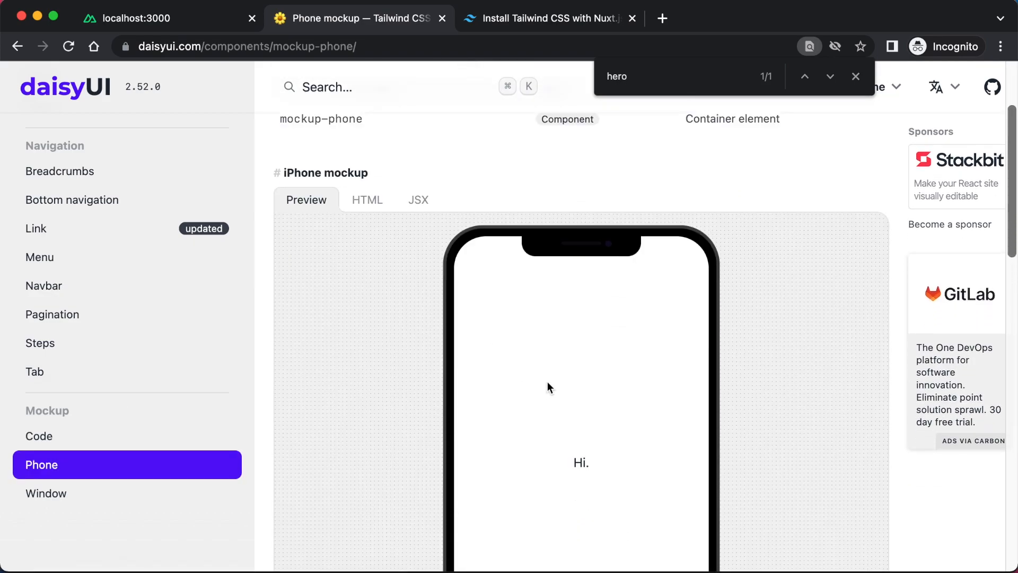
{"action": "scroll", "scroll_direction": "down", "scroll_amount": 3}
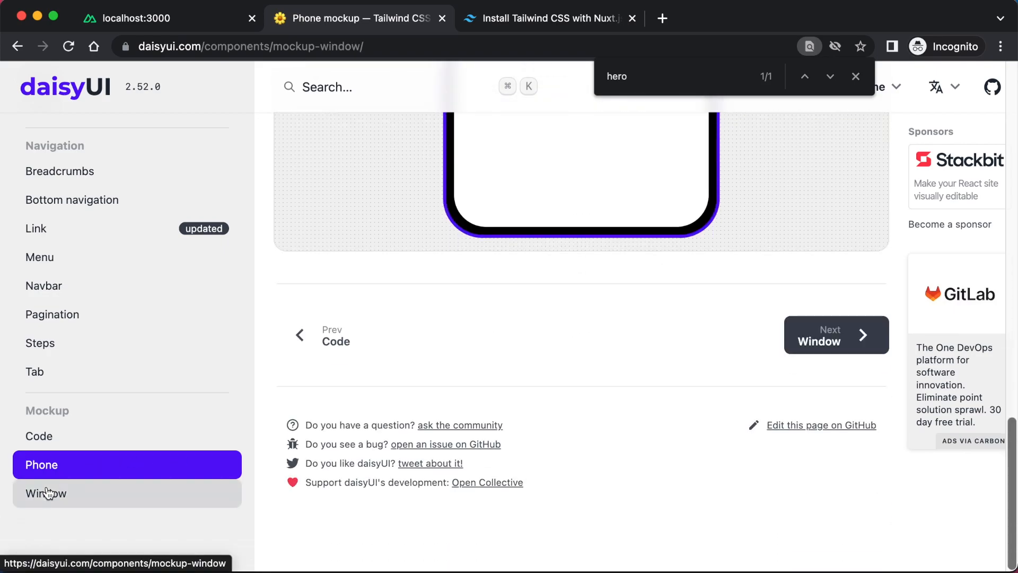
{"action": "left_click", "coordinate": [46, 492]}
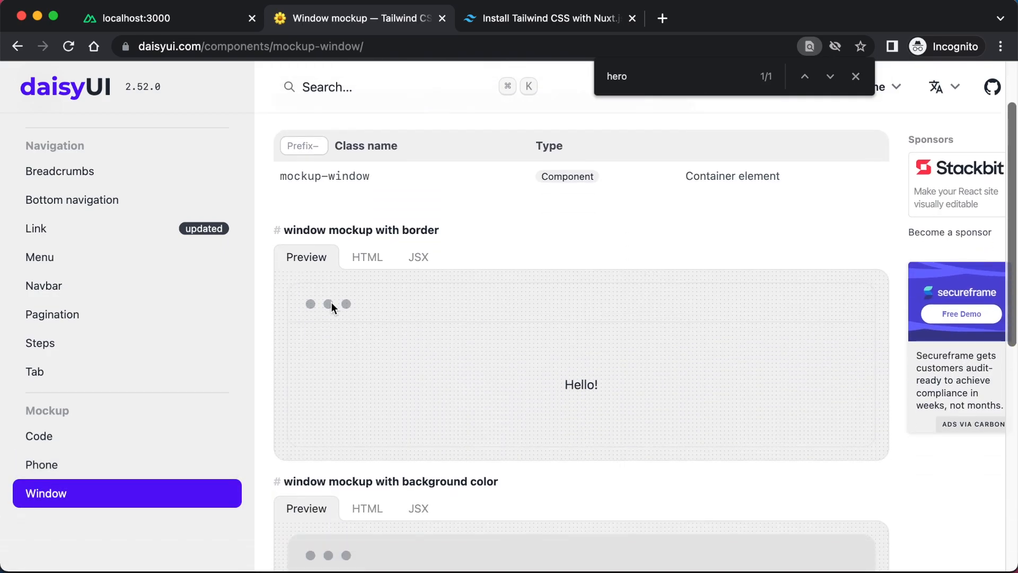
{"action": "scroll", "scroll_direction": "down", "scroll_amount": 3}
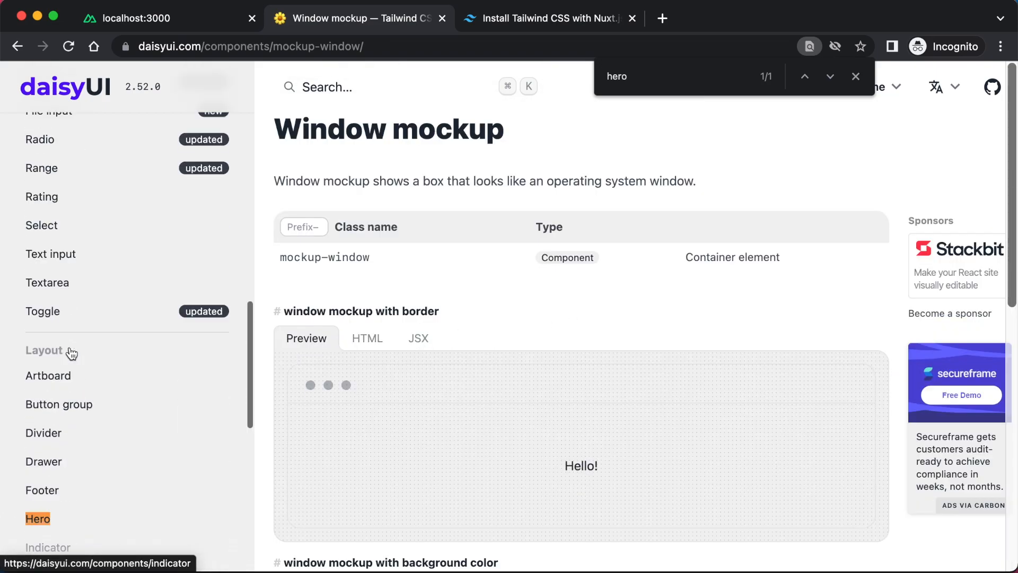
{"action": "scroll", "scroll_direction": "down", "scroll_amount": 3}
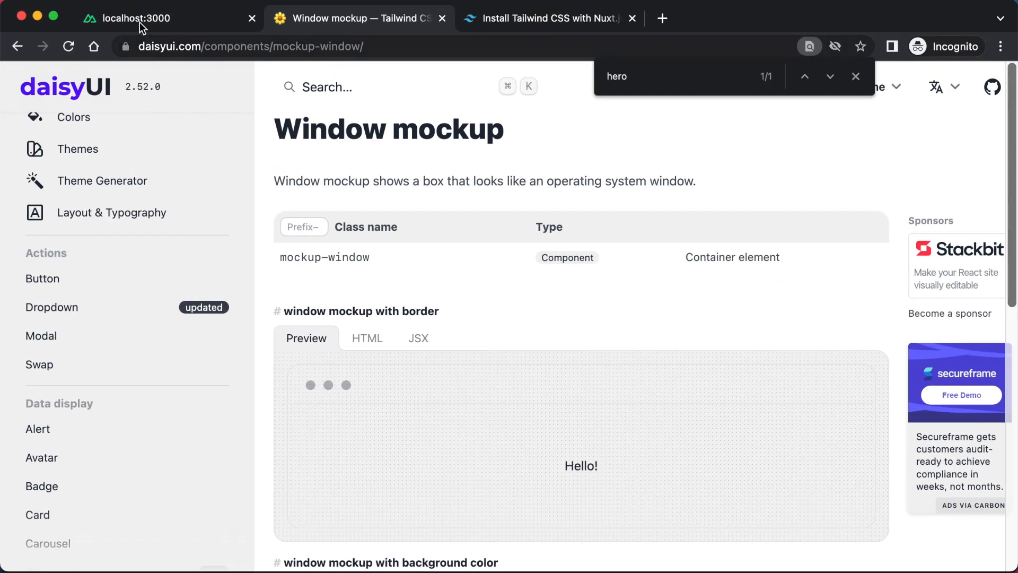
- View the localhost:3000 preview showing the five-link navbar above the hero
{"action": "left_click", "coordinate": [136, 18]}
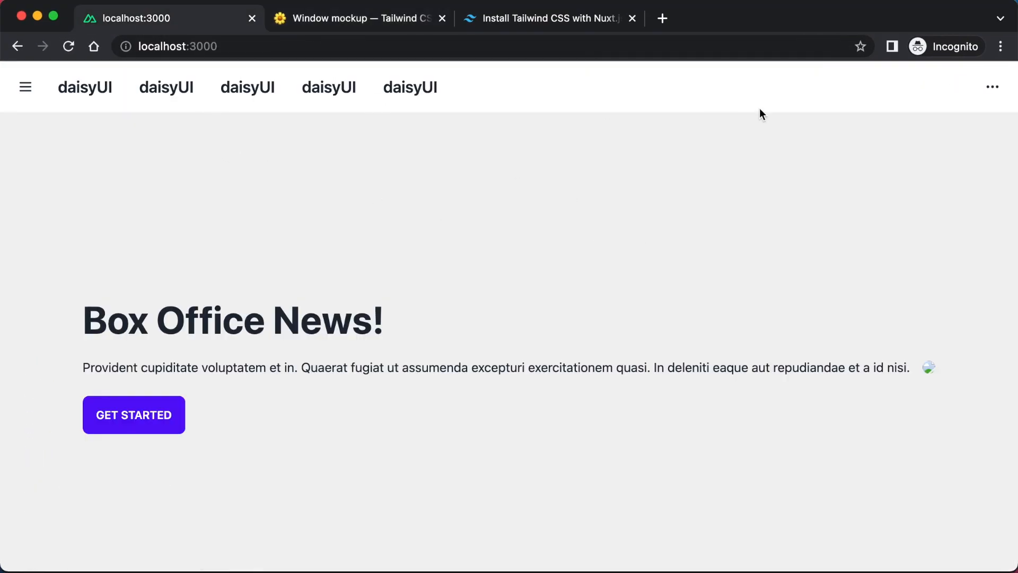
{"action": "mouse_move", "coordinate": [291, 261]}
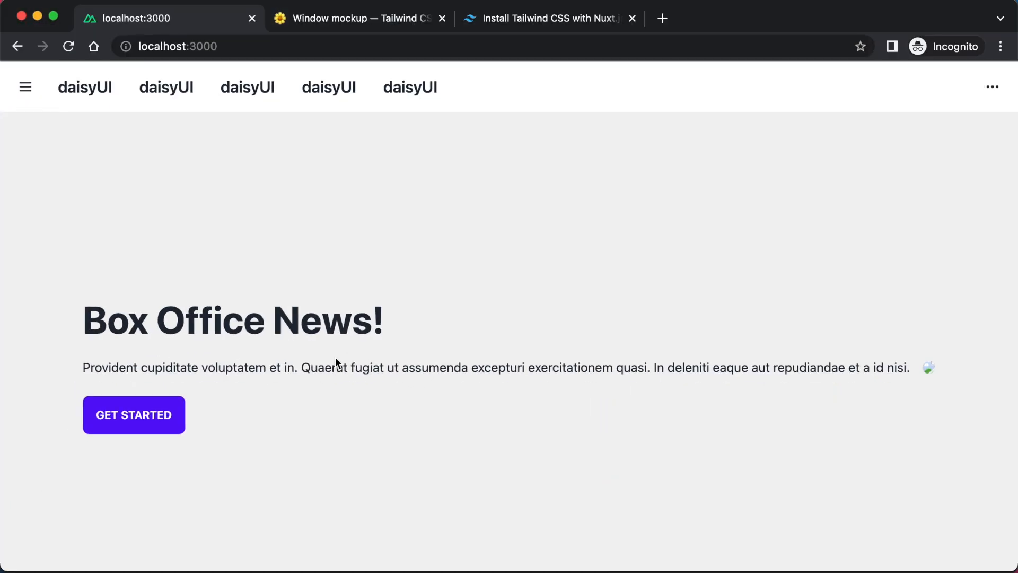
- Return to the Window mockup docs and scroll to the background-color example
{"action": "left_click", "coordinate": [353, 18]}
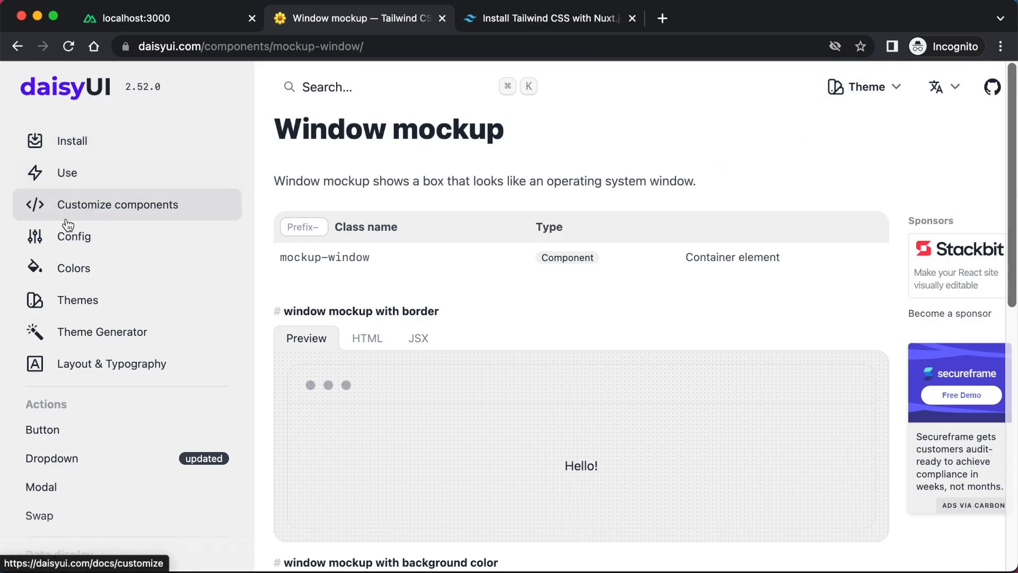
{"action": "mouse_move", "coordinate": [78, 299]}
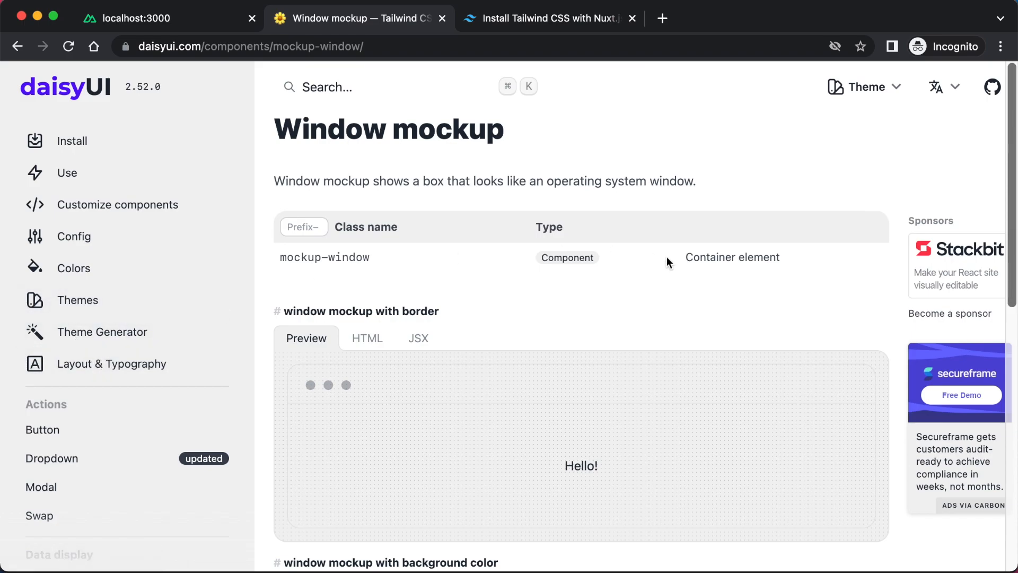
{"action": "scroll", "scroll_direction": "down", "scroll_amount": 3}
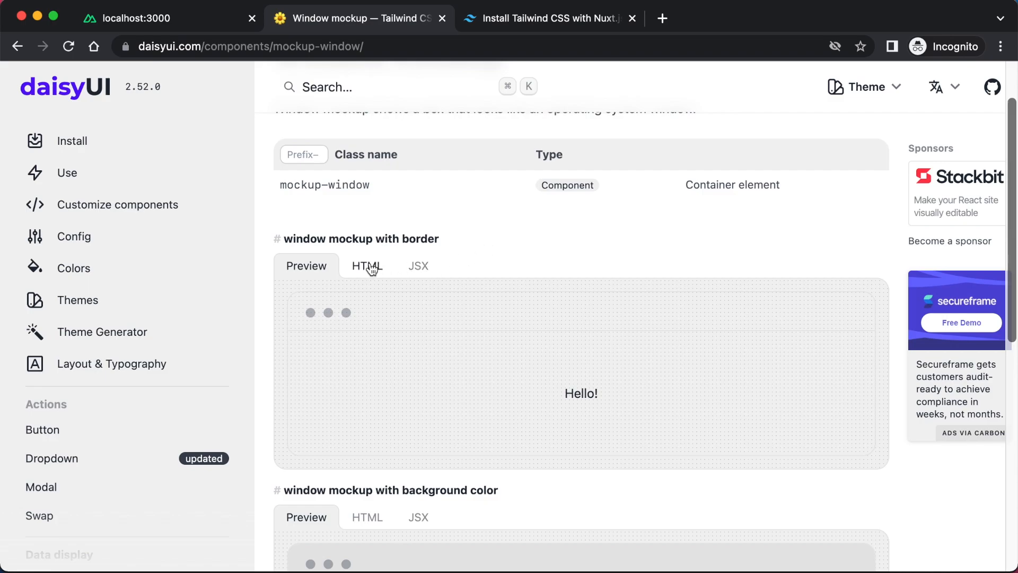
{"action": "scroll", "scroll_direction": "down", "scroll_amount": 3}
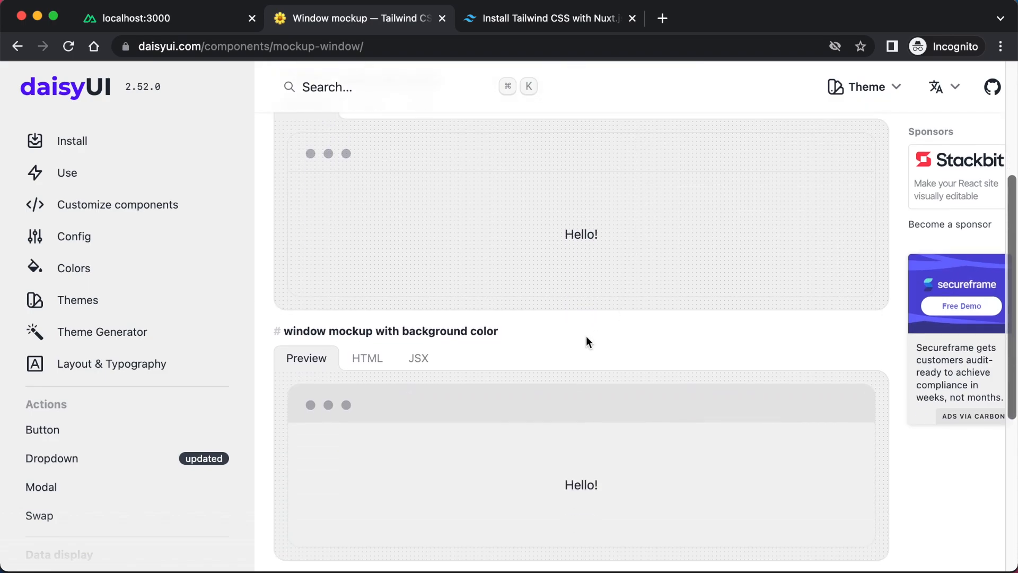
{"action": "mouse_move", "coordinate": [582, 343]}
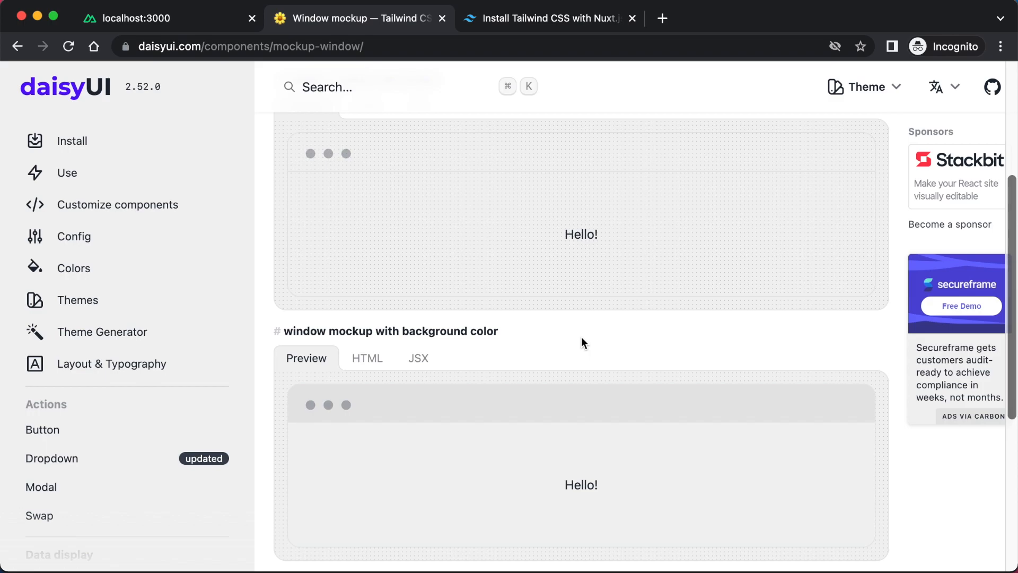
{"action": "mouse_move", "coordinate": [101, 332]}
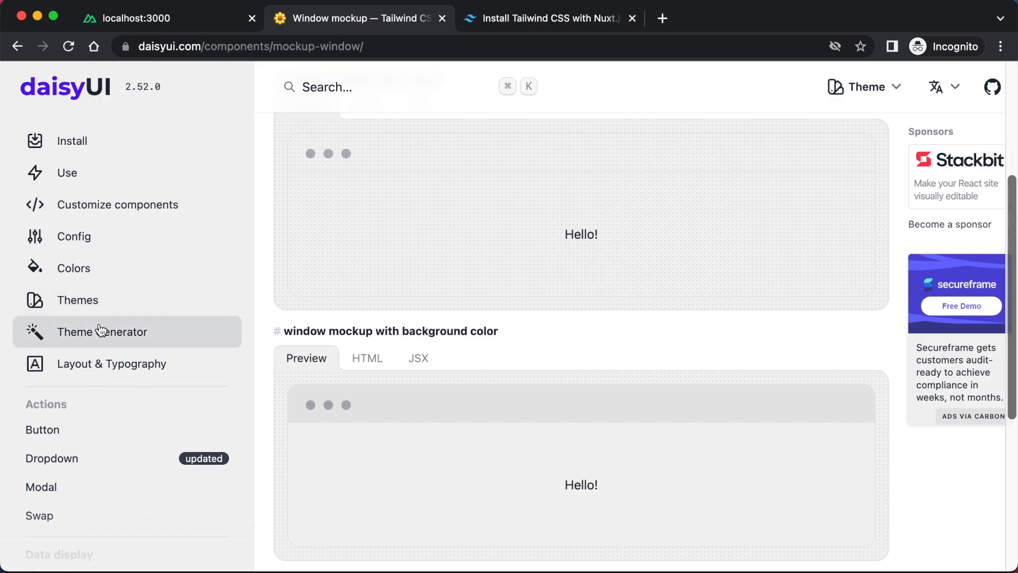
{"action": "mouse_move", "coordinate": [181, 271]}
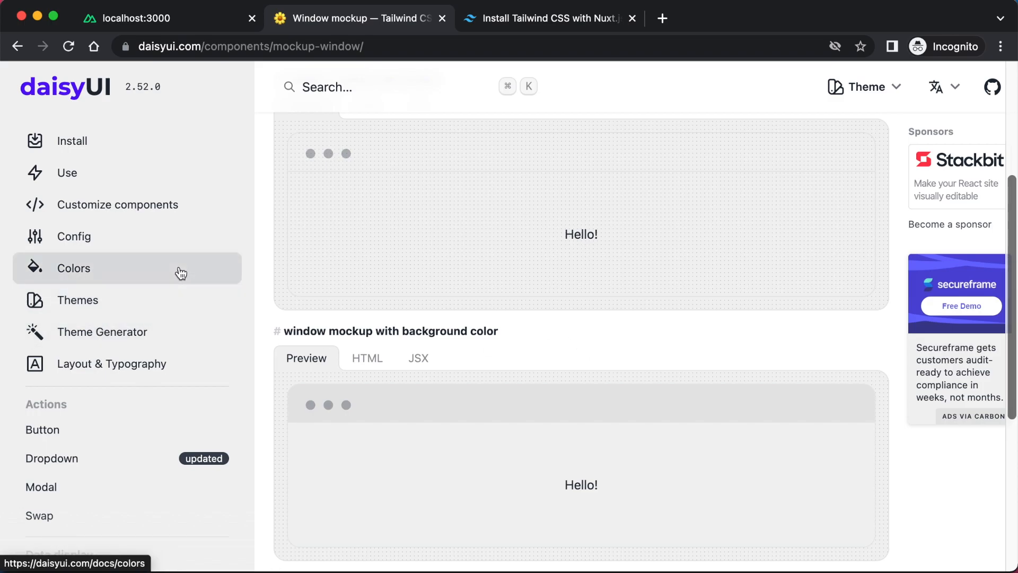
{"action": "mouse_move", "coordinate": [202, 204]}
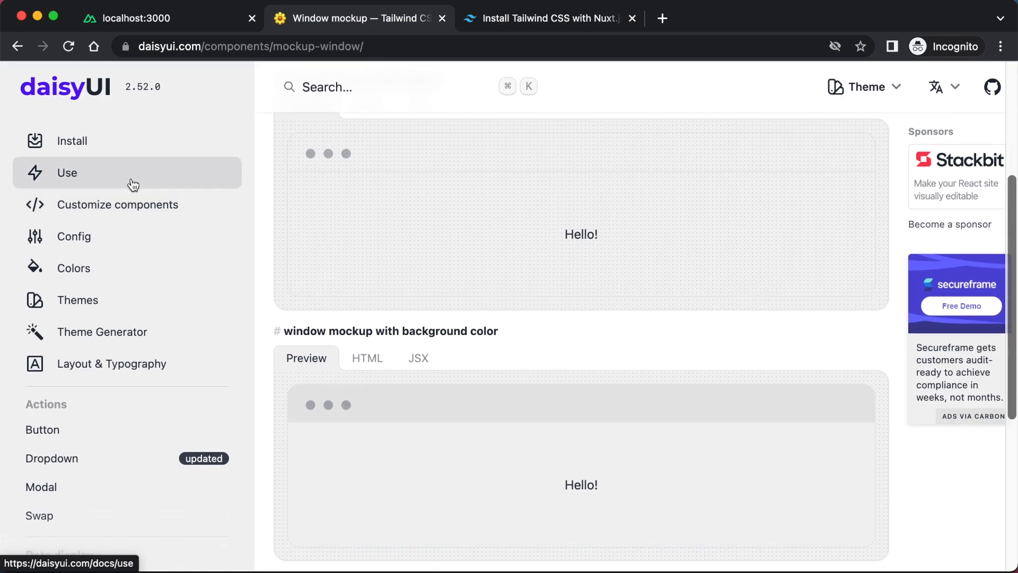
- Browse the Use, Customize components and Config guides in the daisyUI docs
{"action": "left_click", "coordinate": [68, 172]}
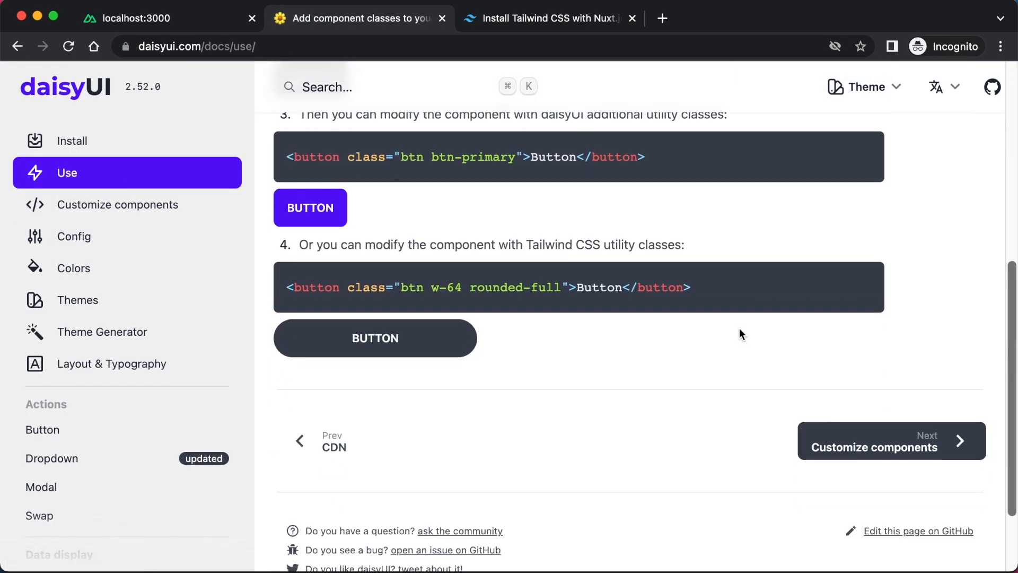
{"action": "left_click", "coordinate": [891, 440]}
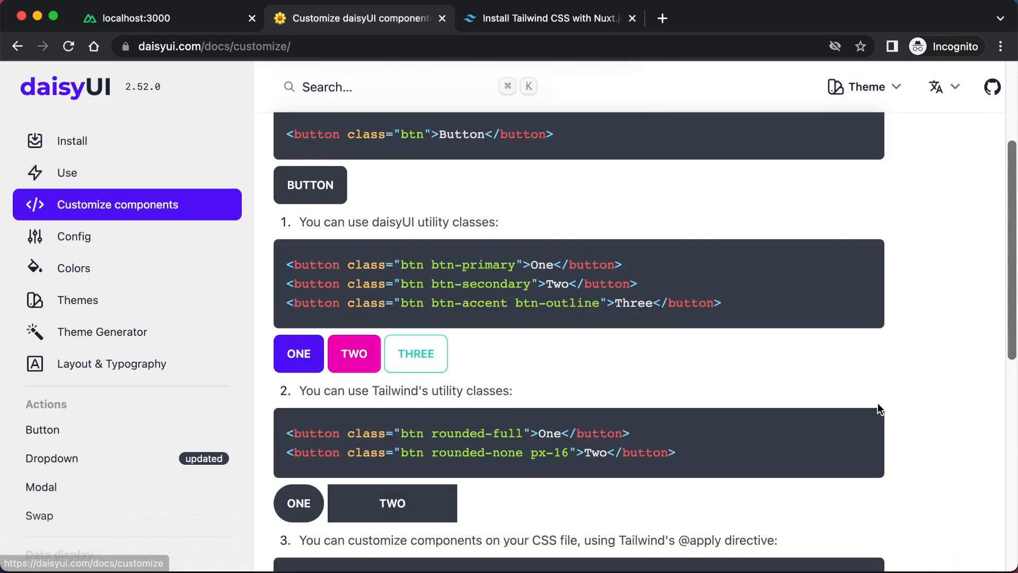
{"action": "scroll", "scroll_direction": "down", "scroll_amount": 3}
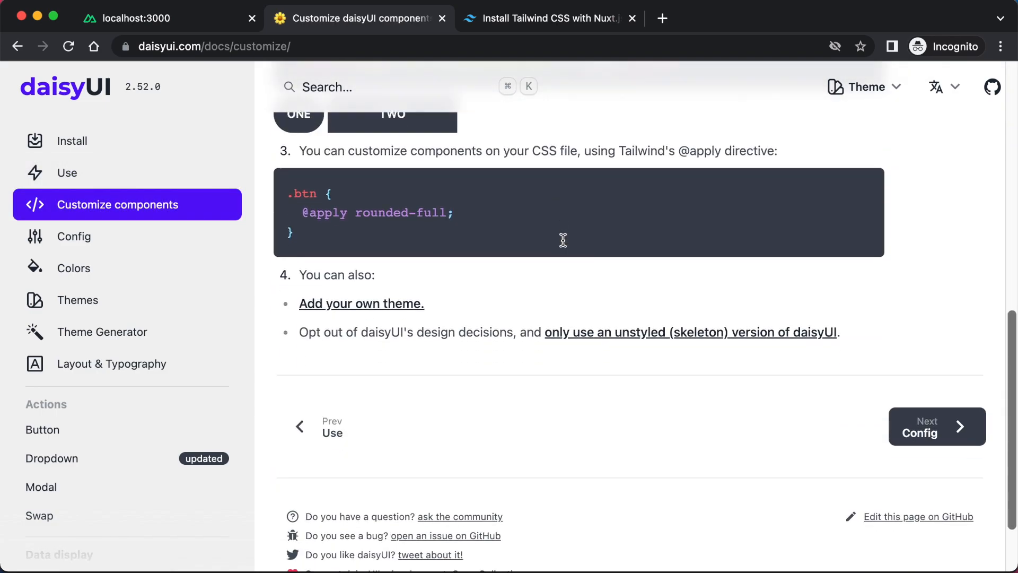
{"action": "left_click", "coordinate": [75, 236]}
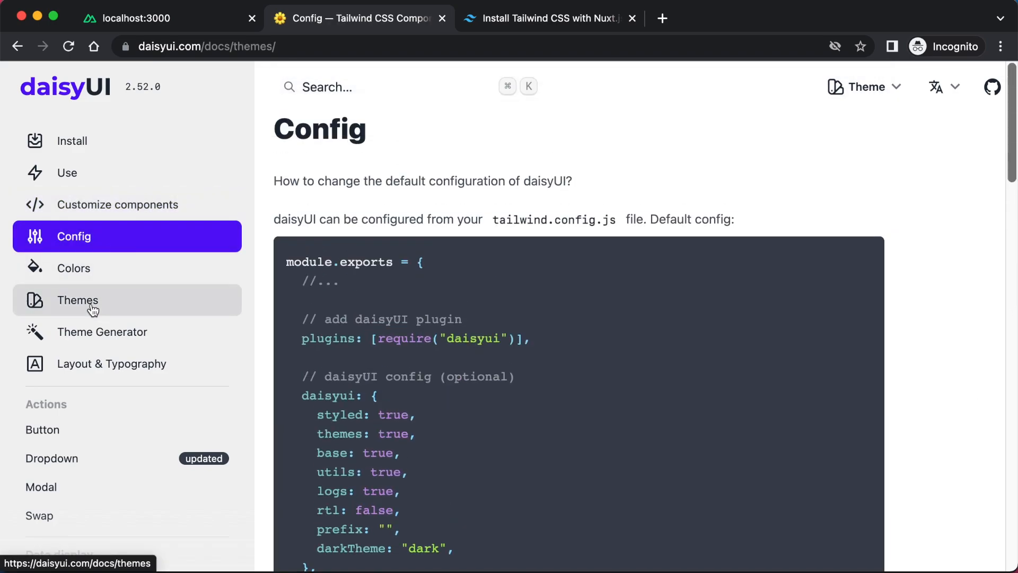
- Open the Themes guide and scroll past the theme list to the custom mytheme example
{"action": "left_click", "coordinate": [77, 300]}
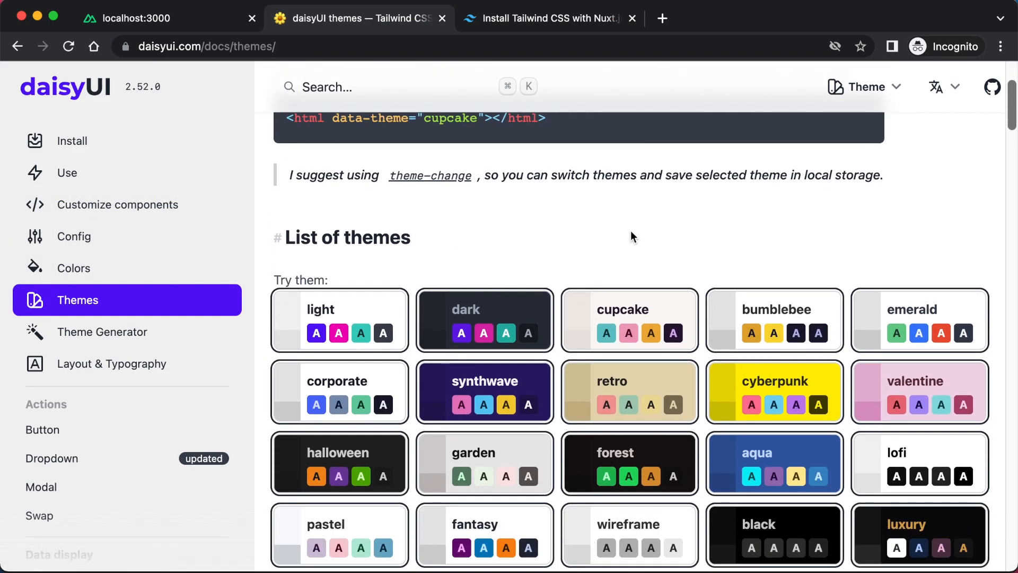
{"action": "scroll", "scroll_direction": "down", "scroll_amount": 3}
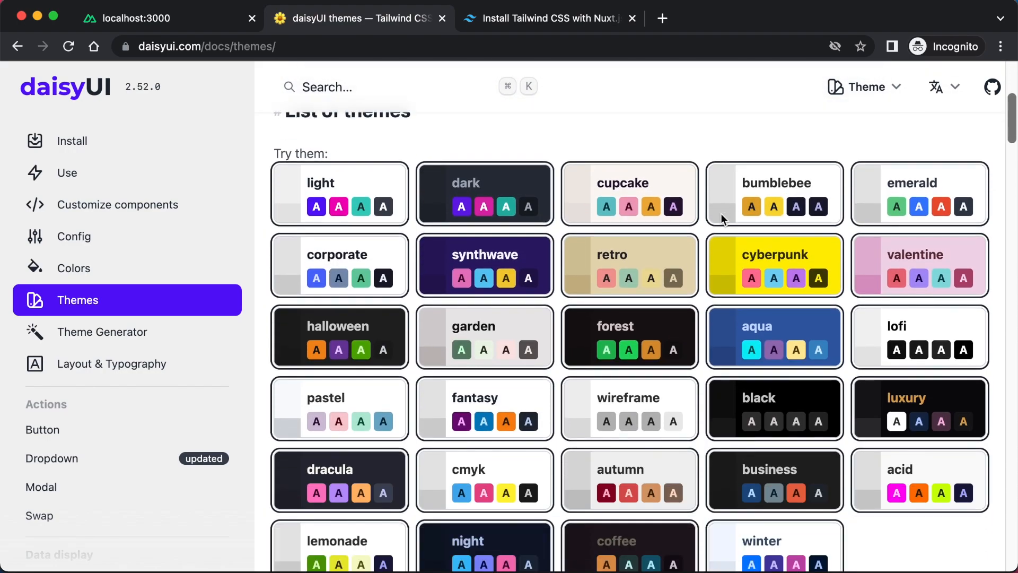
{"action": "scroll", "scroll_direction": "down", "scroll_amount": 3}
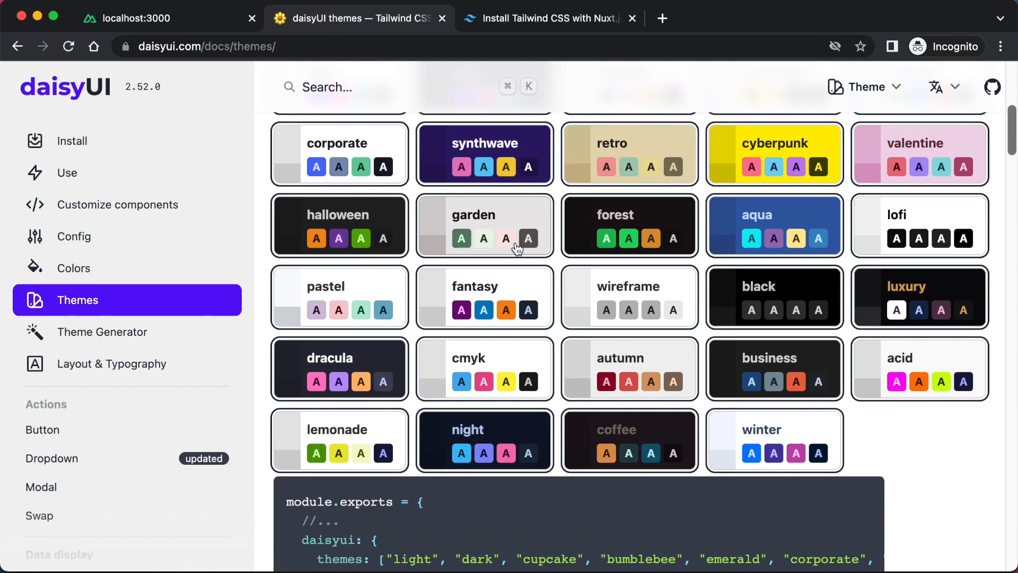
{"action": "scroll", "scroll_direction": "down", "scroll_amount": 3}
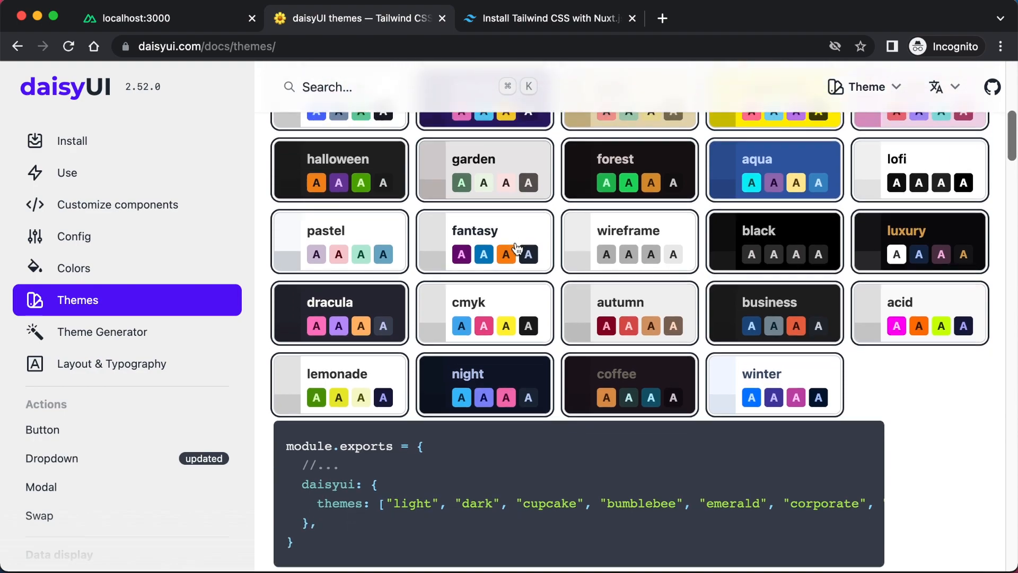
{"action": "scroll", "scroll_direction": "down", "scroll_amount": 3}
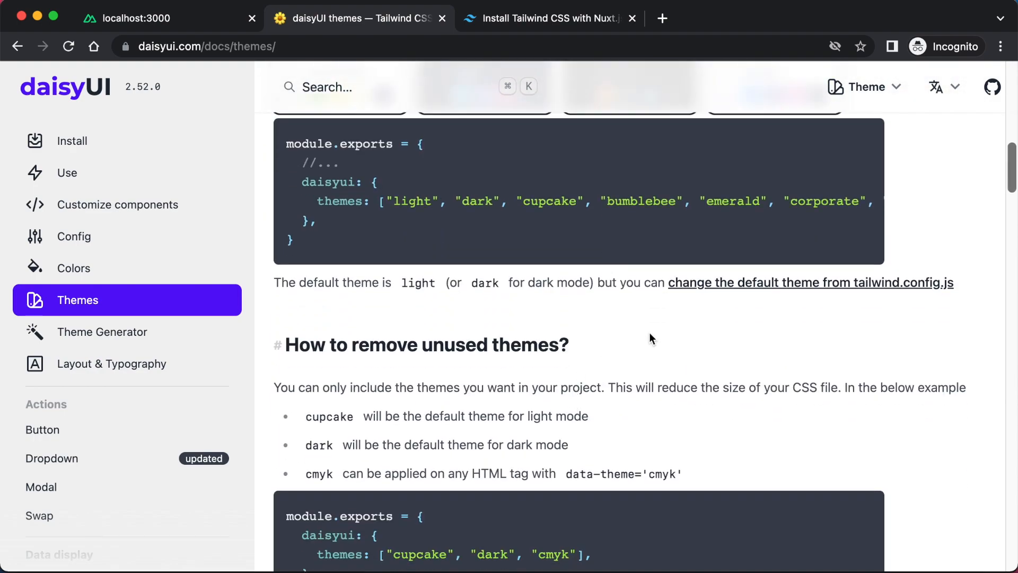
{"action": "scroll", "scroll_direction": "down", "scroll_amount": 3}
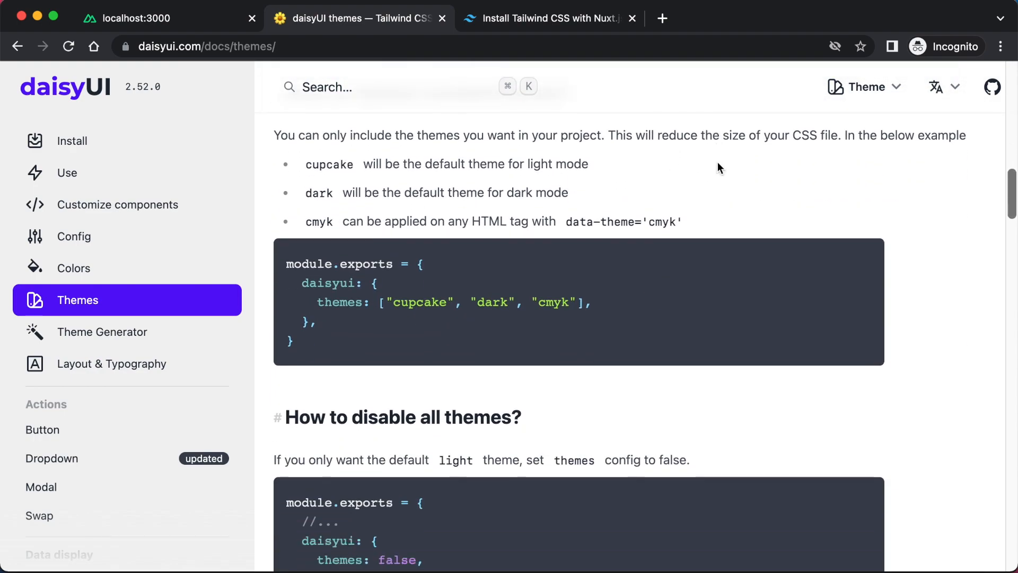
{"action": "scroll", "scroll_direction": "down", "scroll_amount": 3}
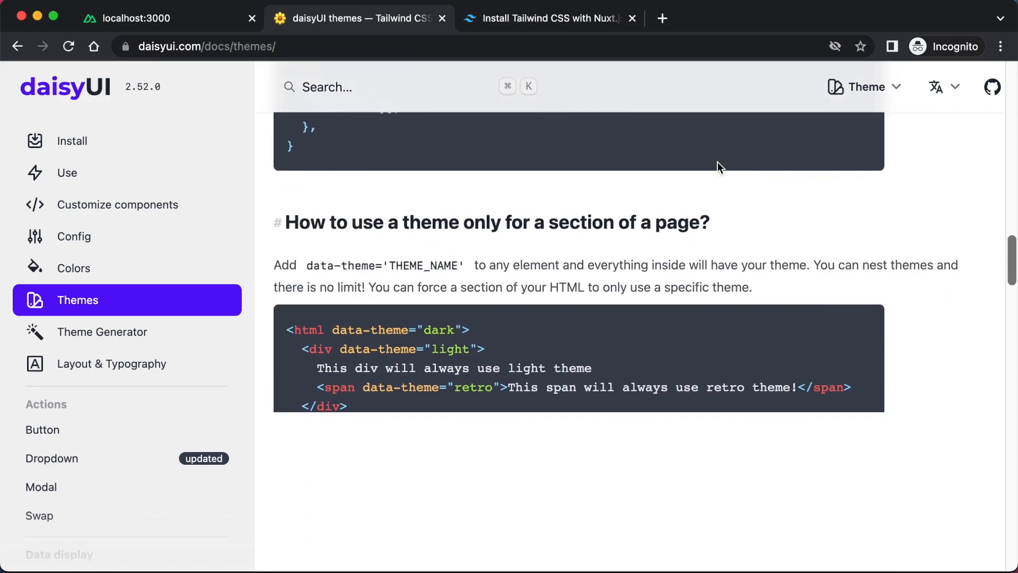
{"action": "scroll", "scroll_direction": "down", "scroll_amount": 3}
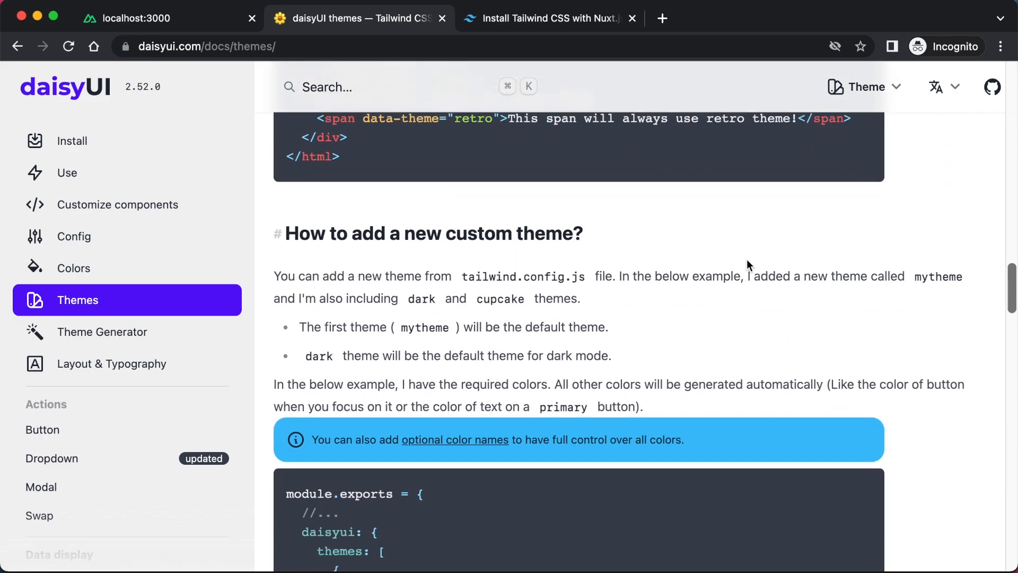
{"action": "scroll", "scroll_direction": "down", "scroll_amount": 3}
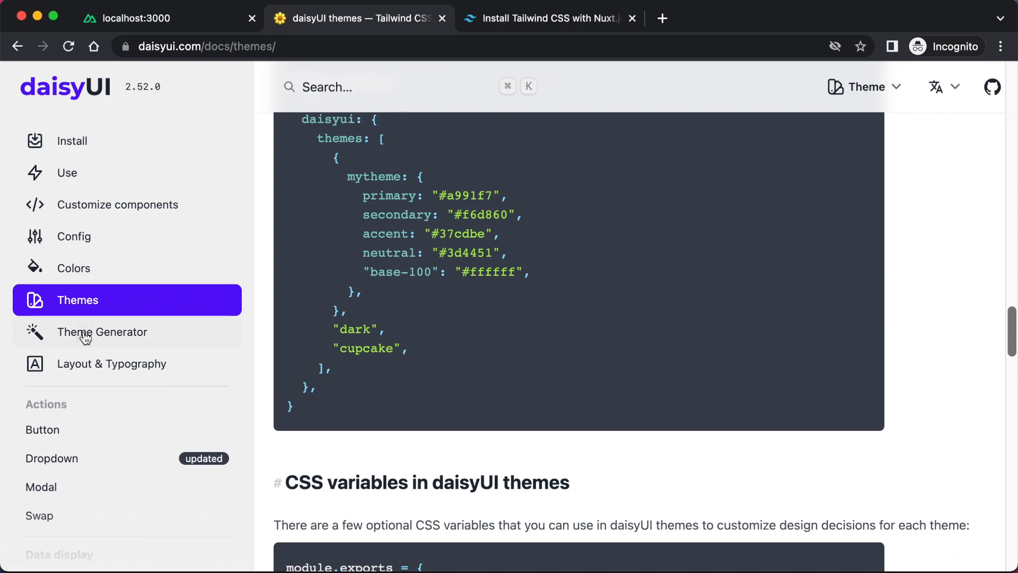
- Open the theme generator and try dark green, then dark red as the primary colour
{"action": "left_click", "coordinate": [102, 332]}
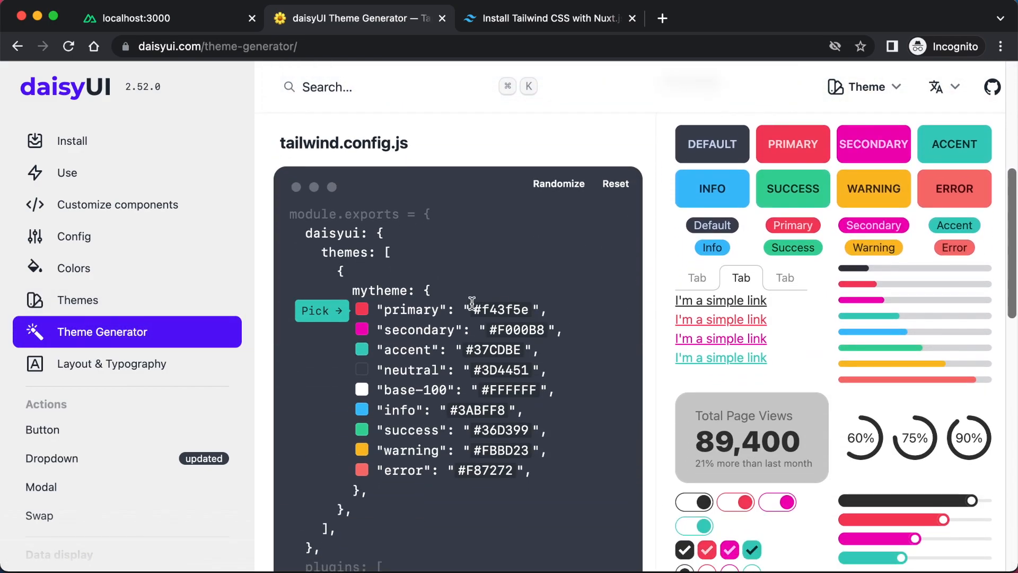
{"action": "left_click", "coordinate": [362, 309]}
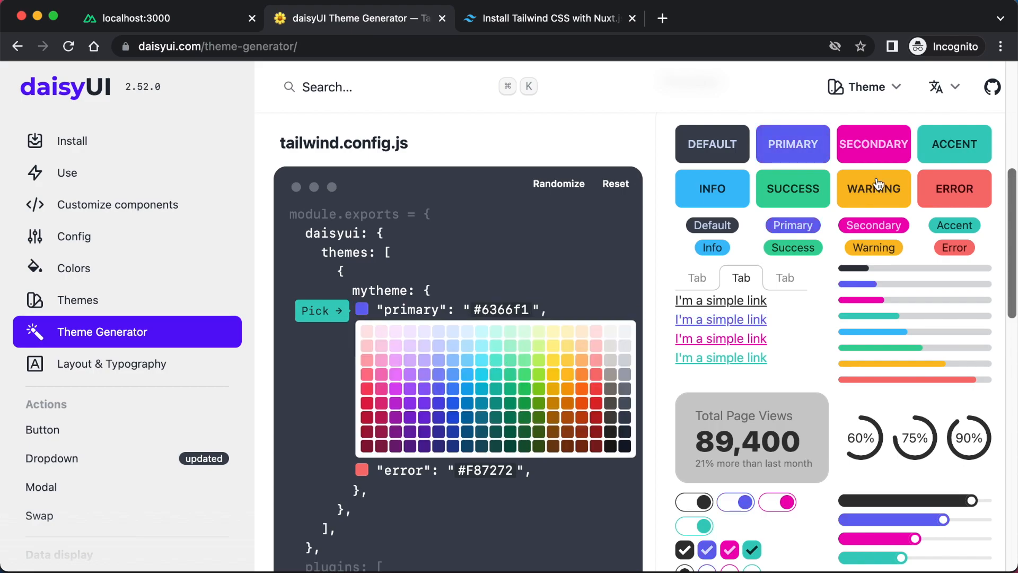
{"action": "left_click", "coordinate": [474, 419]}
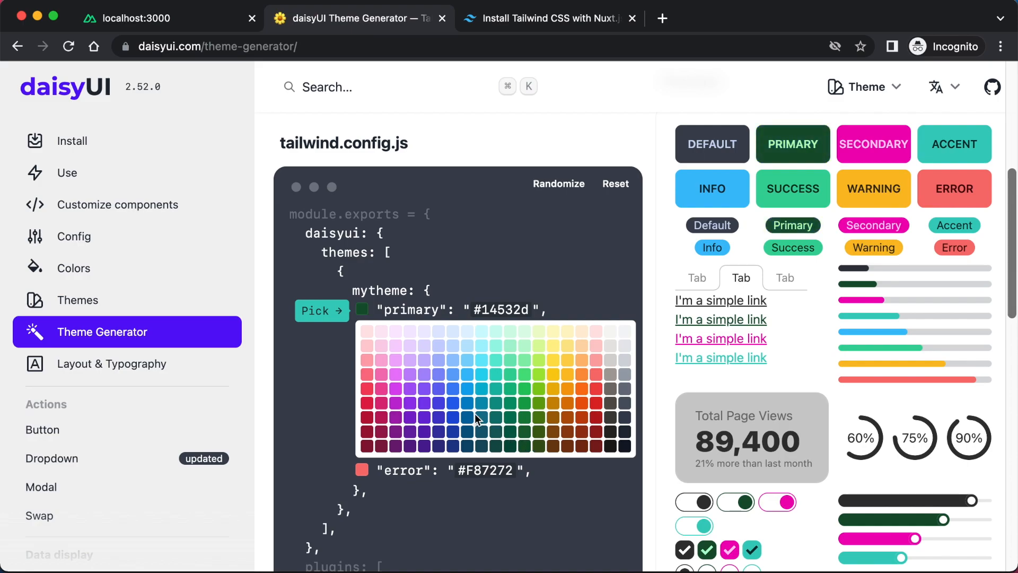
{"action": "left_click", "coordinate": [368, 433]}
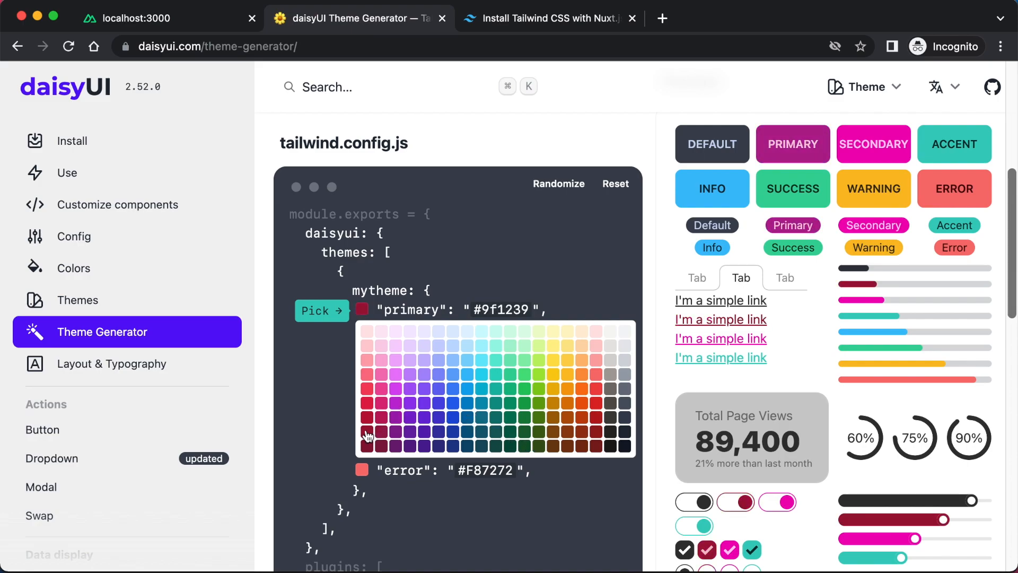
- Try dark amber, settle on orange #d97706 for primary, and scroll the preview
{"action": "left_click", "coordinate": [558, 422]}
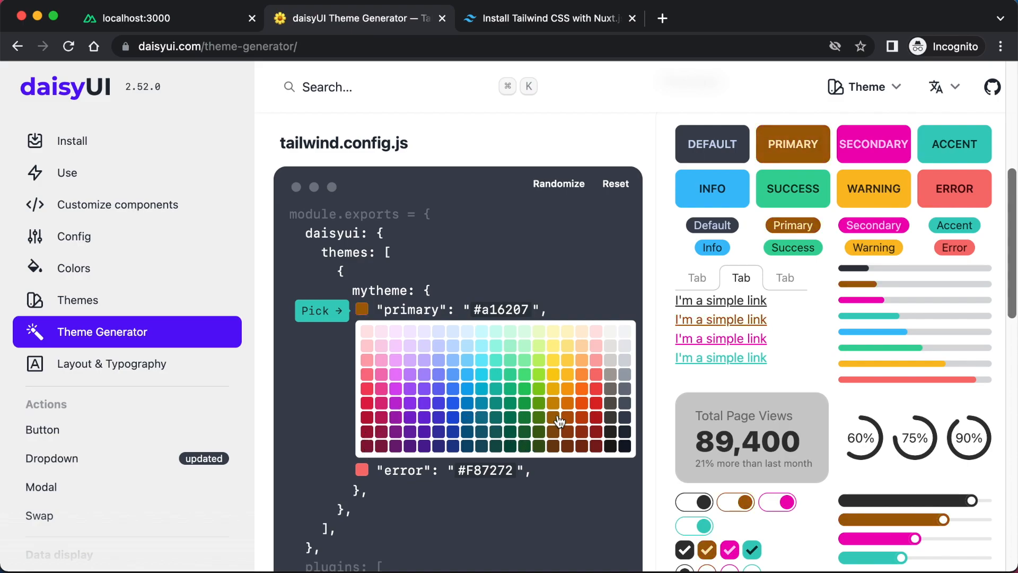
{"action": "mouse_move", "coordinate": [814, 434]}
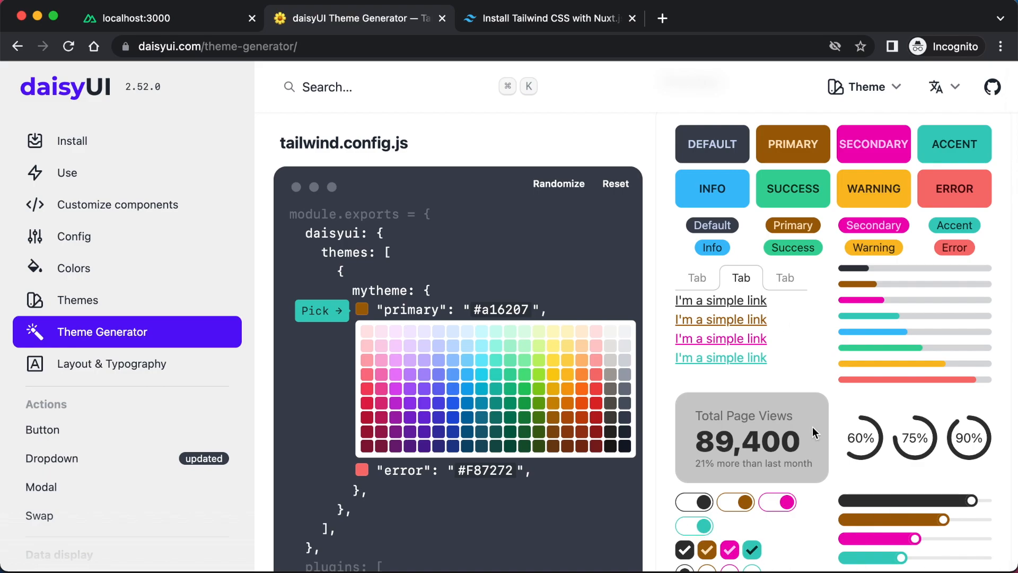
{"action": "left_click", "coordinate": [603, 420]}
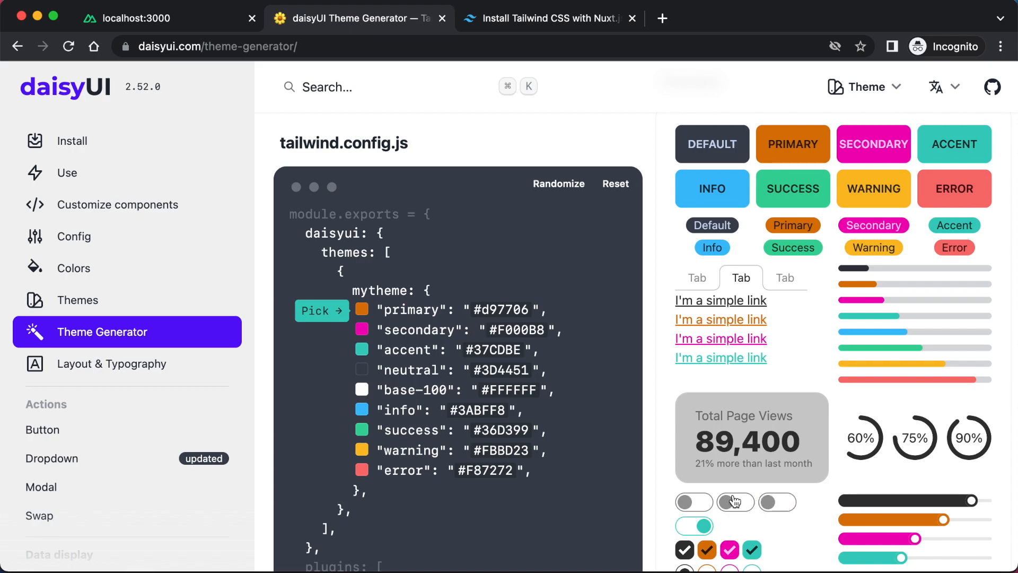
{"action": "scroll", "scroll_direction": "down", "scroll_amount": 3}
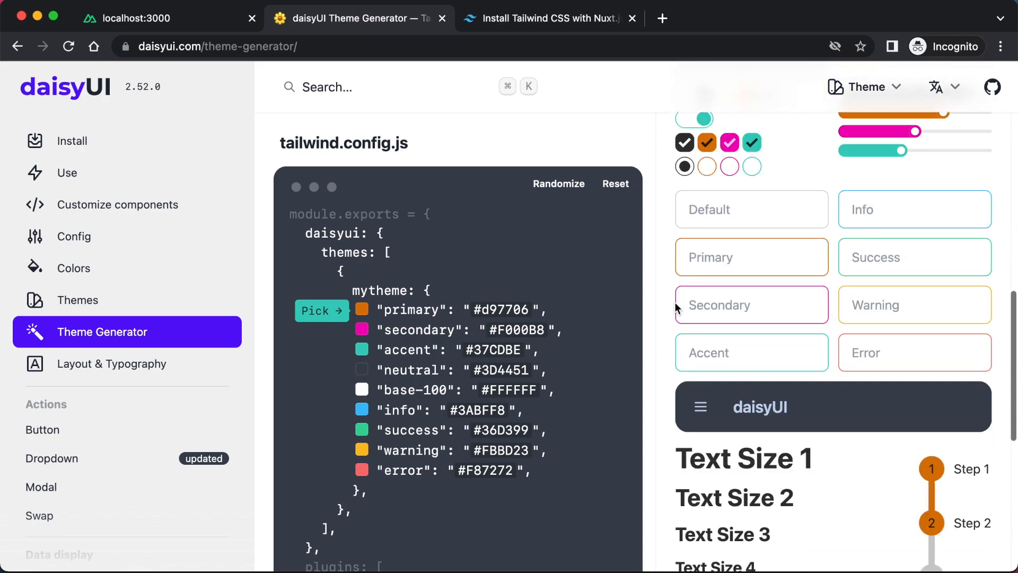
{"action": "scroll", "scroll_direction": "down", "scroll_amount": 3}
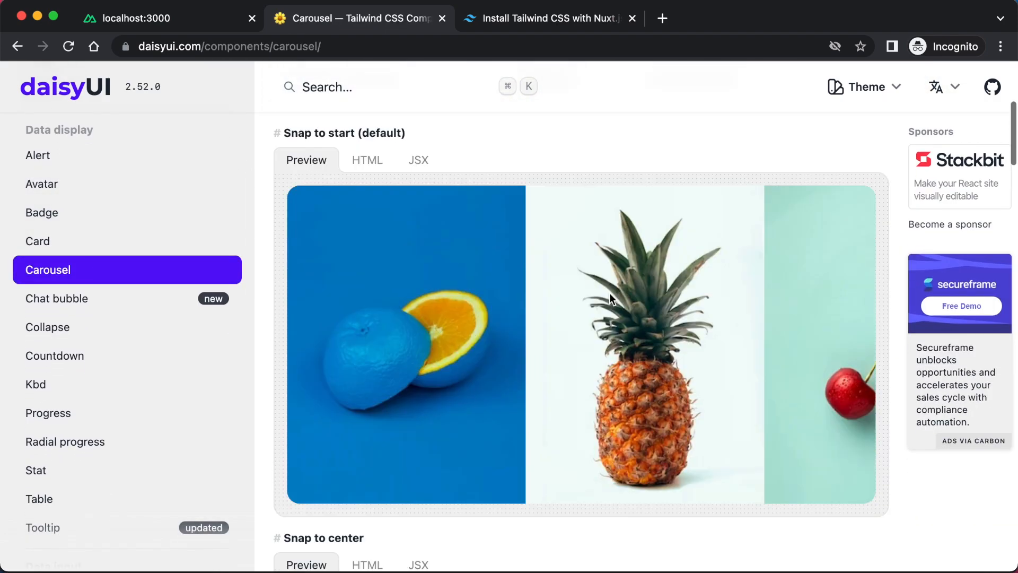
- Scroll the Carousel examples, jump the indicator carousel to slide four, then open Chat bubble
{"action": "scroll", "scroll_direction": "down", "scroll_amount": 3}
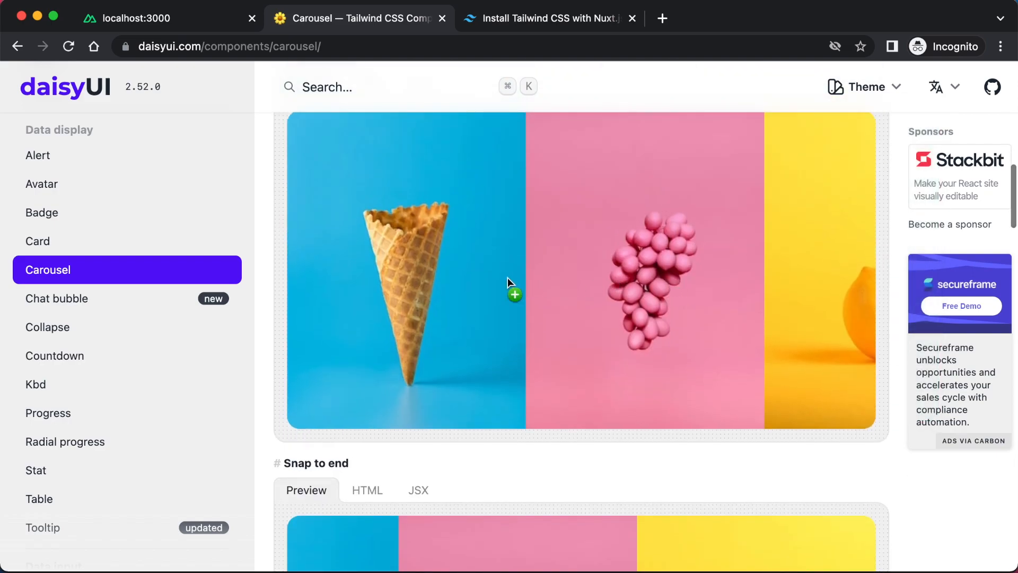
{"action": "scroll", "scroll_direction": "down", "scroll_amount": 3}
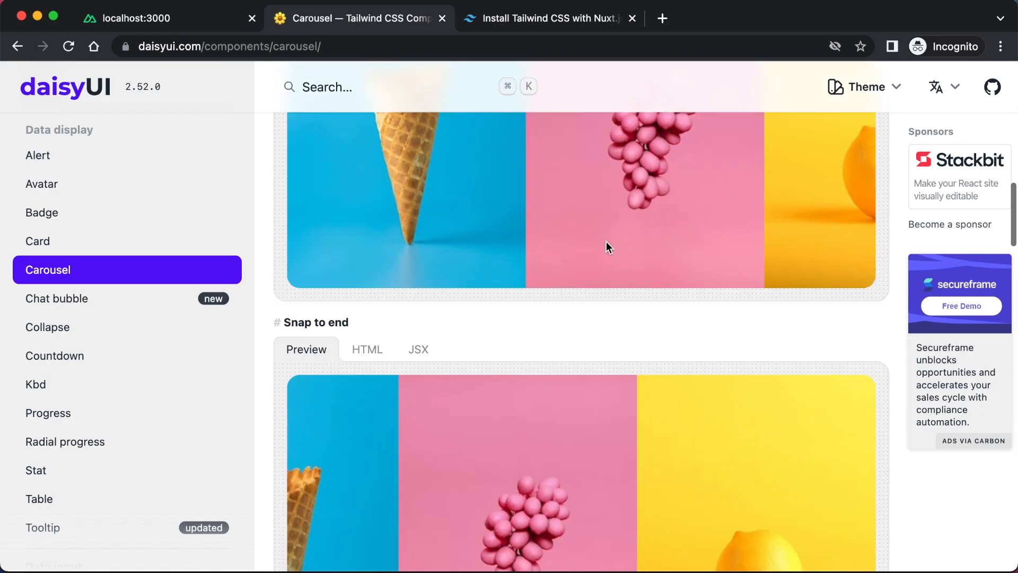
{"action": "scroll", "scroll_direction": "down", "scroll_amount": 3}
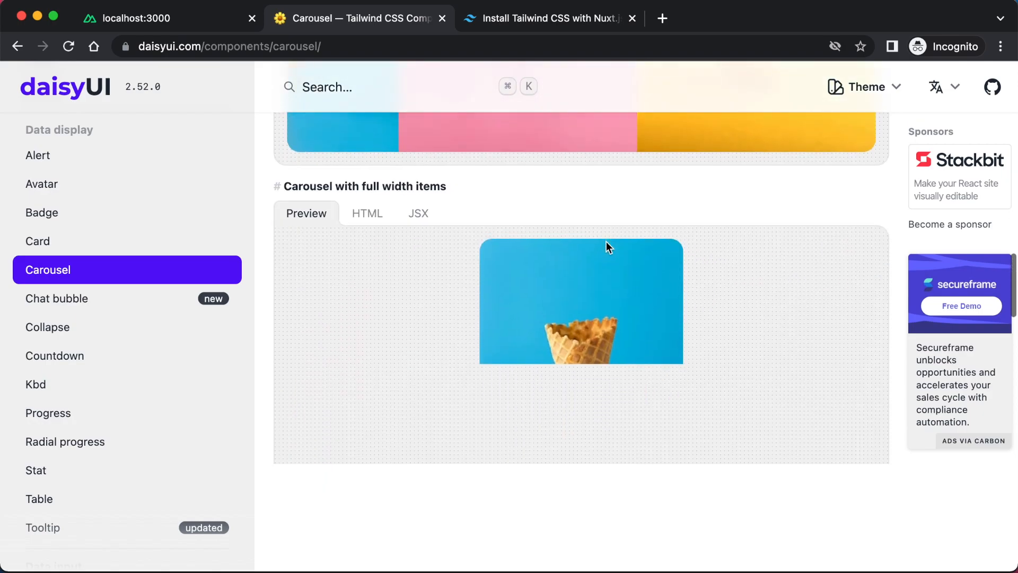
{"action": "scroll", "scroll_direction": "down", "scroll_amount": 3}
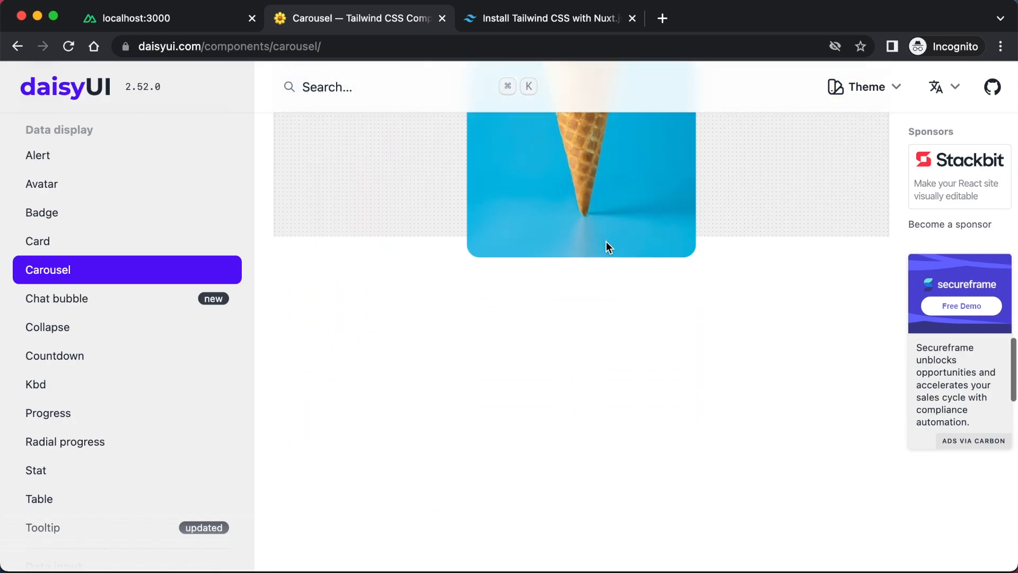
{"action": "scroll", "scroll_direction": "down", "scroll_amount": 3}
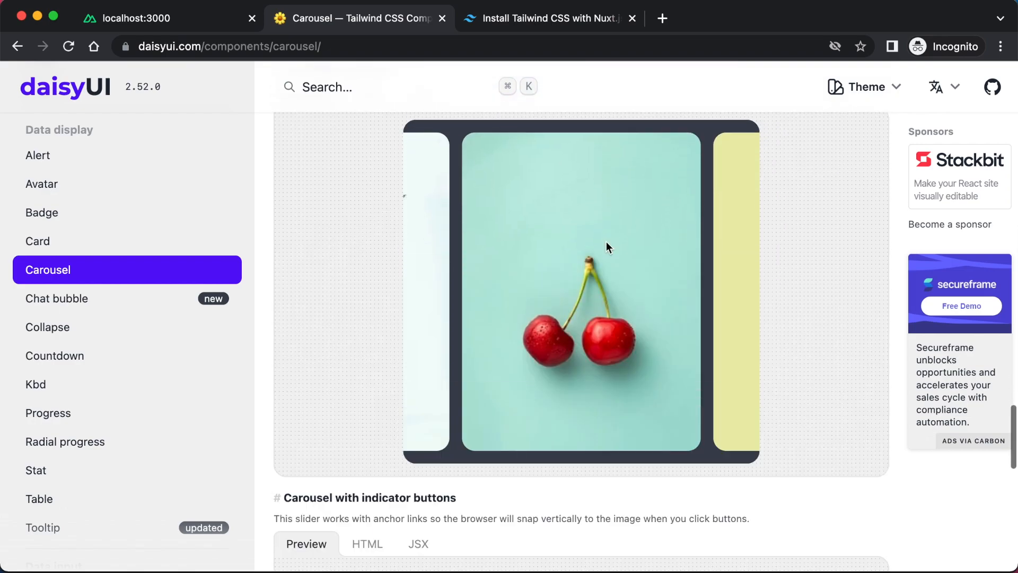
{"action": "scroll", "scroll_direction": "down", "scroll_amount": 3}
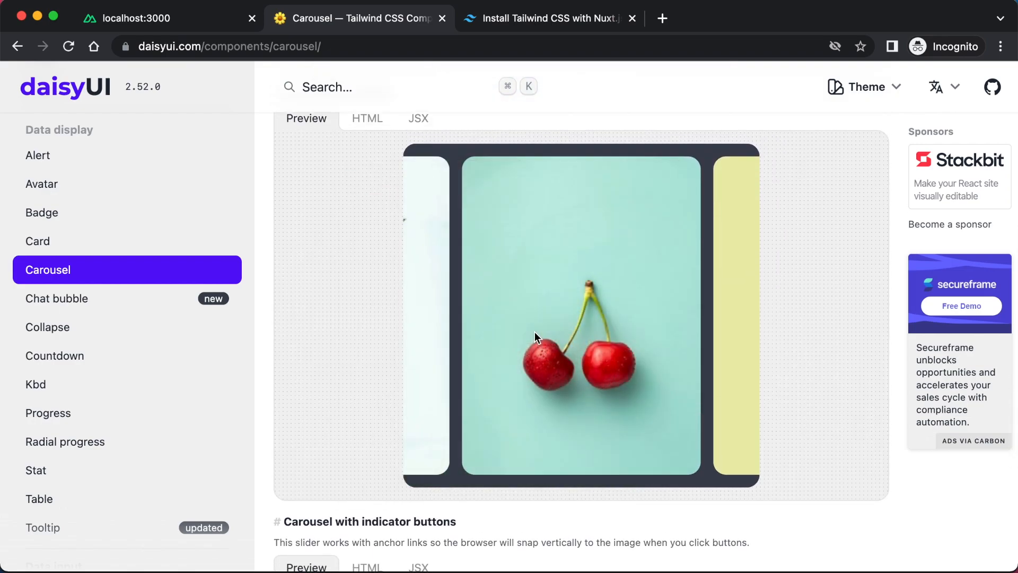
{"action": "scroll", "scroll_direction": "down", "scroll_amount": 3}
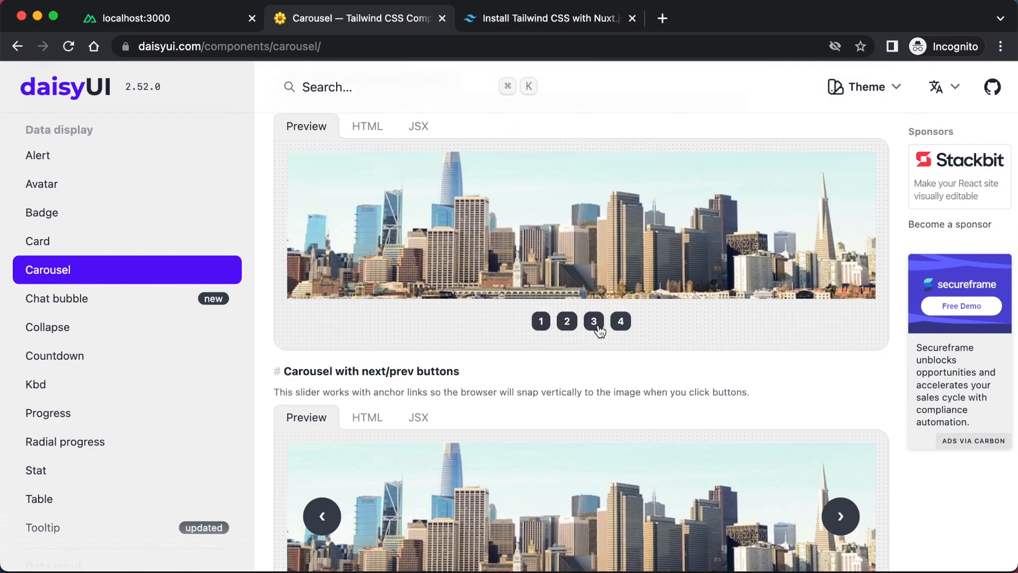
{"action": "left_click", "coordinate": [620, 320]}
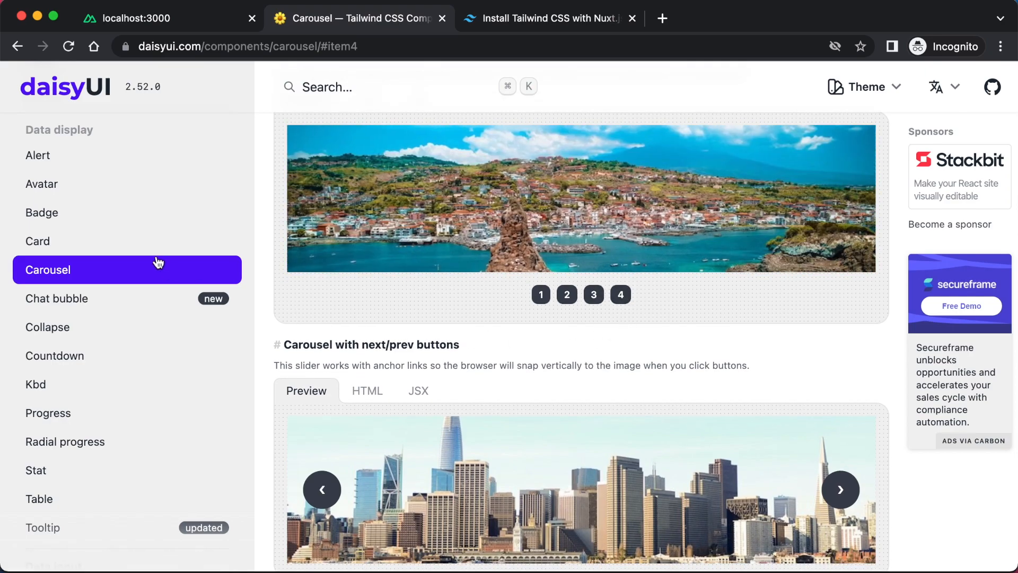
{"action": "left_click", "coordinate": [57, 298]}
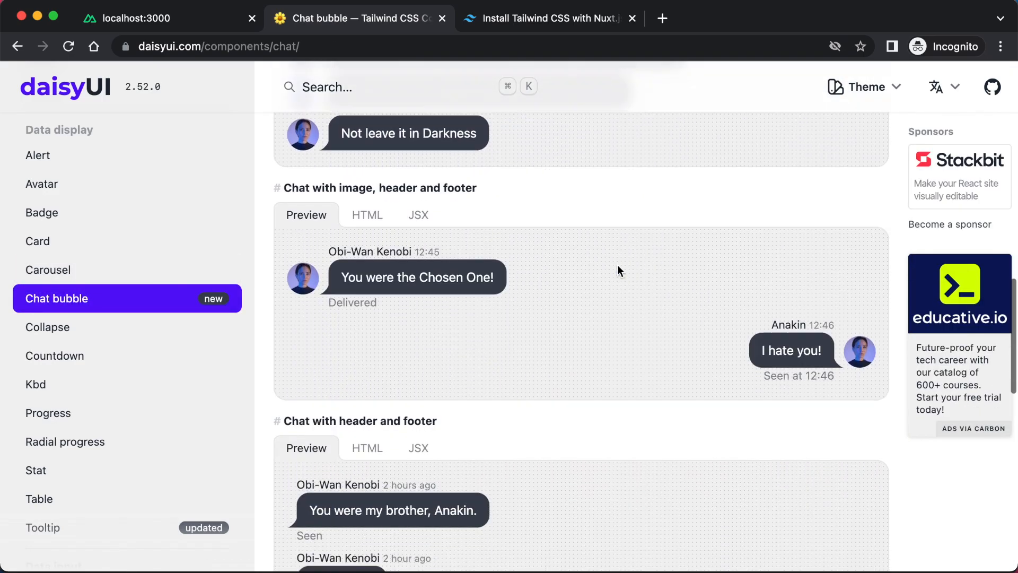
- Open Collapse and scroll to its arrow, plus/minus and force-open examples
{"action": "left_click", "coordinate": [48, 326]}
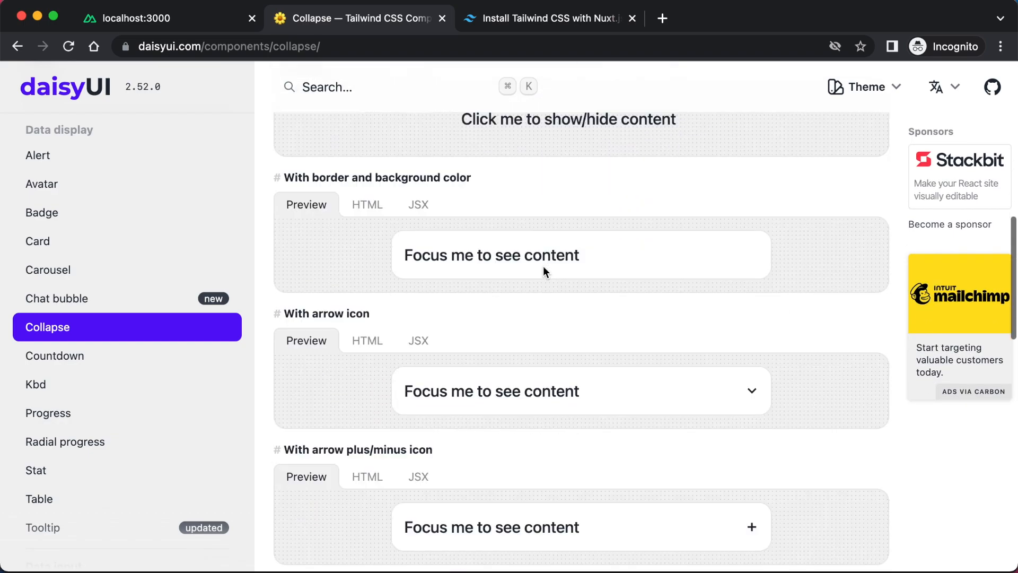
{"action": "scroll", "scroll_direction": "down", "scroll_amount": 3}
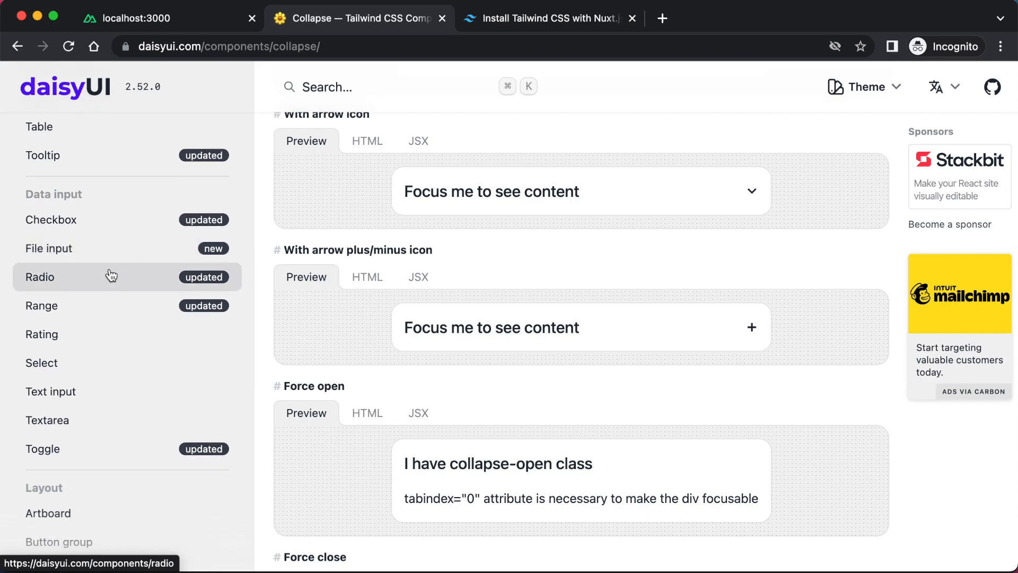
{"action": "scroll", "scroll_direction": "down", "scroll_amount": 3}
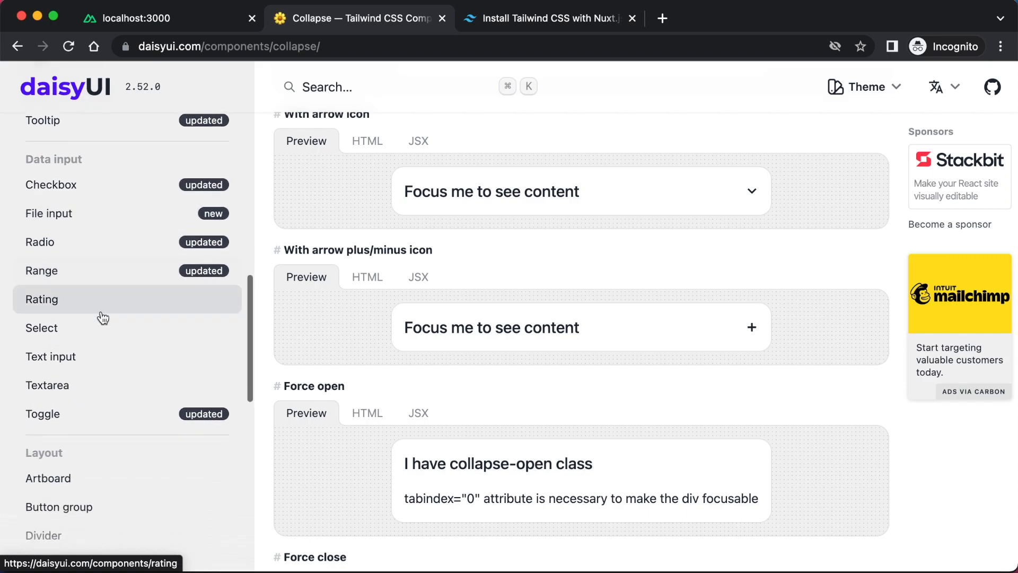
{"action": "scroll", "scroll_direction": "down", "scroll_amount": 3}
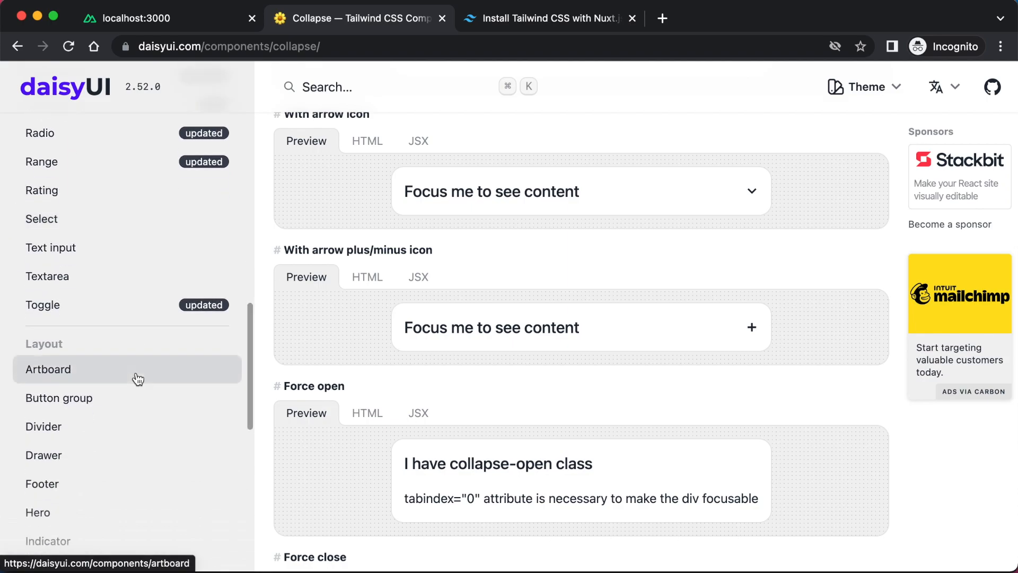
- Open Artboard under Layout and scroll to its 320×568 and size 2 examples
{"action": "left_click", "coordinate": [48, 369]}
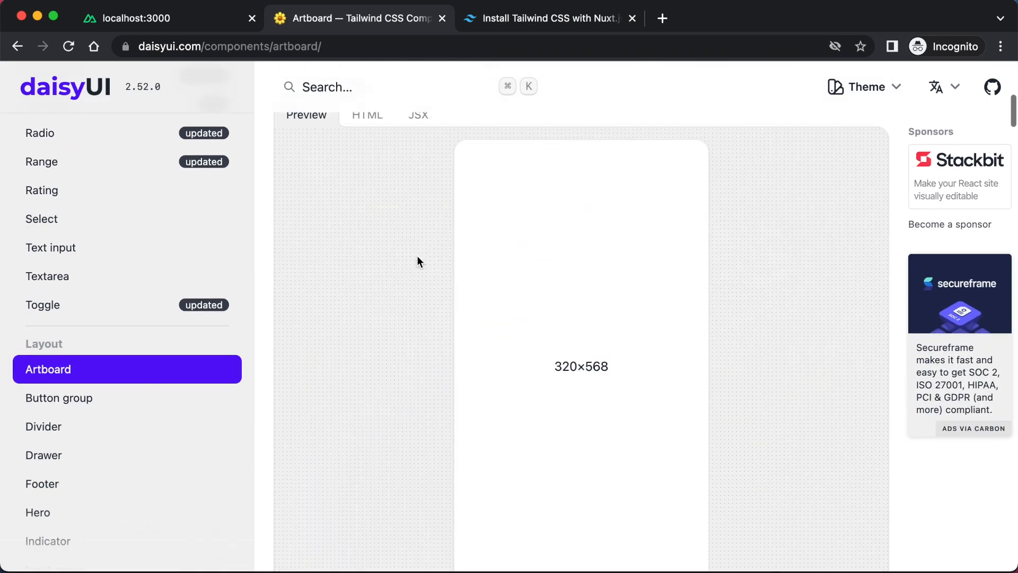
{"action": "scroll", "scroll_direction": "down", "scroll_amount": 3}
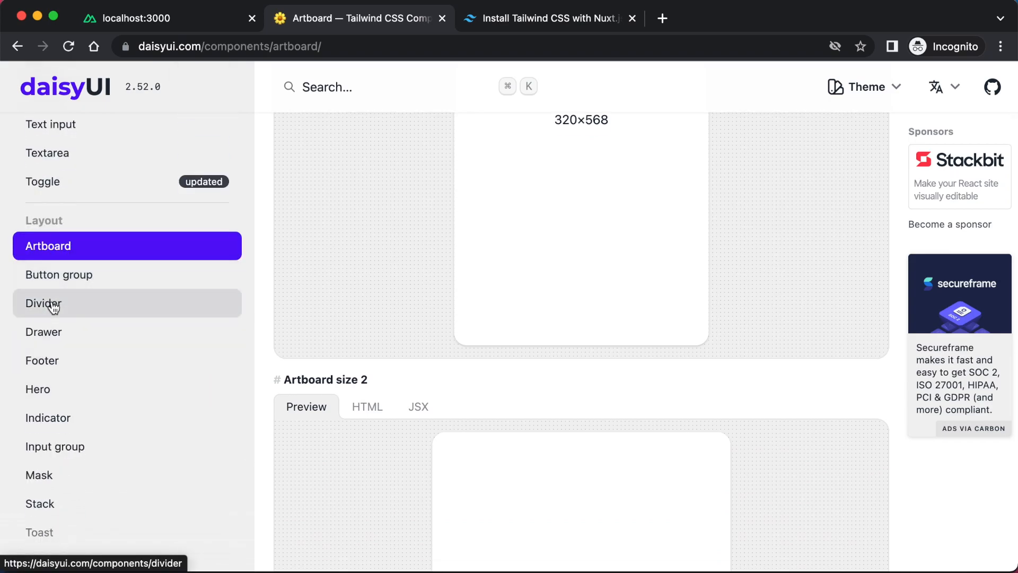
{"action": "mouse_move", "coordinate": [100, 339]}
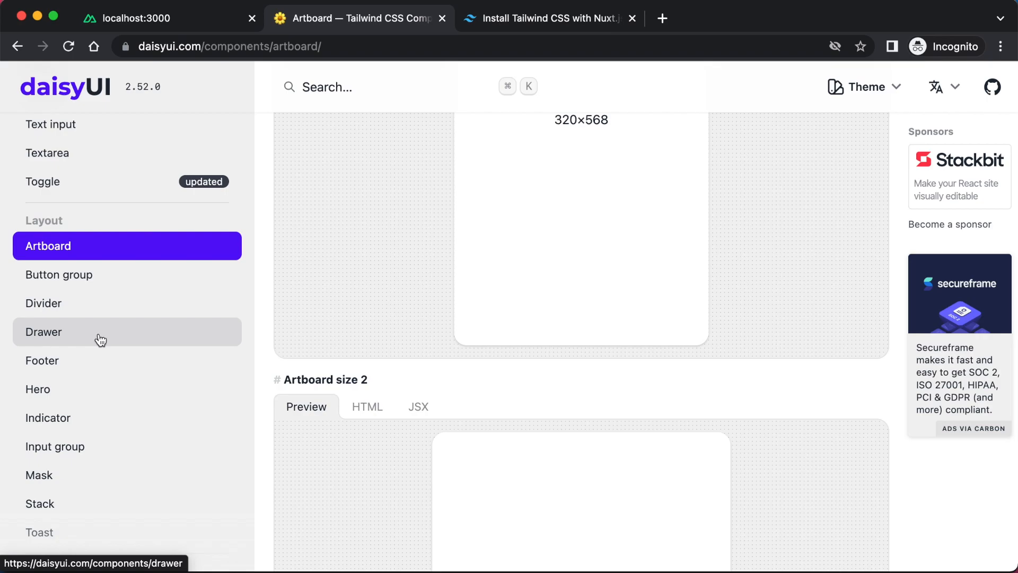
{"action": "scroll", "scroll_direction": "down", "scroll_amount": 3}
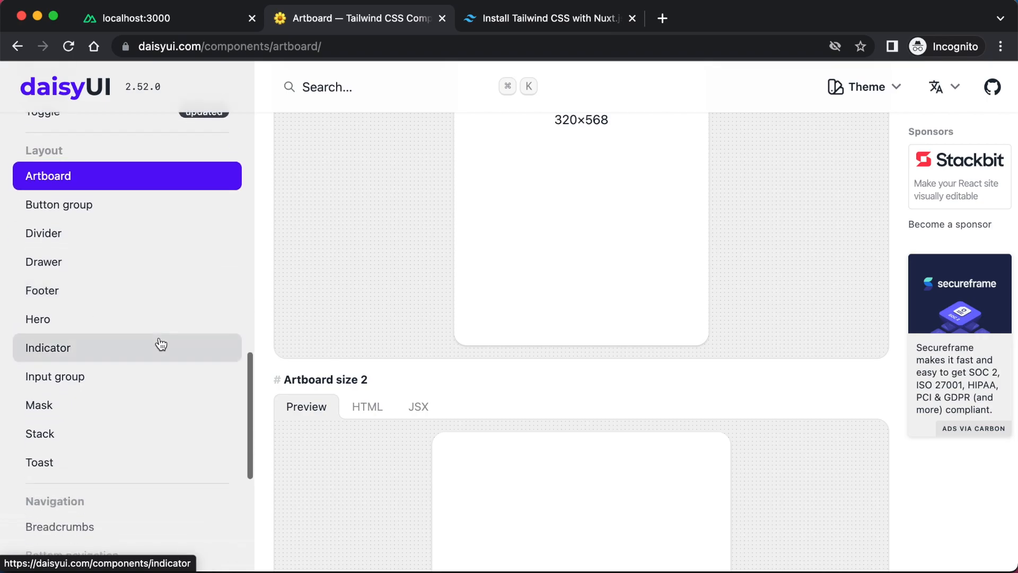
{"action": "mouse_move", "coordinate": [166, 319]}
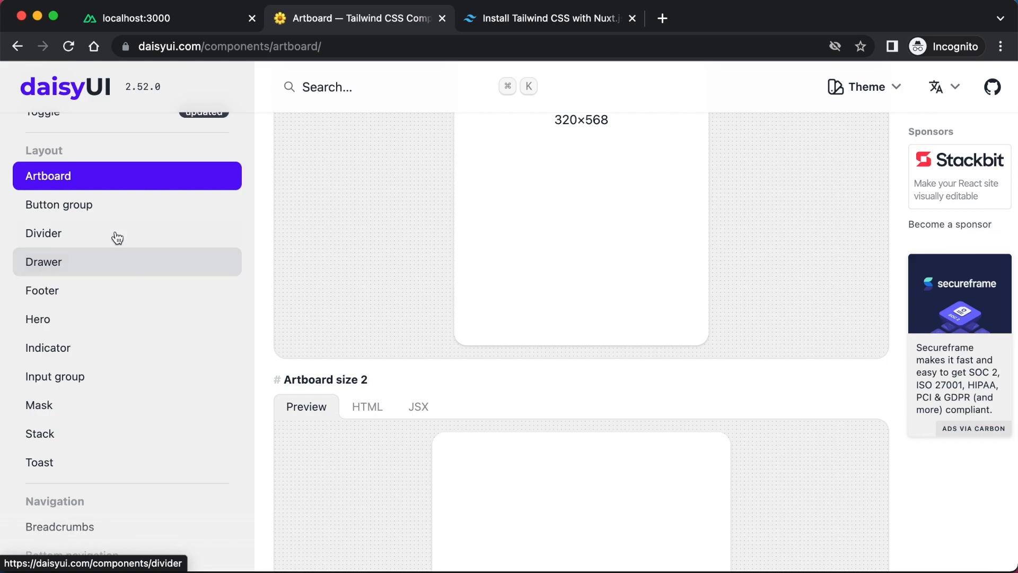
{"action": "mouse_move", "coordinate": [207, 260]}
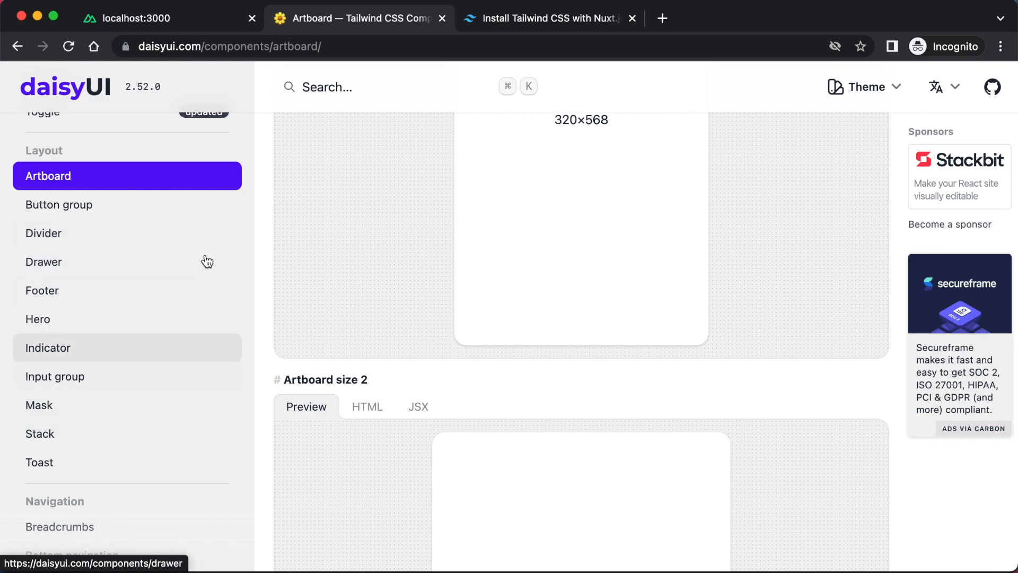
{"action": "mouse_move", "coordinate": [207, 262]}
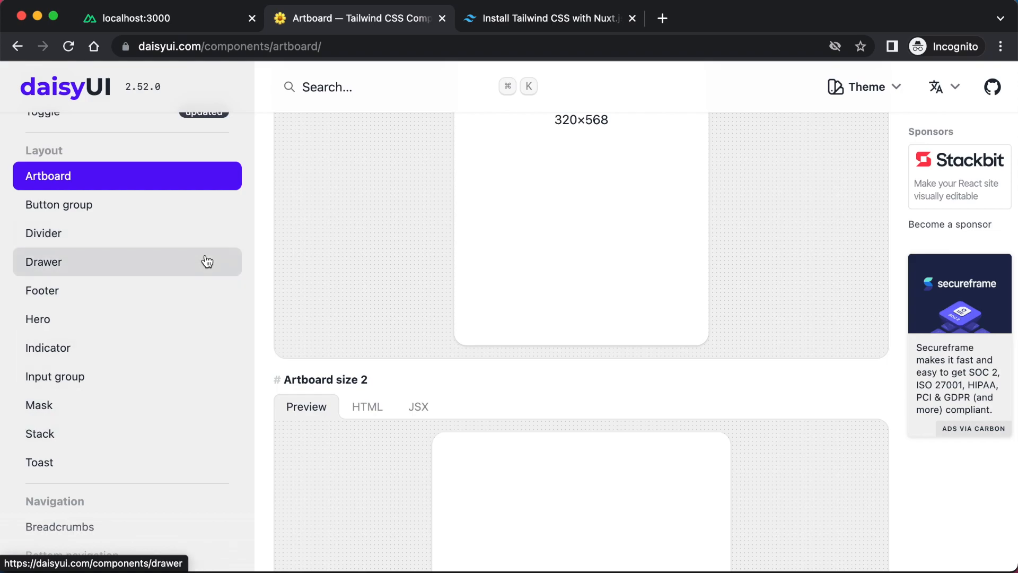
{"action": "scroll", "scroll_direction": "down", "scroll_amount": 3}
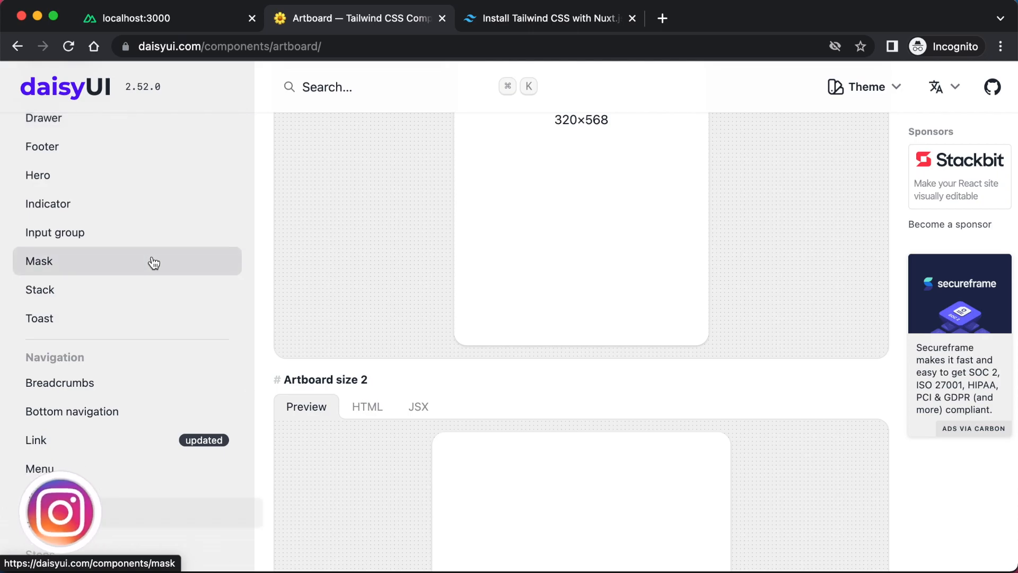